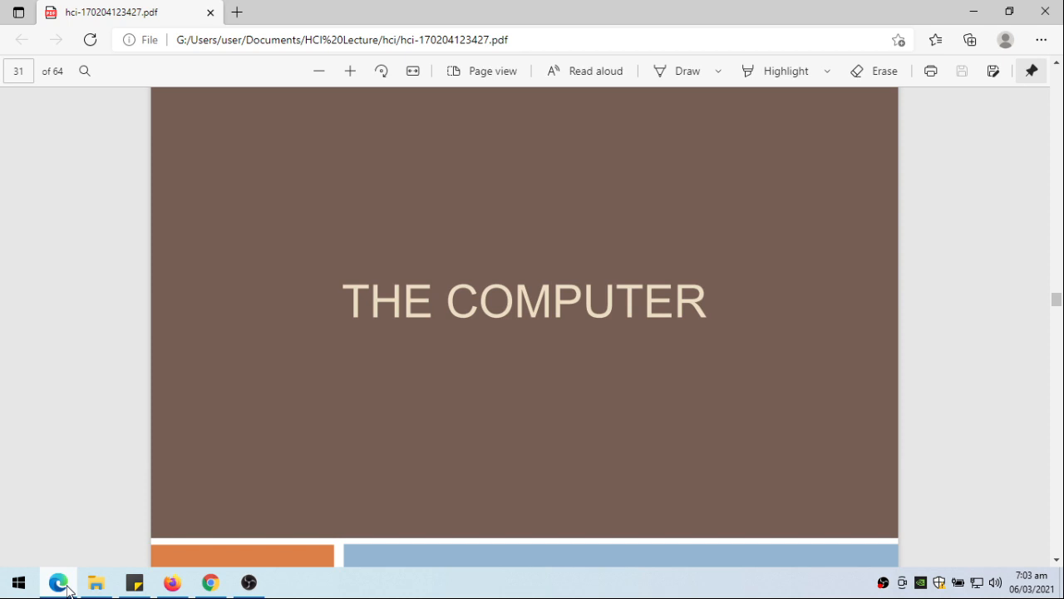
{"action": "mouse_move", "coordinate": [259, 570]}
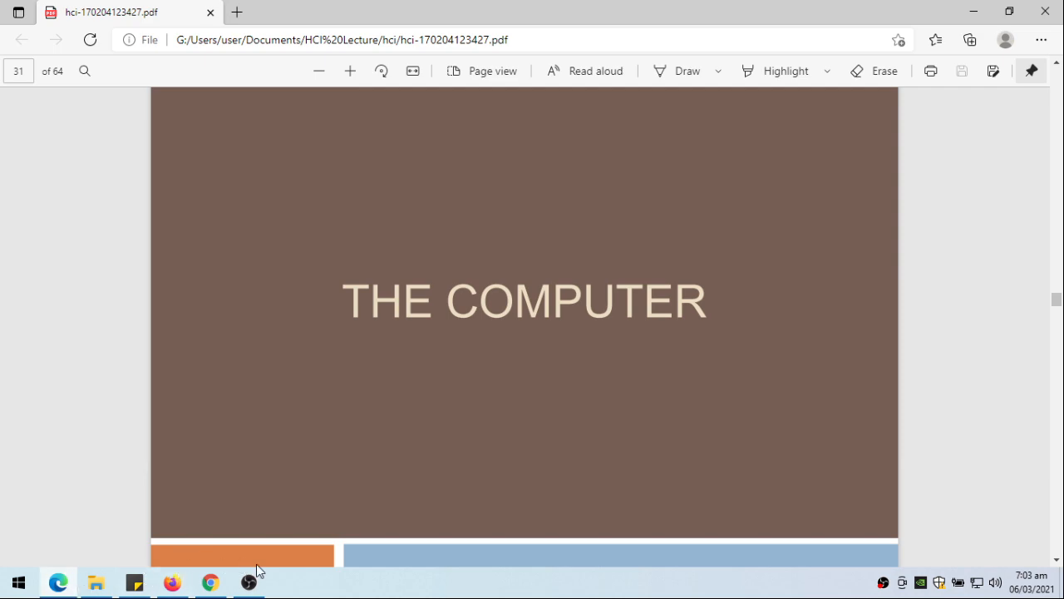
{"action": "scroll", "scroll_direction": "down", "scroll_amount": 3}
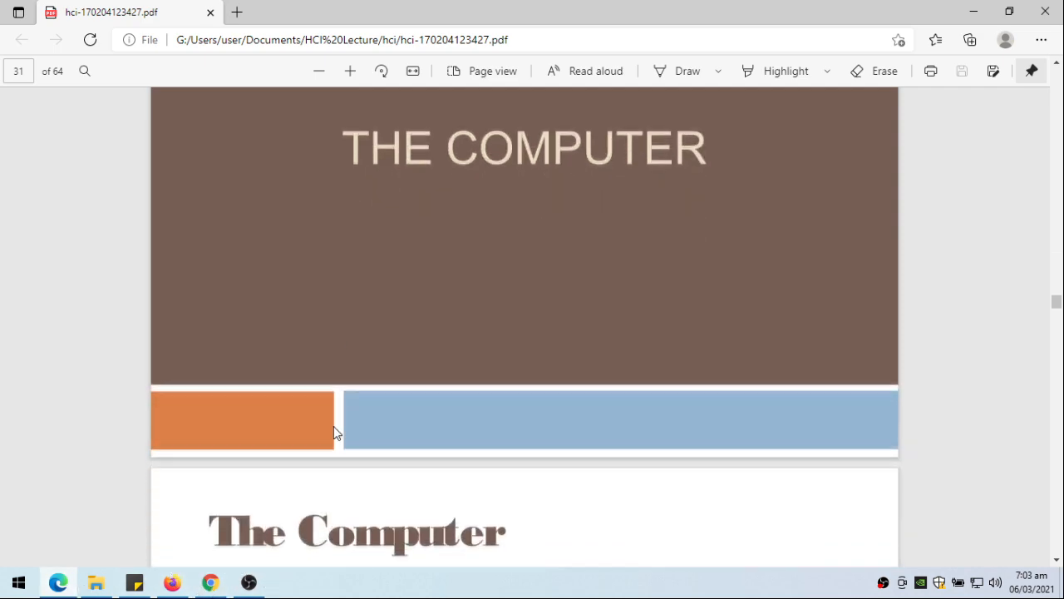
{"action": "scroll", "scroll_direction": "down", "scroll_amount": 3}
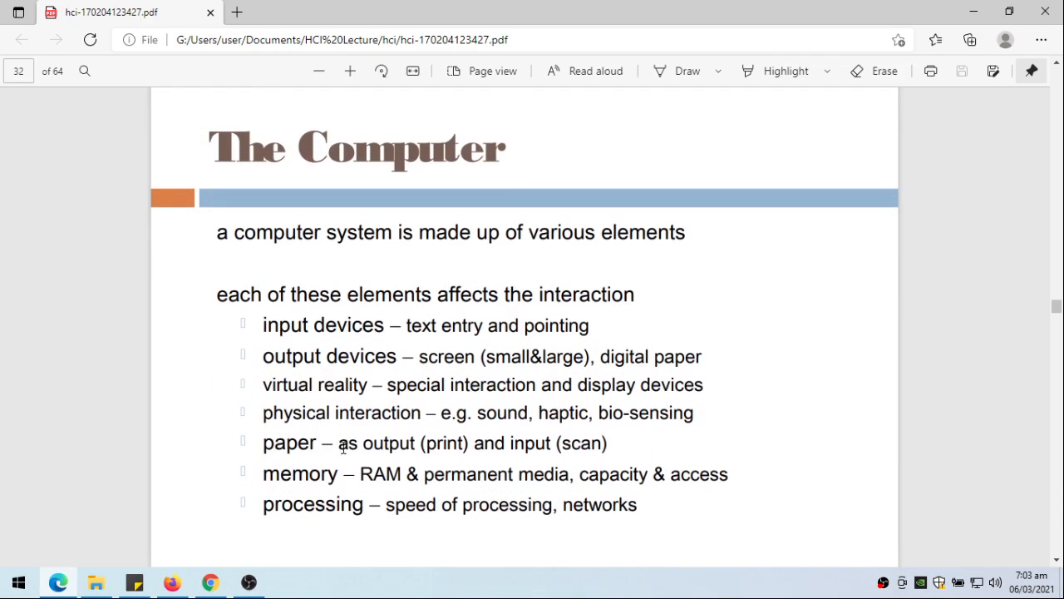
{"action": "scroll", "scroll_direction": "down", "scroll_amount": 3}
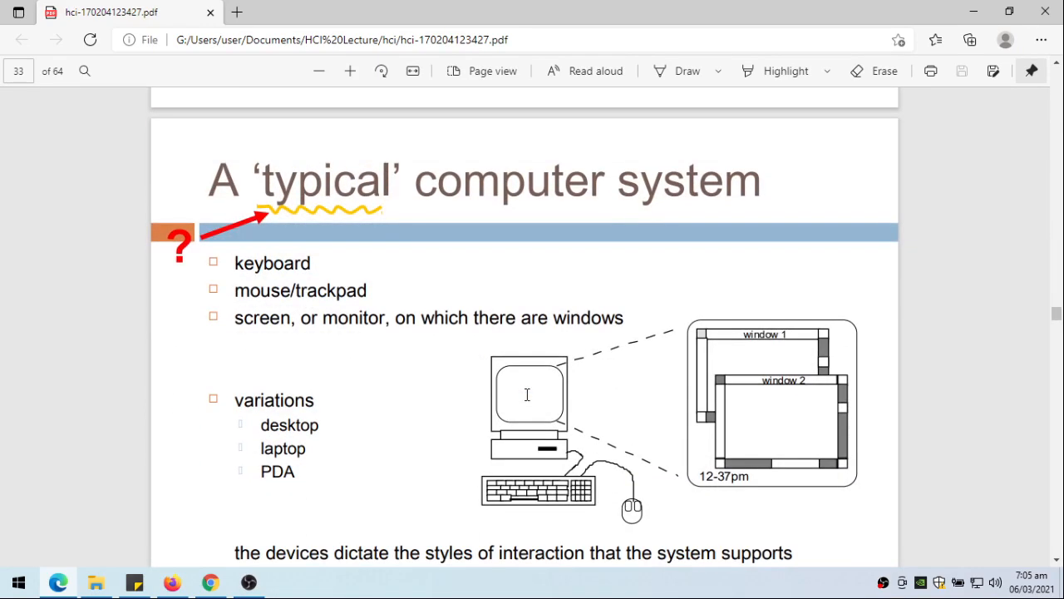
{"action": "scroll", "scroll_direction": "down", "scroll_amount": 3}
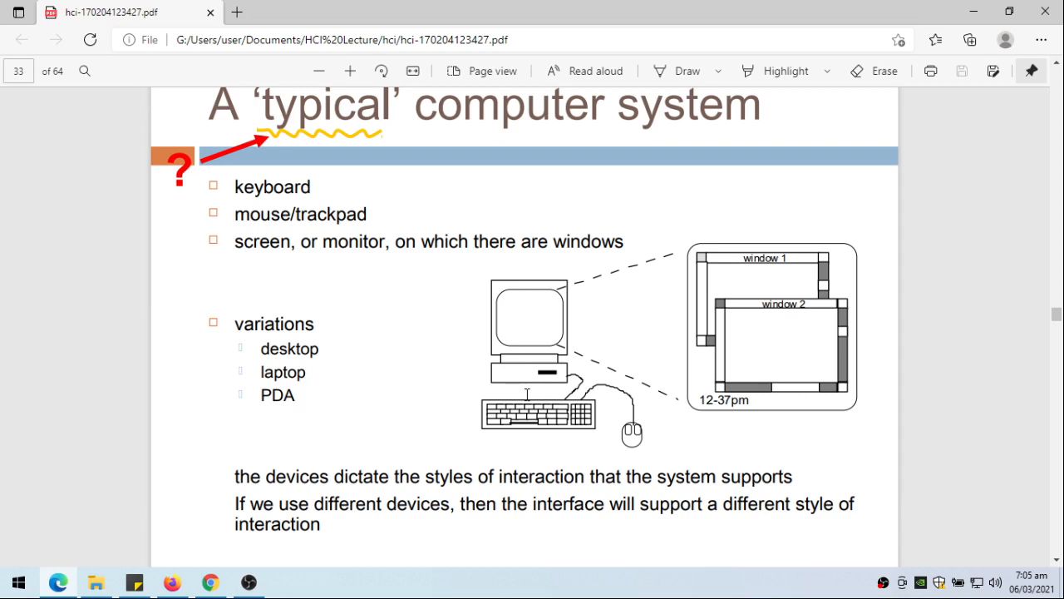
{"action": "mouse_move", "coordinate": [309, 156]}
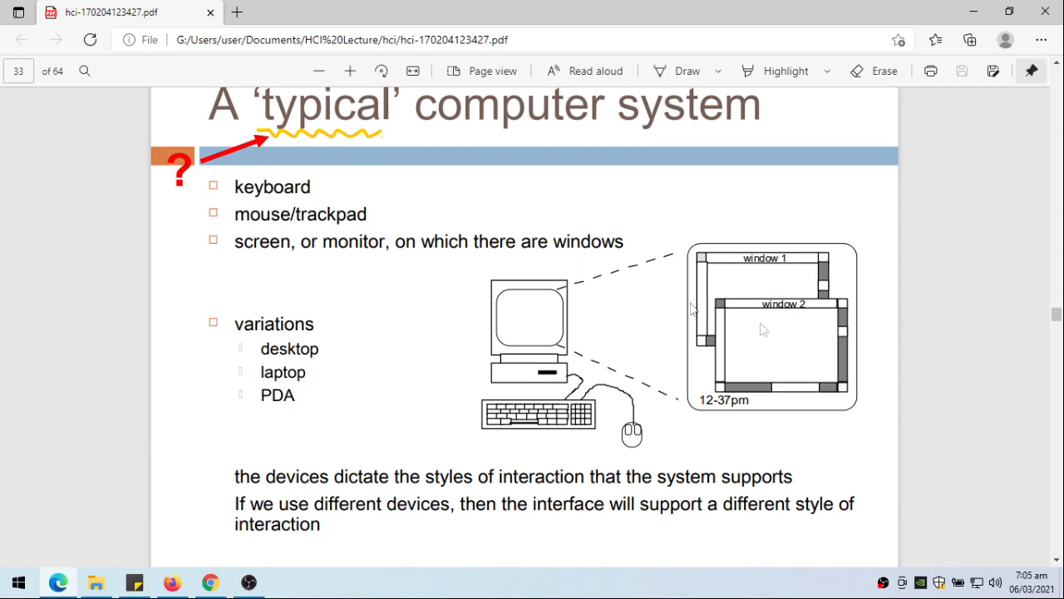
{"action": "mouse_move", "coordinate": [506, 353]}
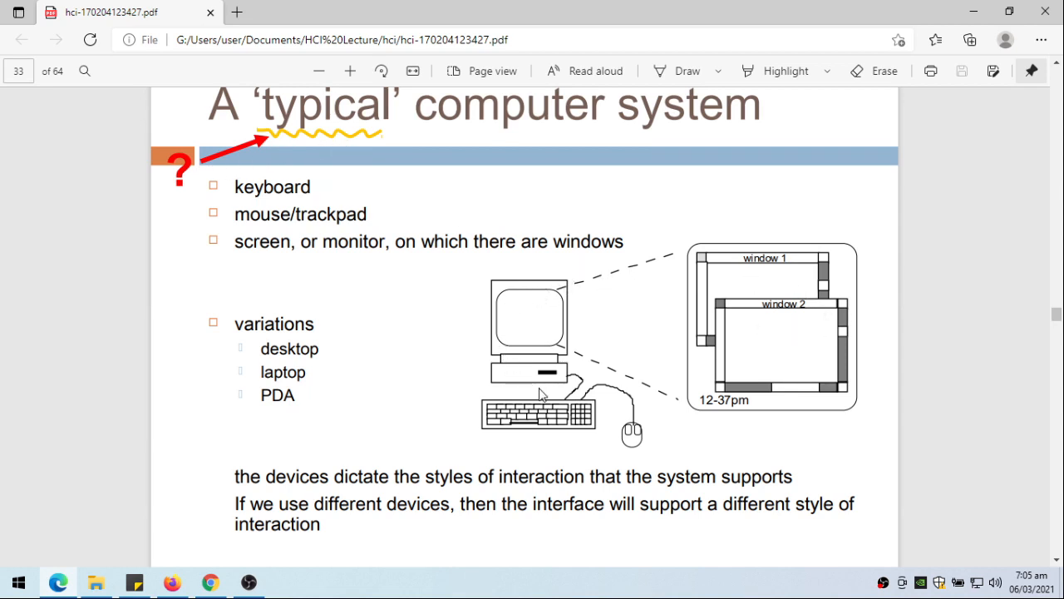
{"action": "mouse_move", "coordinate": [581, 356]}
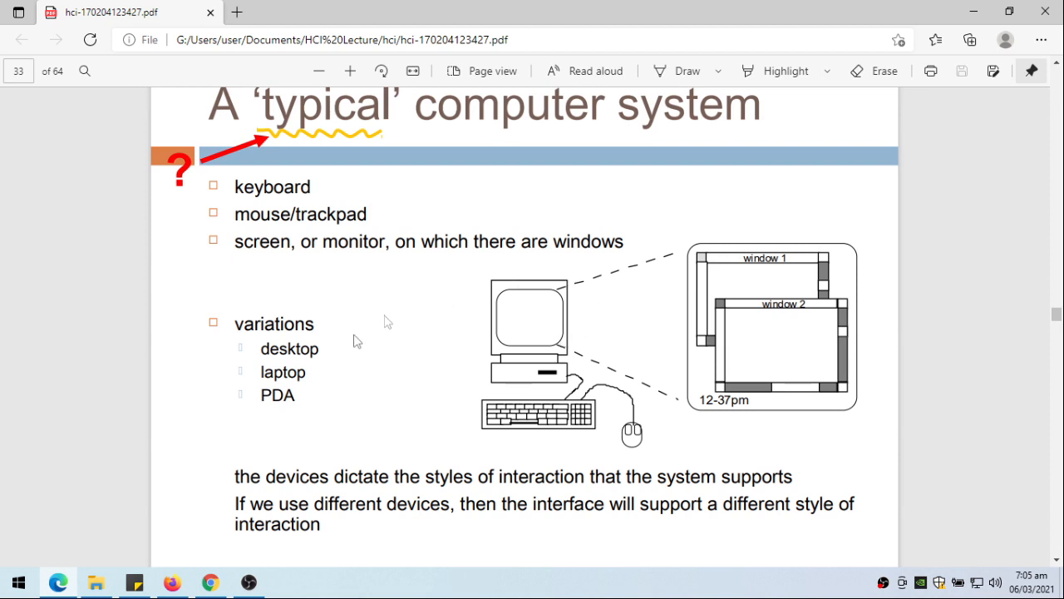
{"action": "mouse_move", "coordinate": [373, 186]}
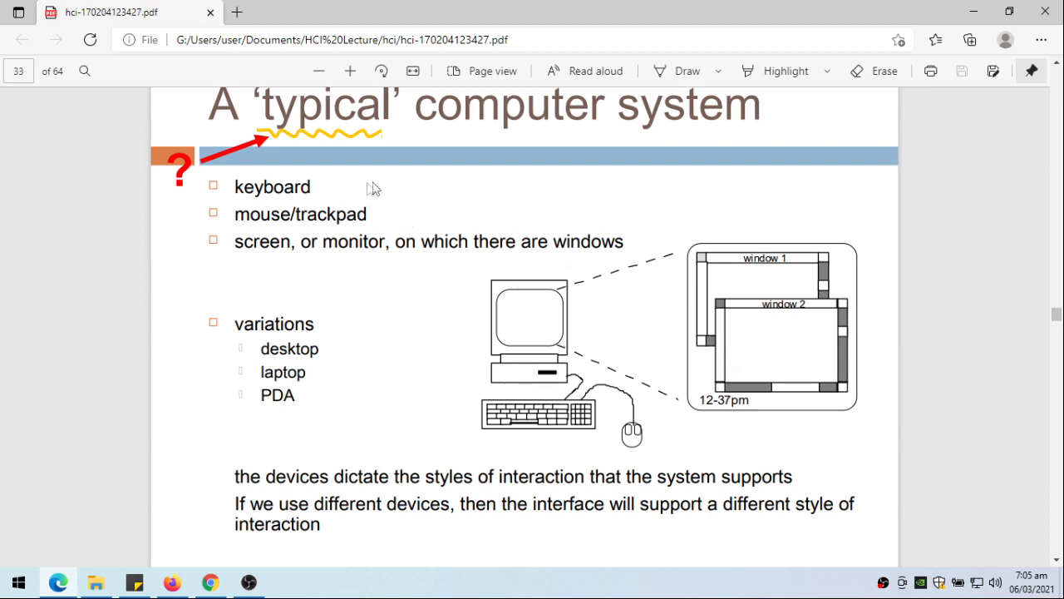
{"action": "mouse_move", "coordinate": [462, 201]}
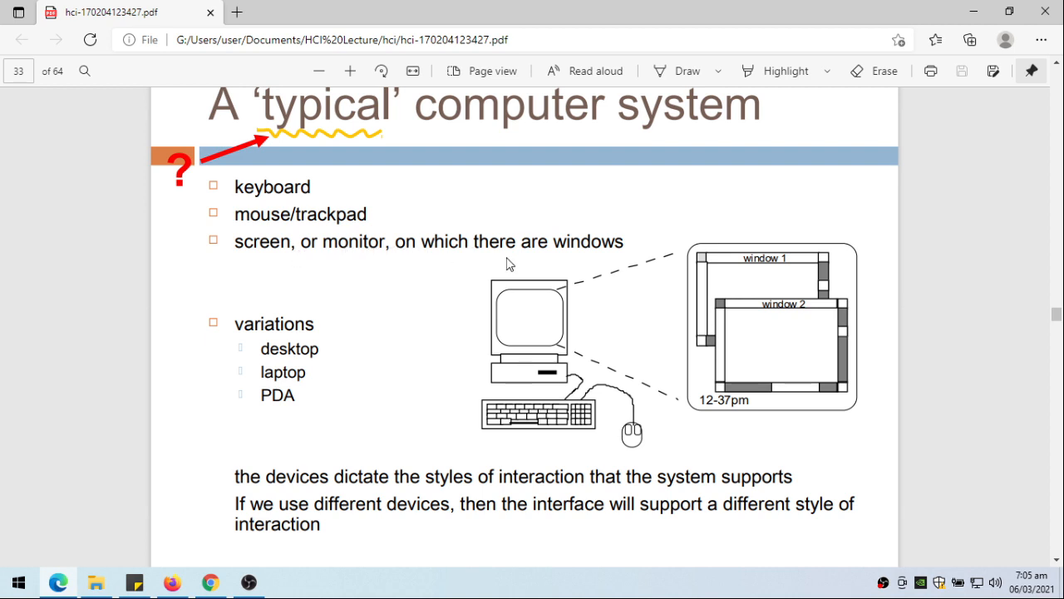
{"action": "mouse_move", "coordinate": [765, 368]}
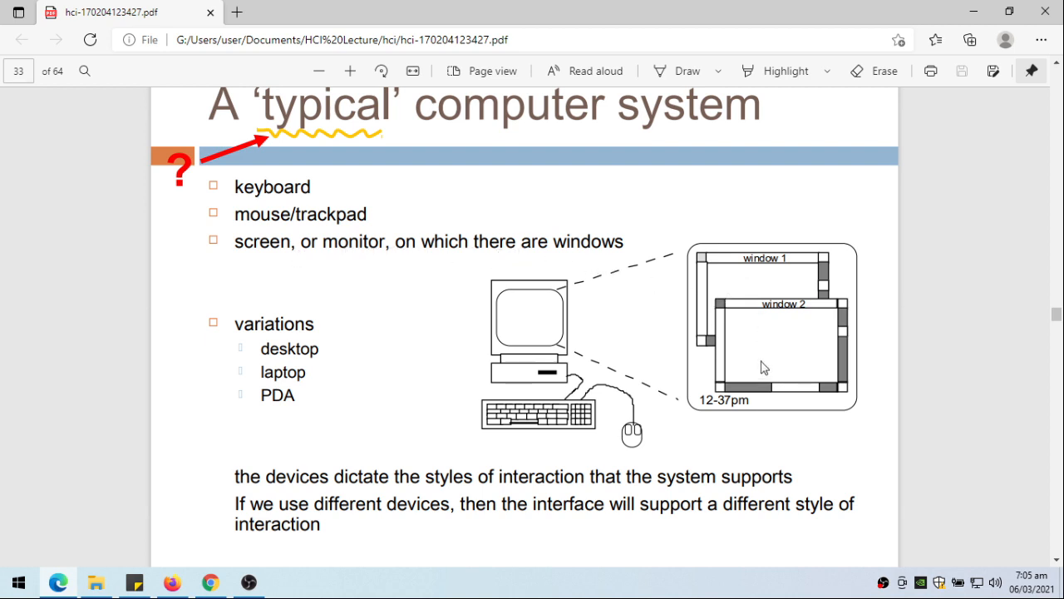
{"action": "mouse_move", "coordinate": [673, 316]}
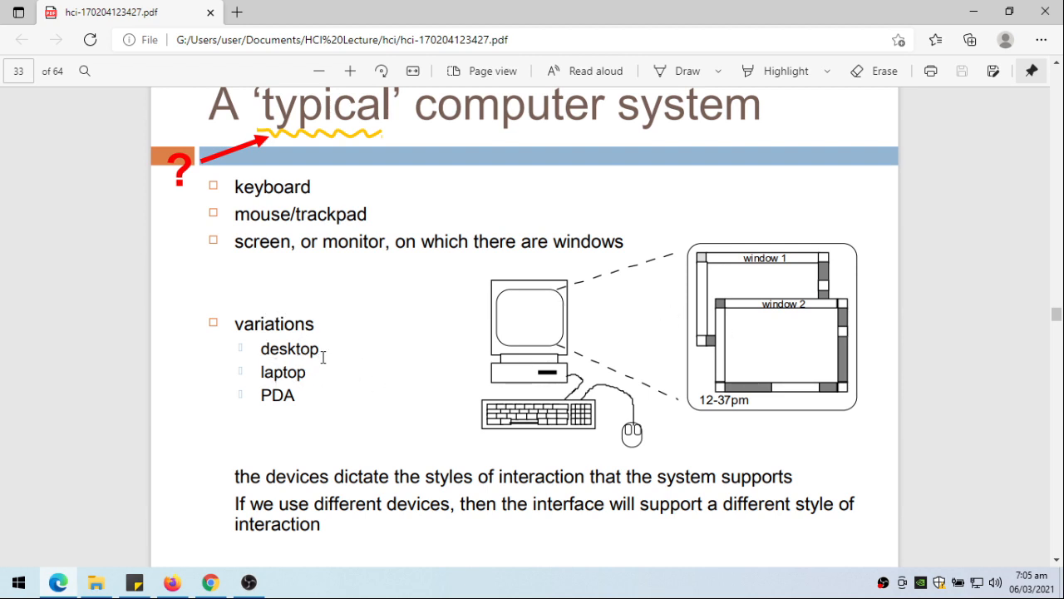
{"action": "mouse_move", "coordinate": [546, 306]}
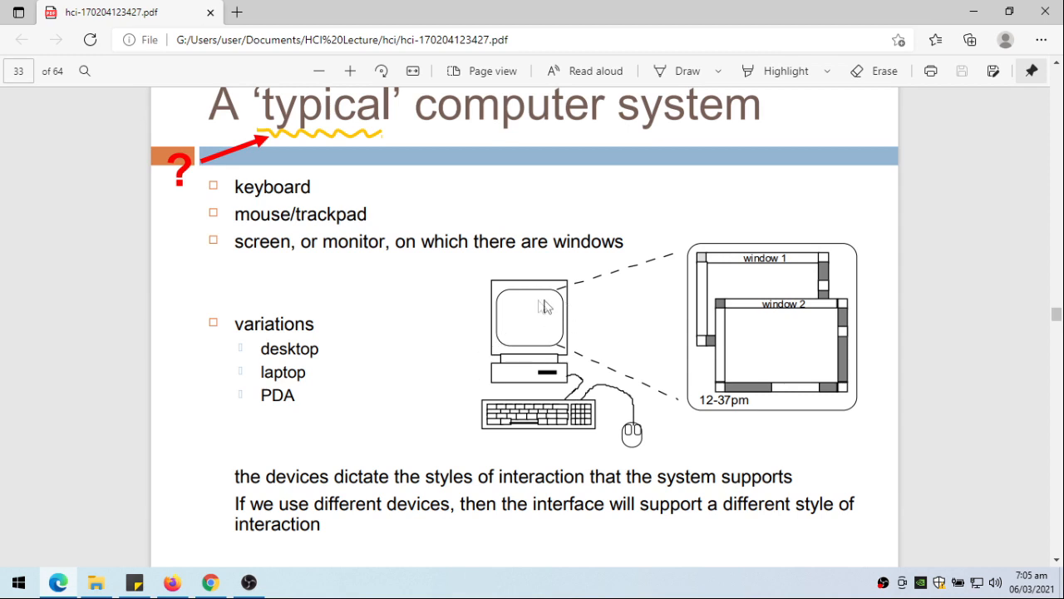
{"action": "mouse_move", "coordinate": [391, 393]}
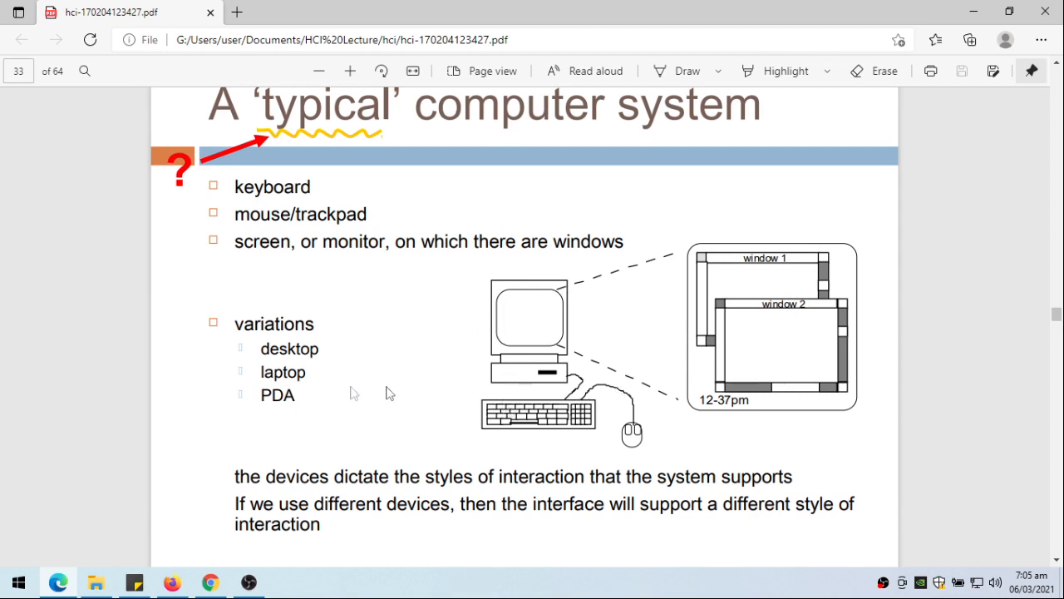
{"action": "mouse_move", "coordinate": [286, 421]}
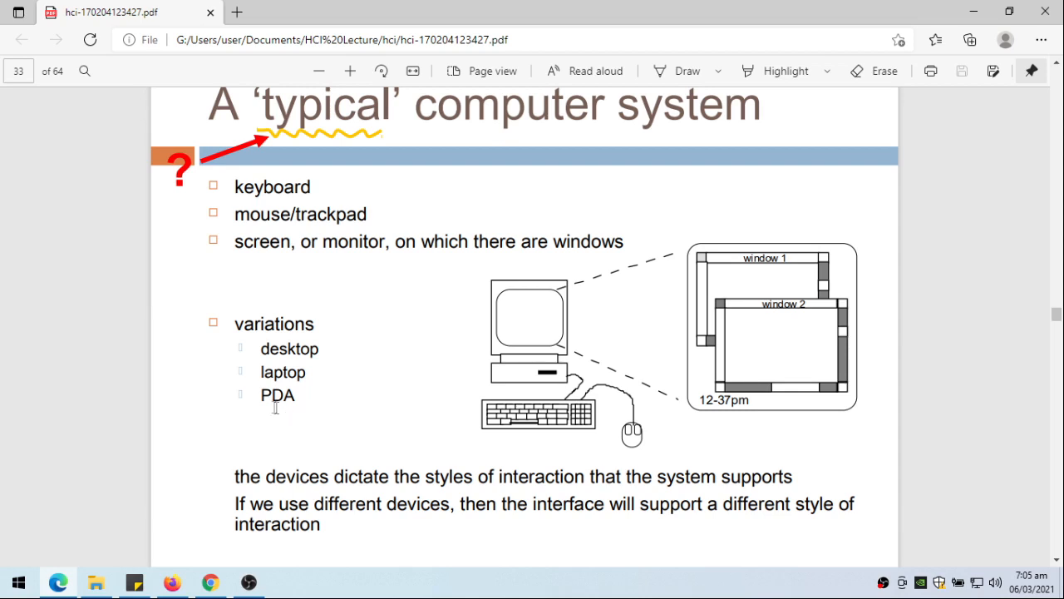
{"action": "mouse_move", "coordinate": [310, 409]}
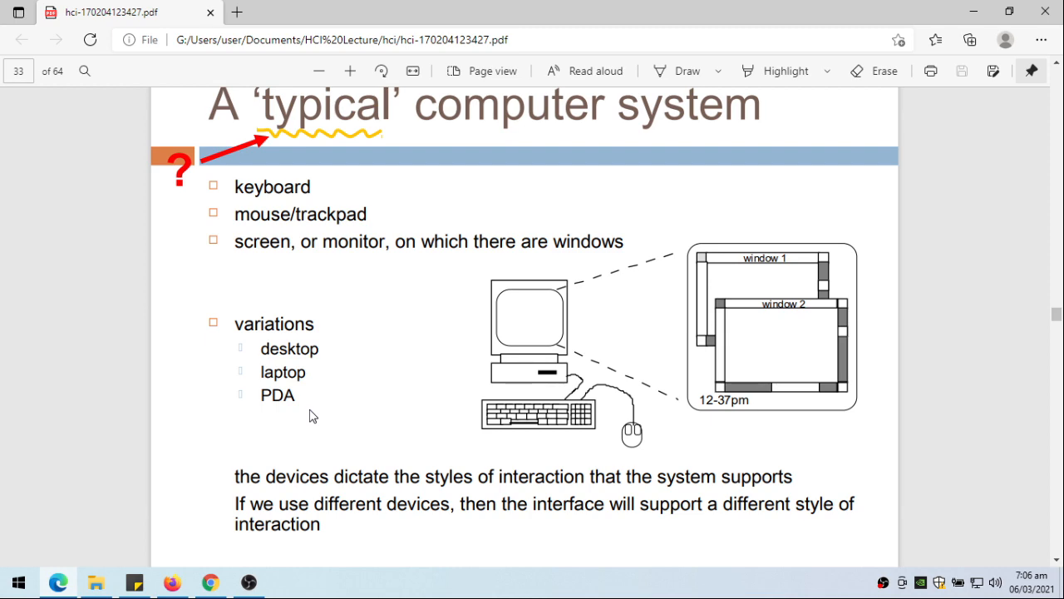
{"action": "scroll", "scroll_direction": "down", "scroll_amount": 3}
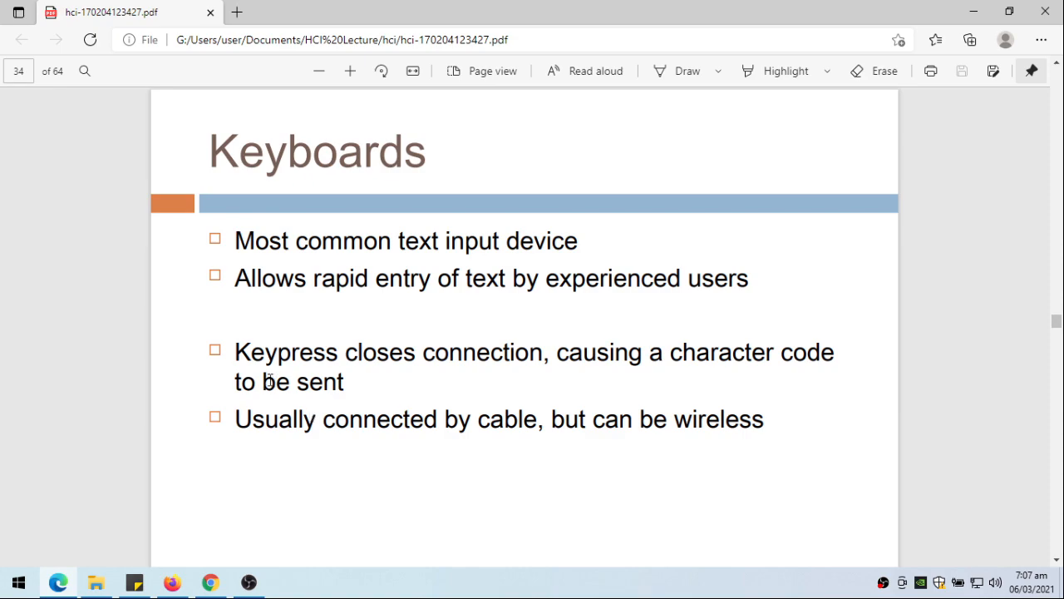
{"action": "scroll", "scroll_direction": "down", "scroll_amount": 3}
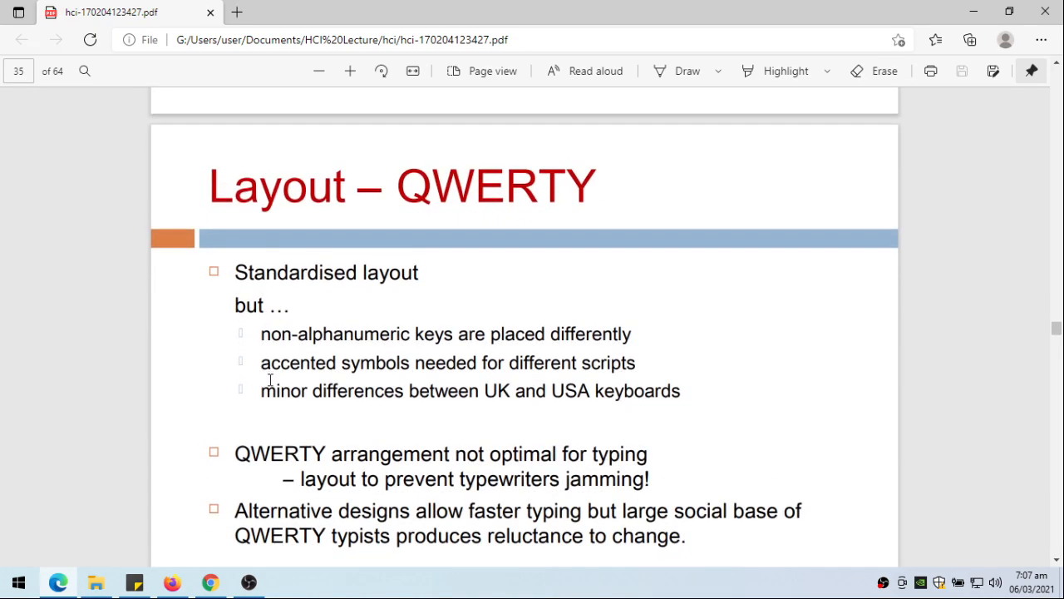
{"action": "scroll", "scroll_direction": "down", "scroll_amount": 3}
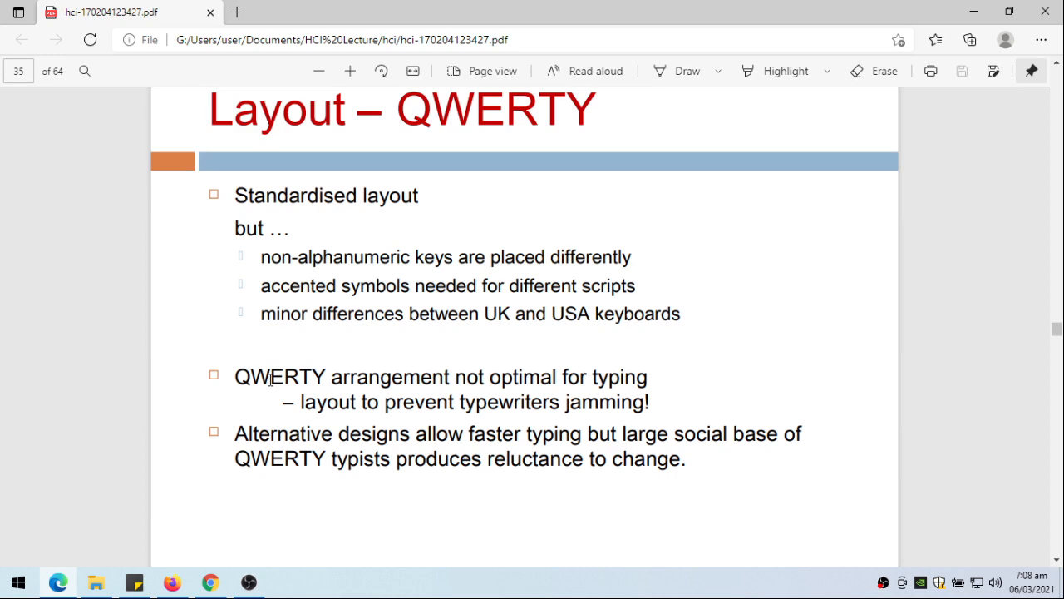
{"action": "scroll", "scroll_direction": "down", "scroll_amount": 3}
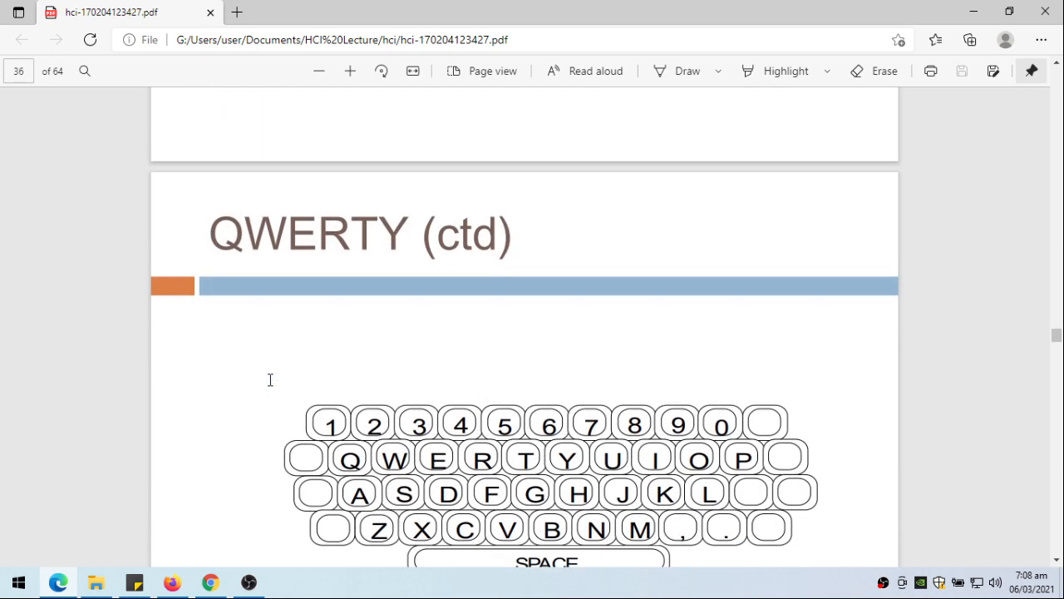
{"action": "scroll", "scroll_direction": "down", "scroll_amount": 3}
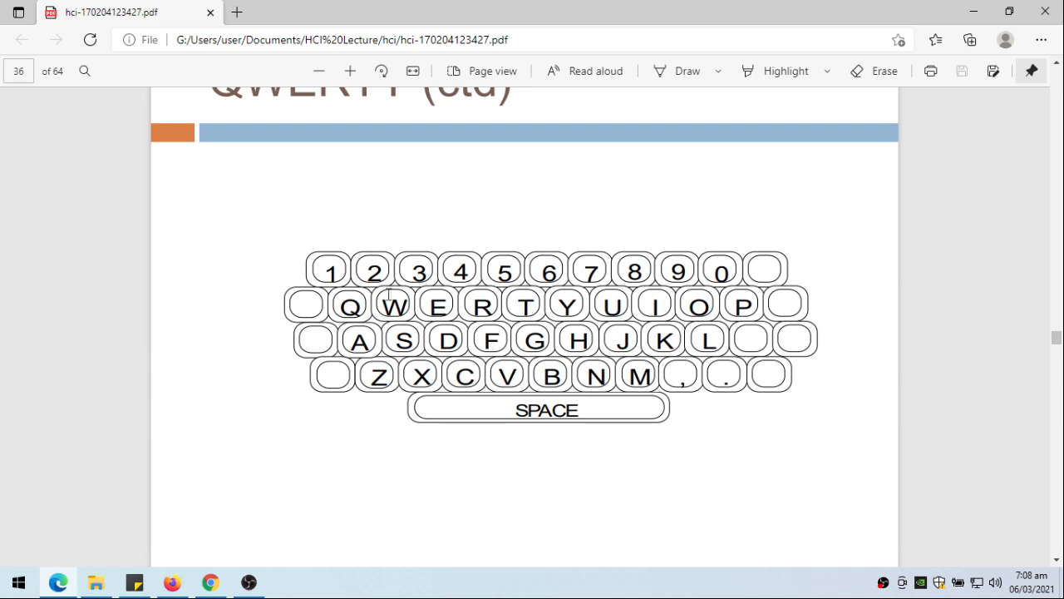
{"action": "mouse_move", "coordinate": [585, 313]}
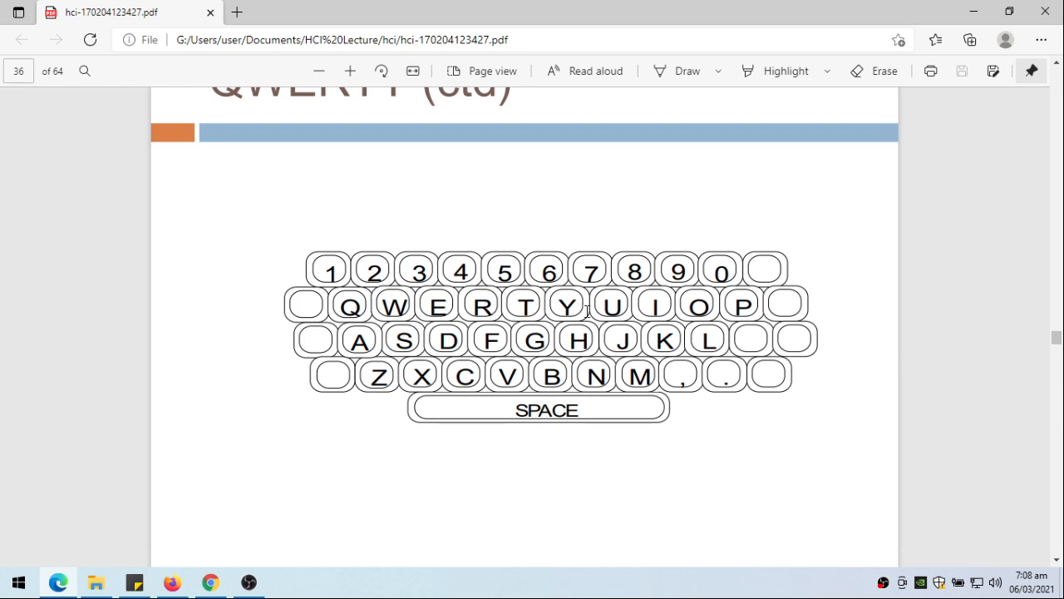
{"action": "mouse_move", "coordinate": [630, 349]}
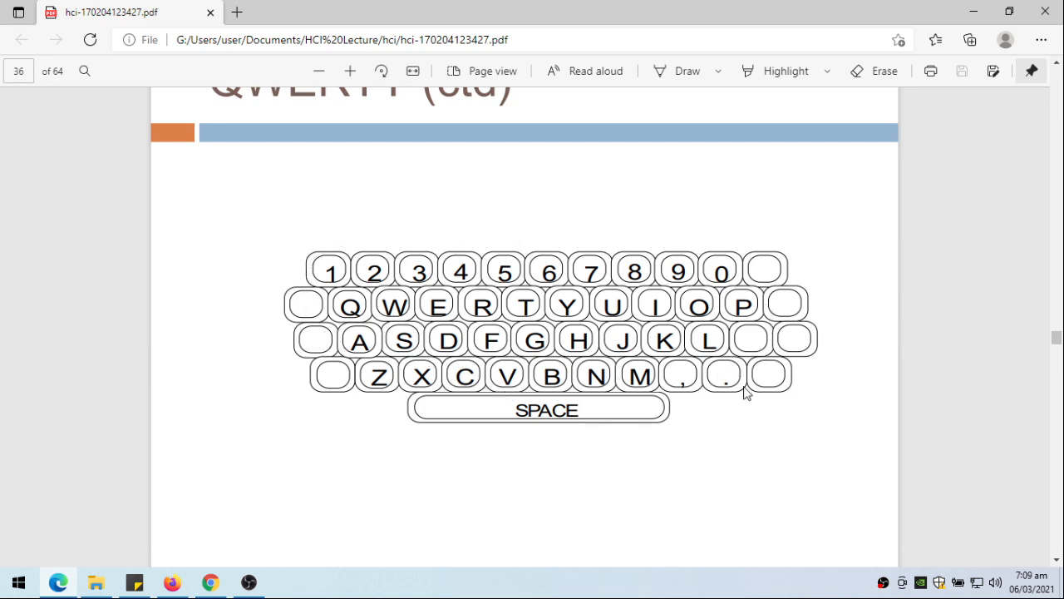
{"action": "scroll", "scroll_direction": "down", "scroll_amount": 3}
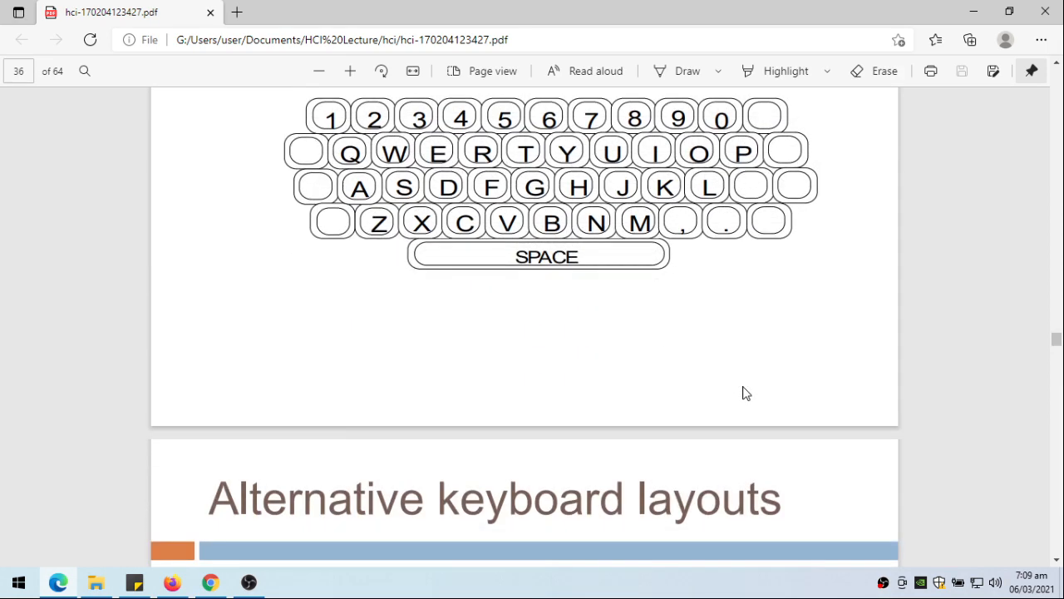
{"action": "scroll", "scroll_direction": "down", "scroll_amount": 3}
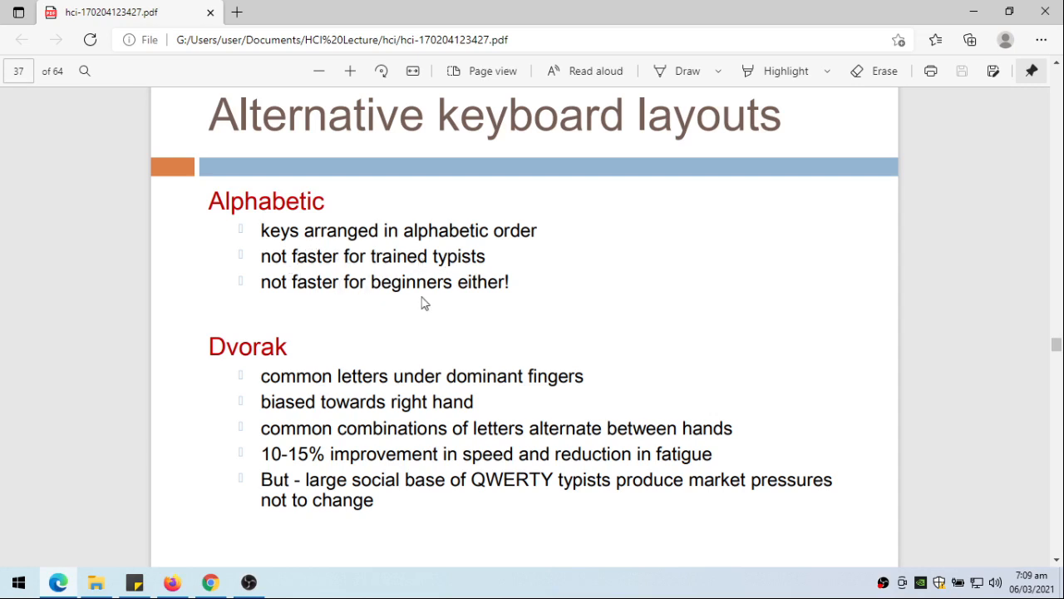
{"action": "mouse_move", "coordinate": [506, 310]}
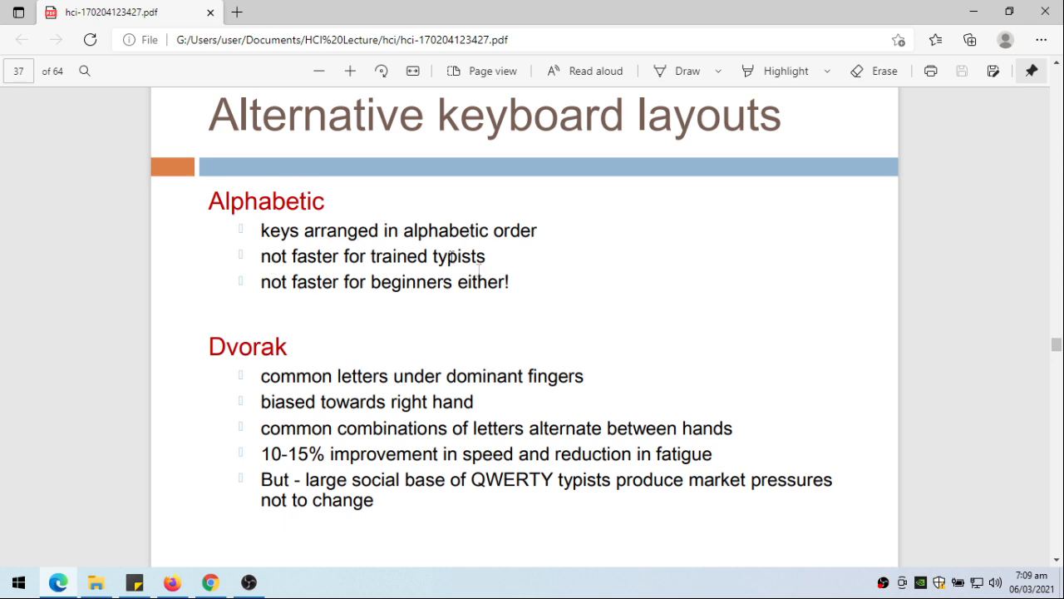
{"action": "mouse_move", "coordinate": [214, 201]}
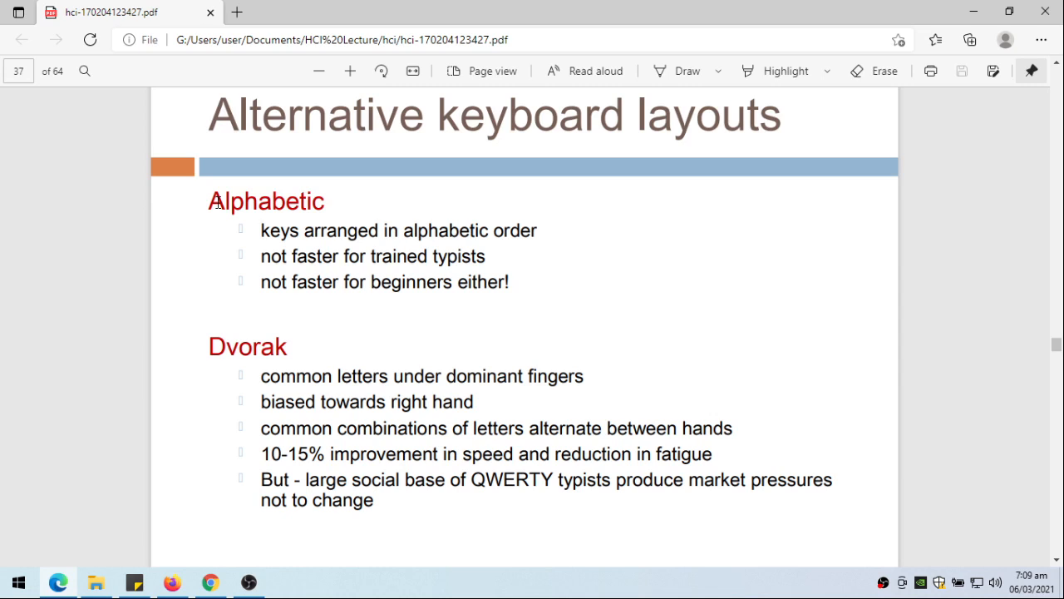
{"action": "mouse_move", "coordinate": [233, 341]}
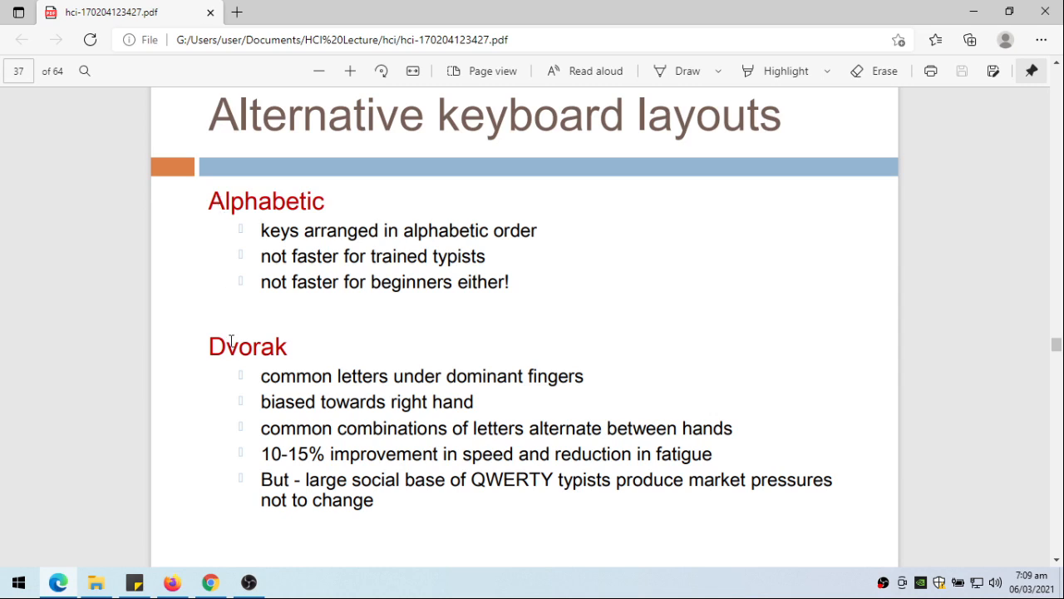
{"action": "mouse_move", "coordinate": [276, 341]}
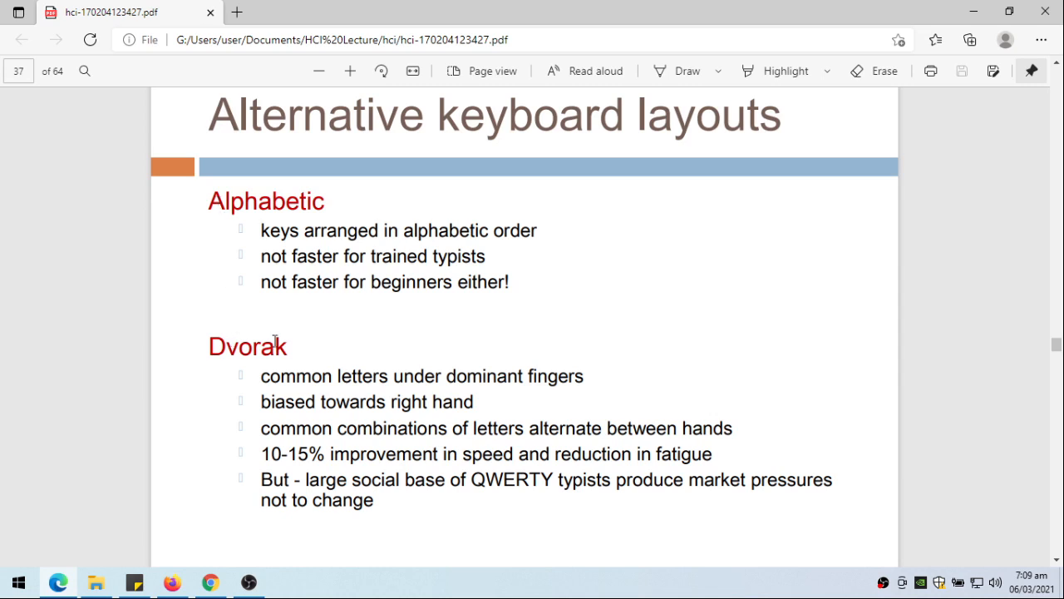
{"action": "mouse_move", "coordinate": [429, 381]}
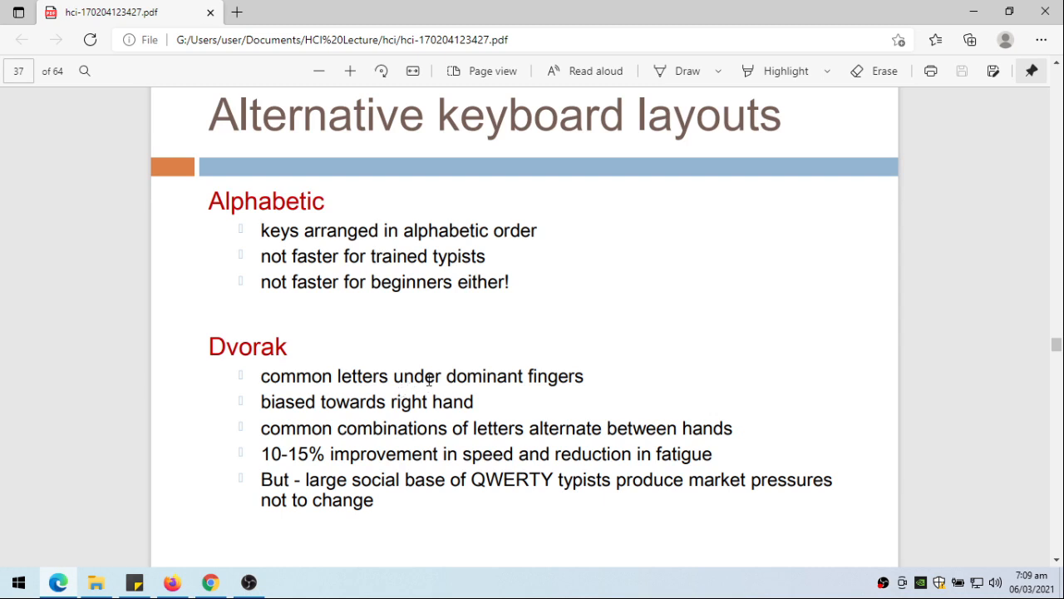
{"action": "mouse_move", "coordinate": [531, 379]}
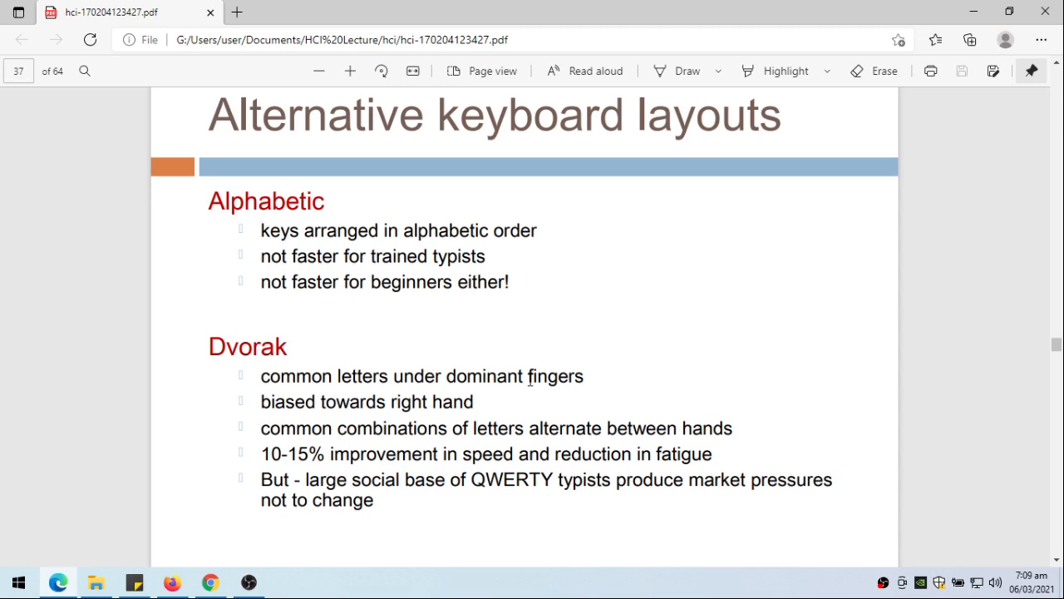
{"action": "mouse_move", "coordinate": [442, 422]}
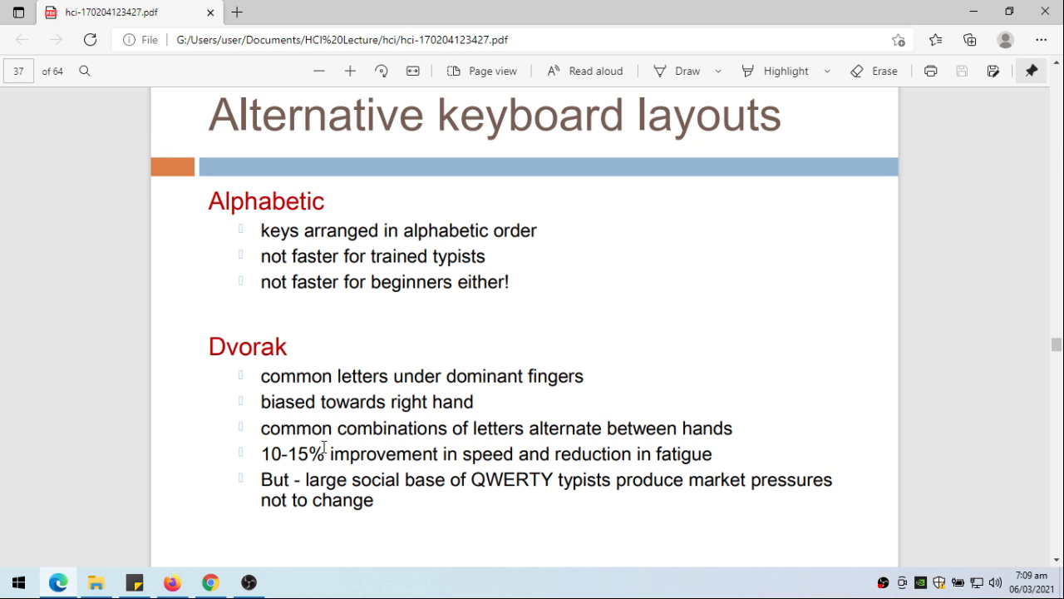
{"action": "mouse_move", "coordinate": [485, 446]}
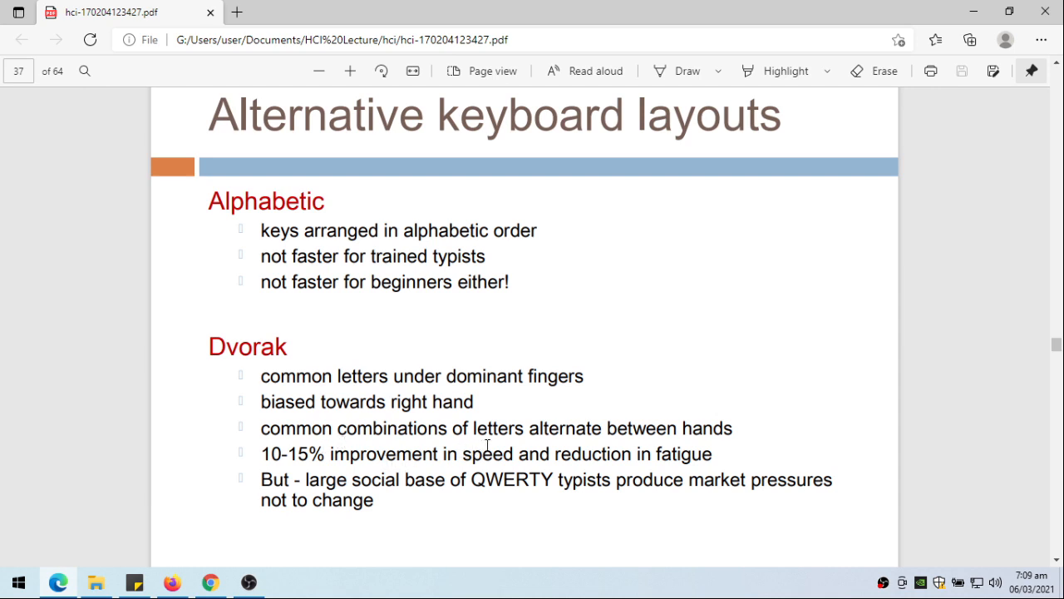
{"action": "mouse_move", "coordinate": [657, 446]}
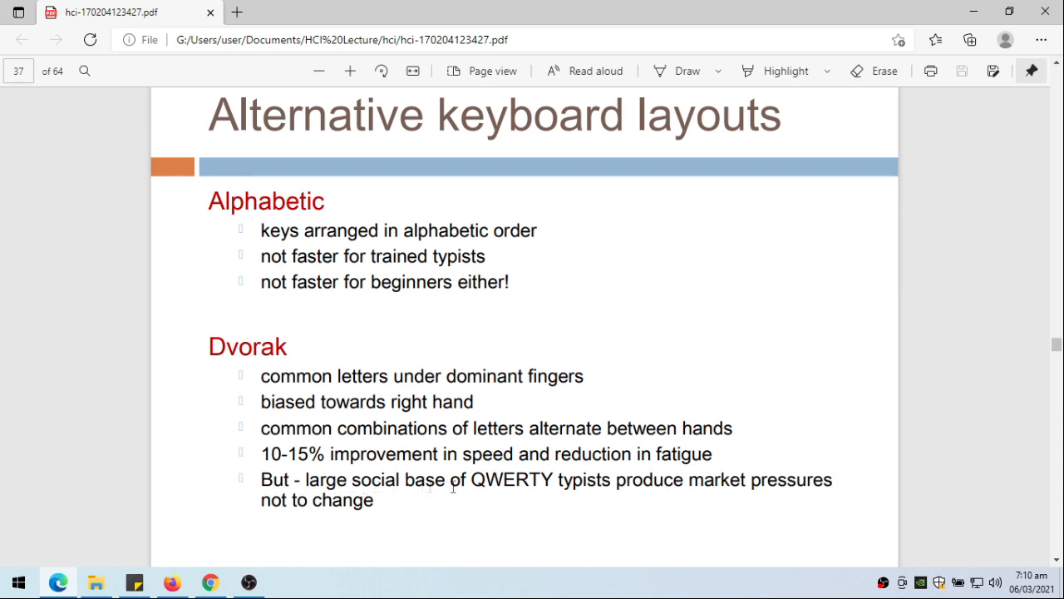
{"action": "mouse_move", "coordinate": [658, 480]}
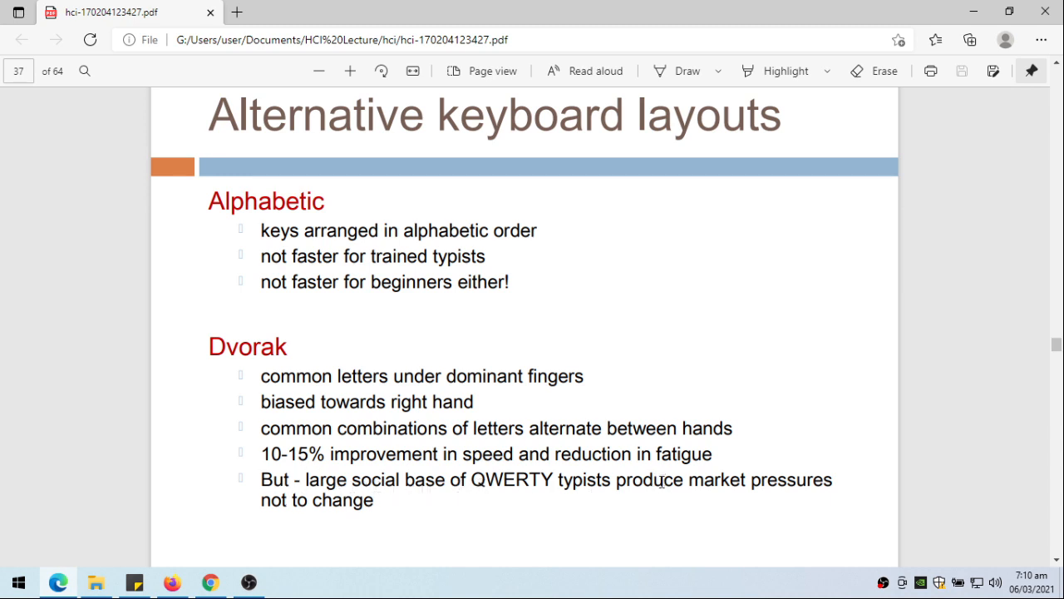
{"action": "mouse_move", "coordinate": [296, 358]}
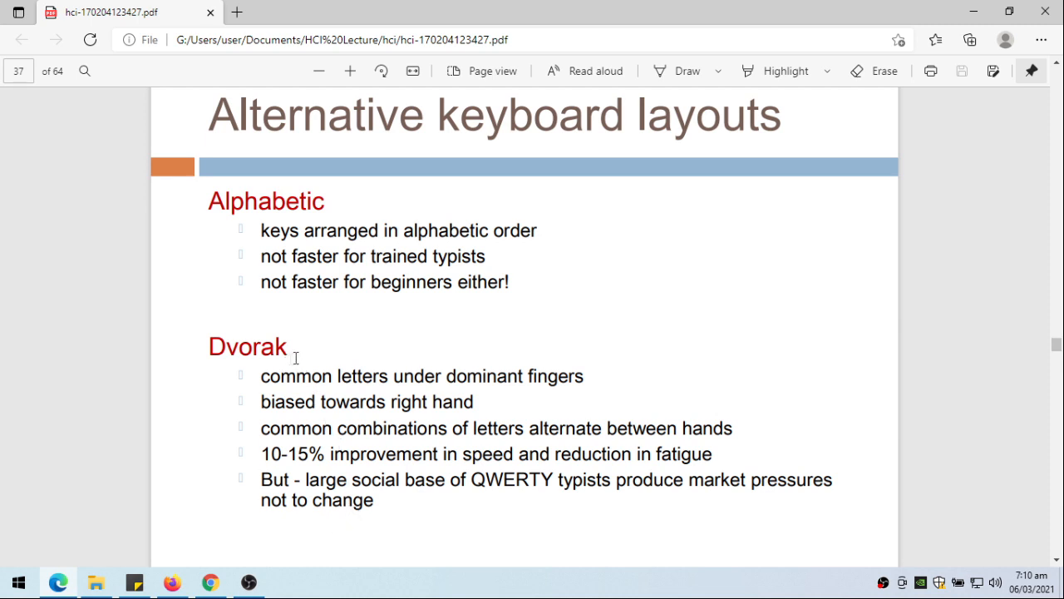
{"action": "mouse_move", "coordinate": [313, 353]}
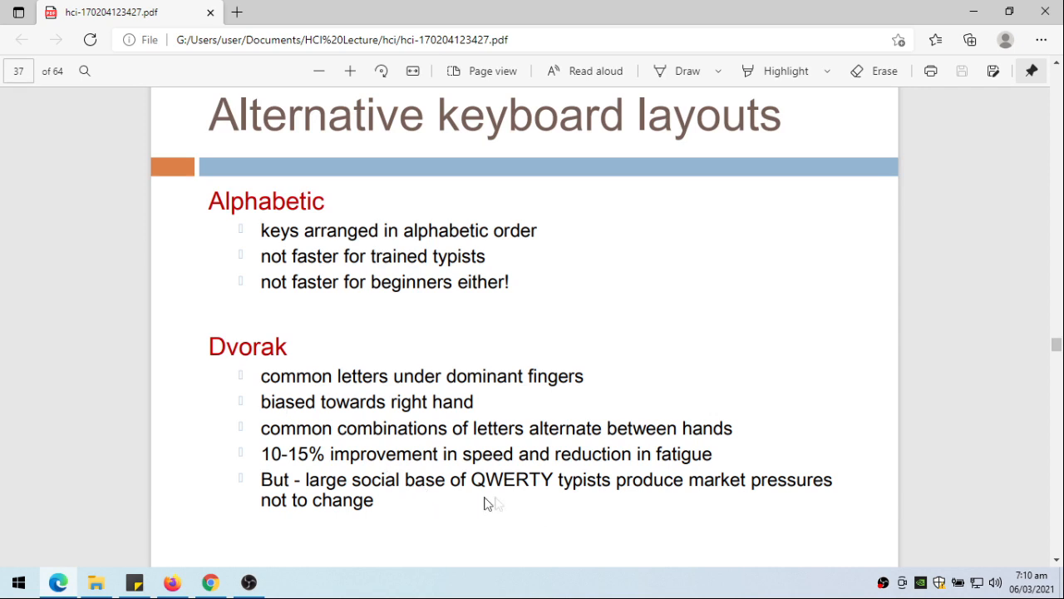
{"action": "mouse_move", "coordinate": [539, 502]}
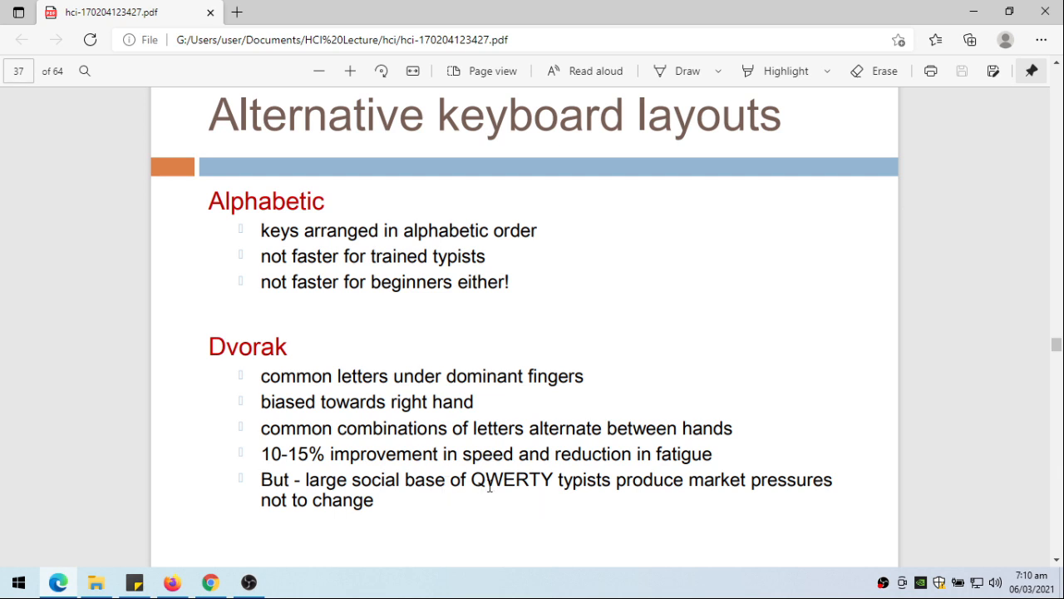
{"action": "mouse_move", "coordinate": [264, 358]}
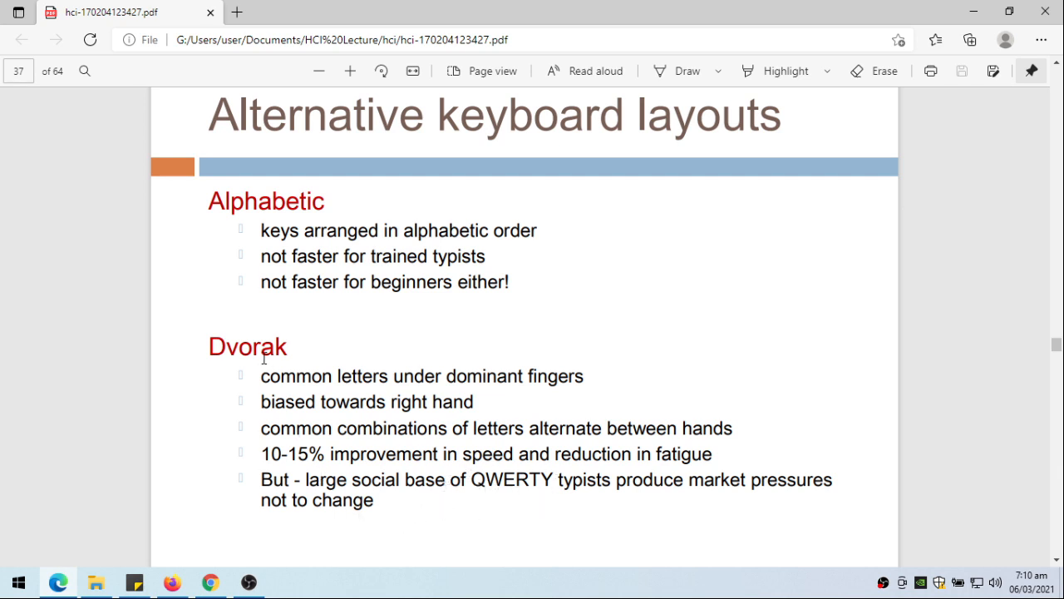
{"action": "mouse_move", "coordinate": [433, 540]}
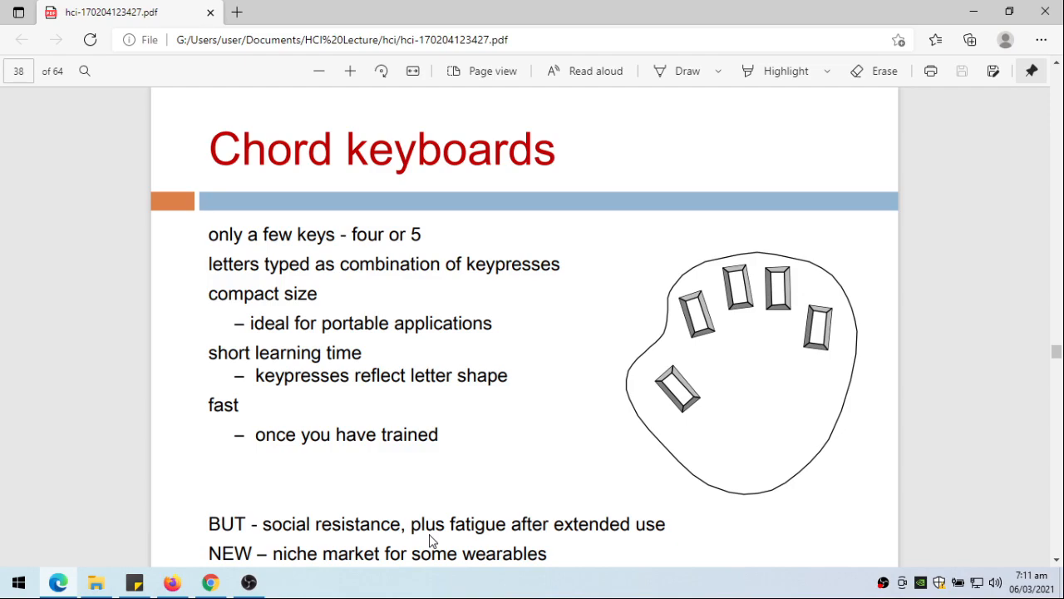
{"action": "scroll", "scroll_direction": "down", "scroll_amount": 3}
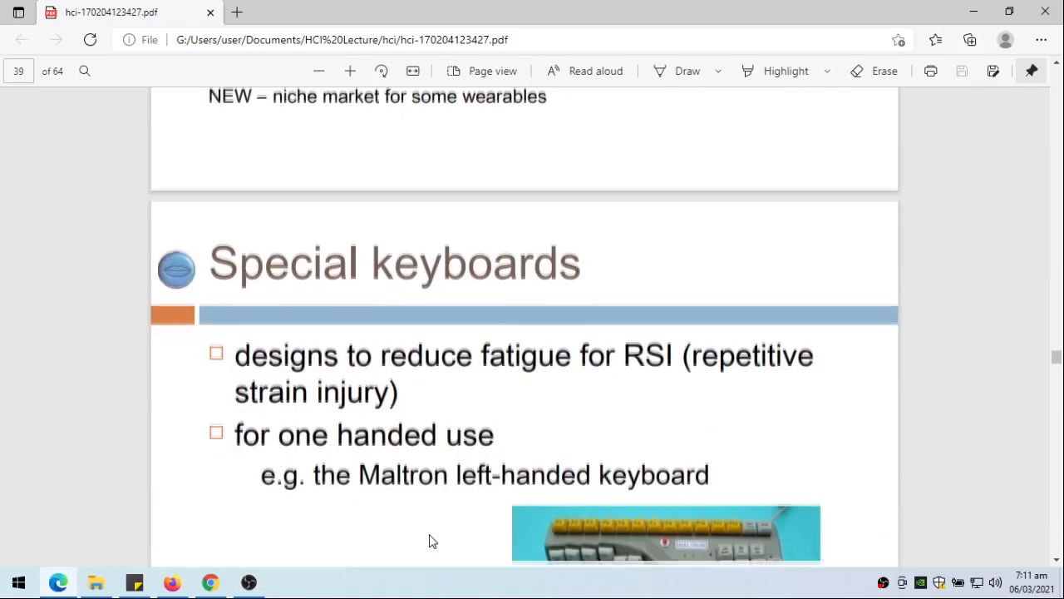
{"action": "scroll", "scroll_direction": "down", "scroll_amount": 3}
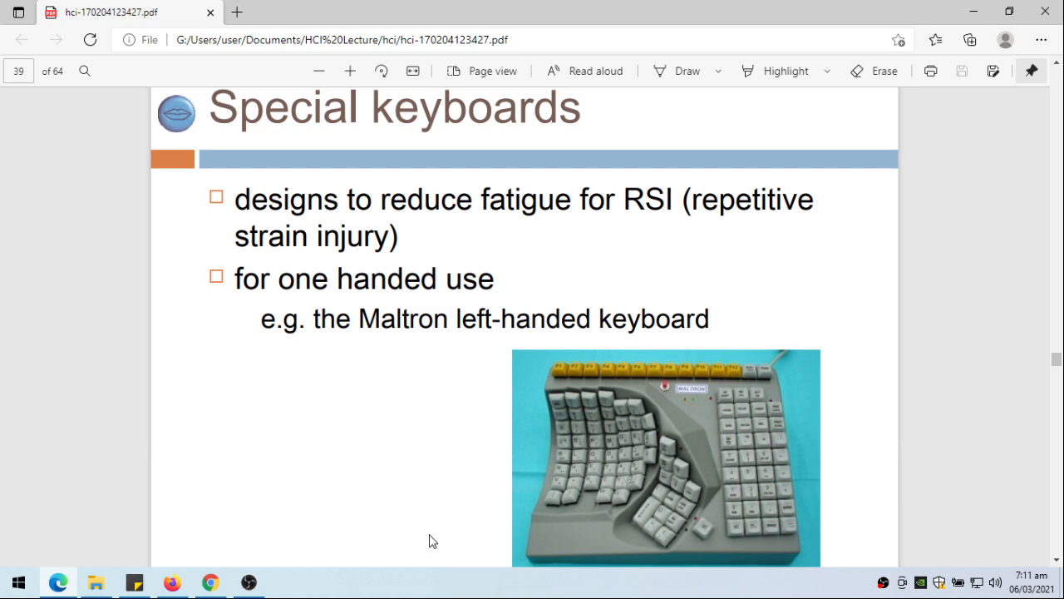
{"action": "mouse_move", "coordinate": [619, 540]}
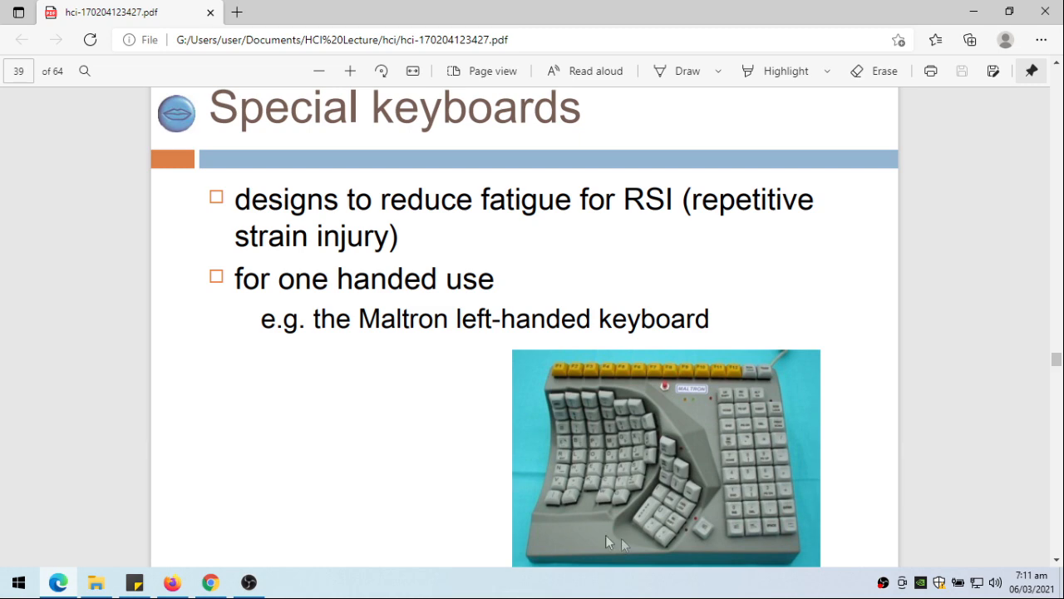
{"action": "scroll", "scroll_direction": "down", "scroll_amount": 3}
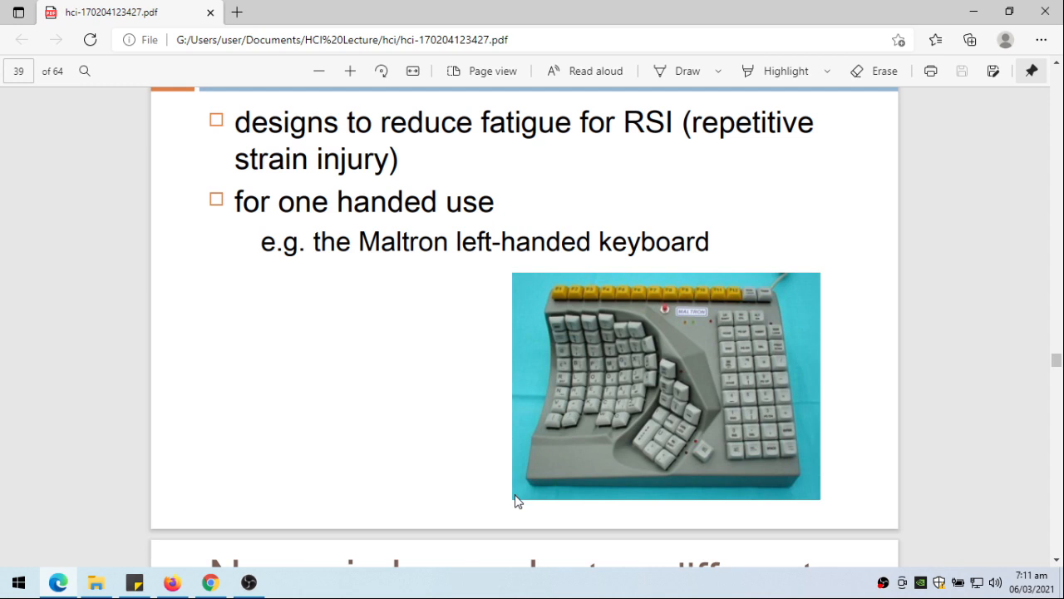
{"action": "mouse_move", "coordinate": [606, 426]}
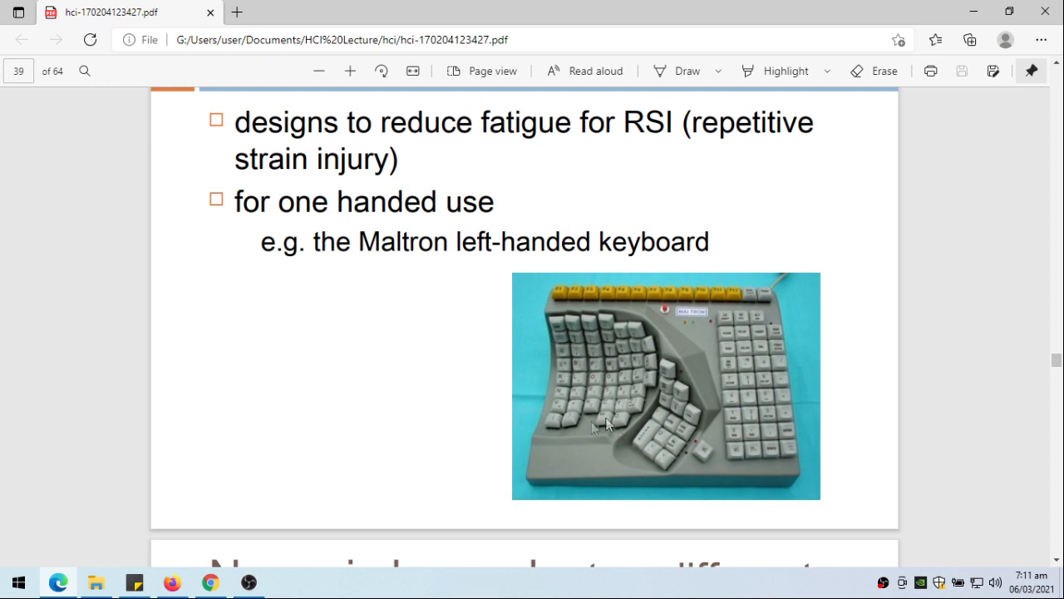
{"action": "mouse_move", "coordinate": [503, 406]}
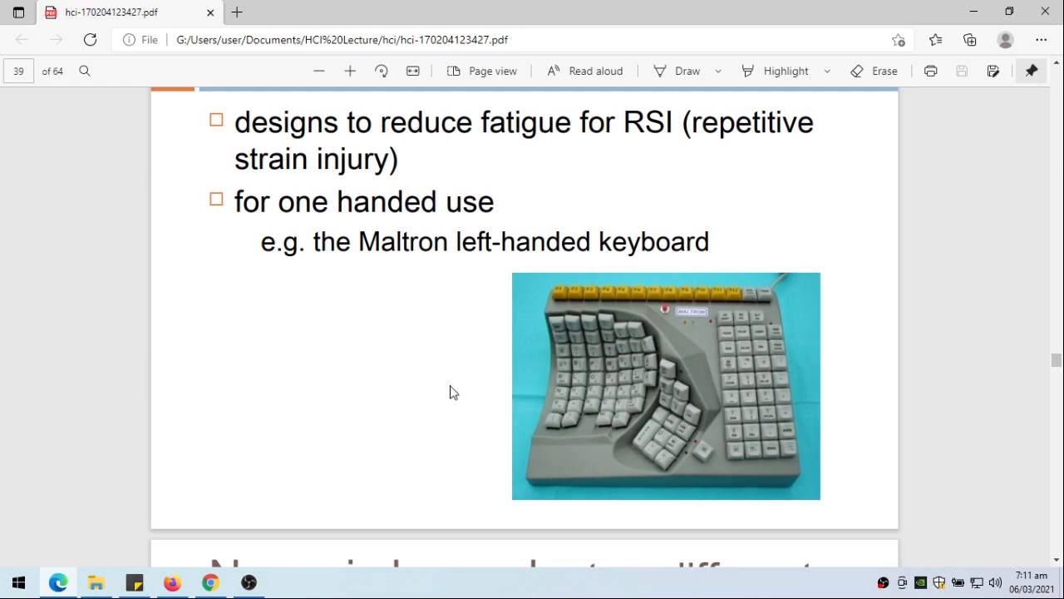
{"action": "scroll", "scroll_direction": "down", "scroll_amount": 3}
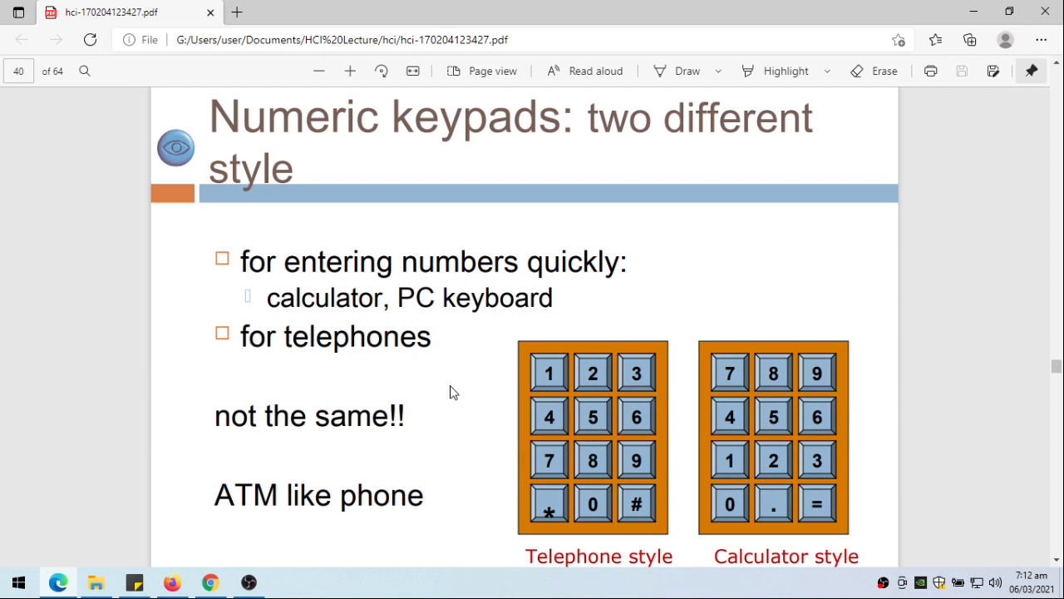
{"action": "mouse_move", "coordinate": [572, 383]}
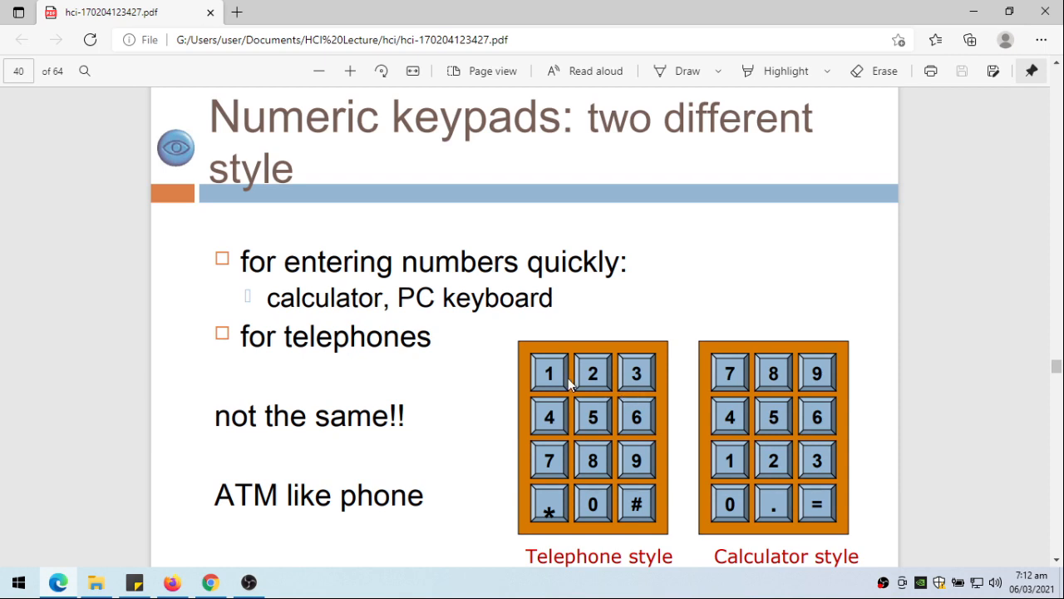
{"action": "mouse_move", "coordinate": [619, 386]}
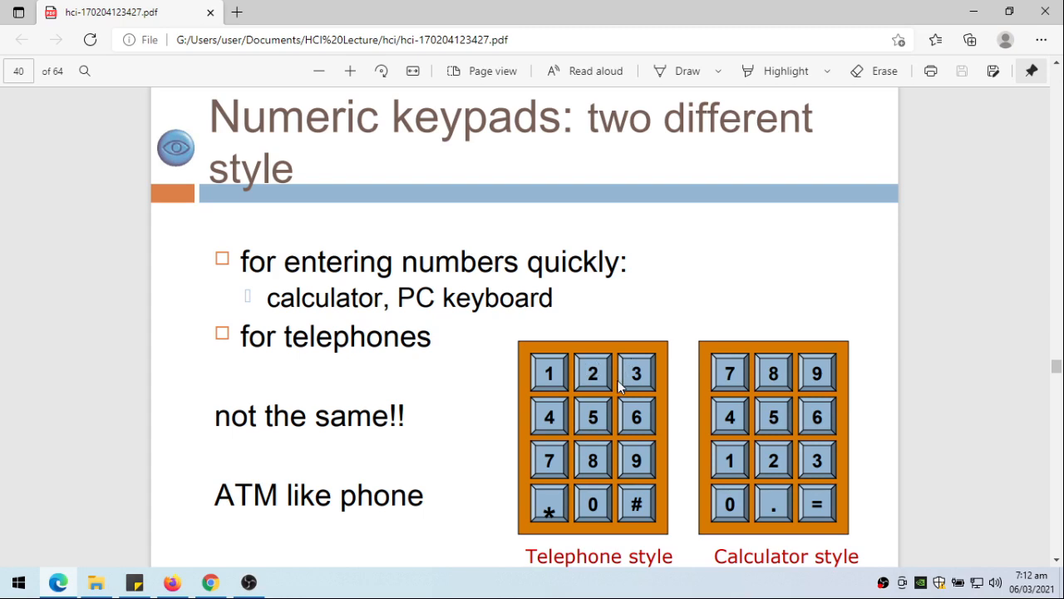
{"action": "mouse_move", "coordinate": [662, 425]}
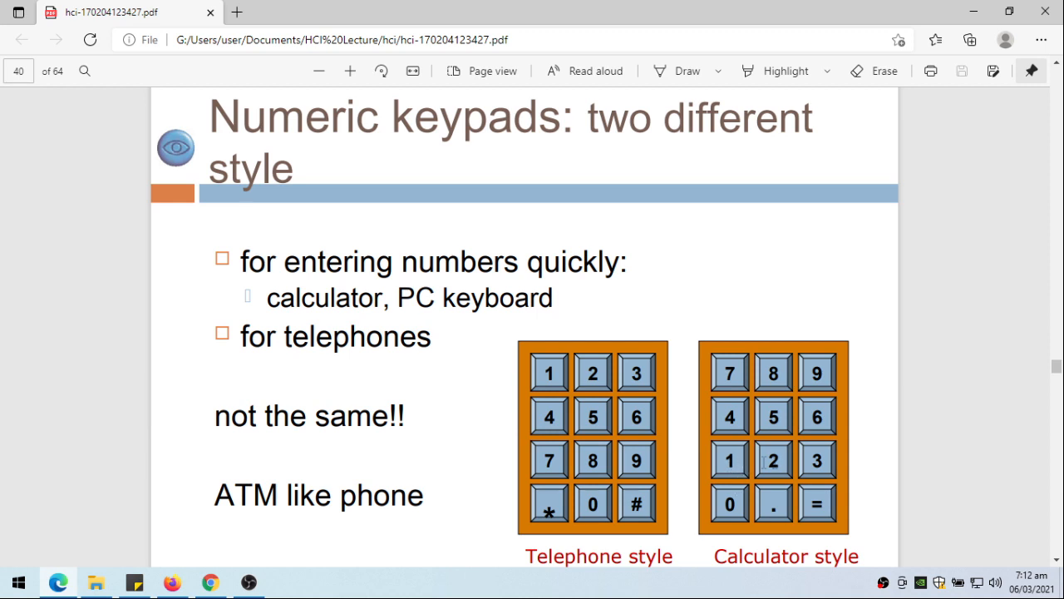
{"action": "mouse_move", "coordinate": [697, 470]}
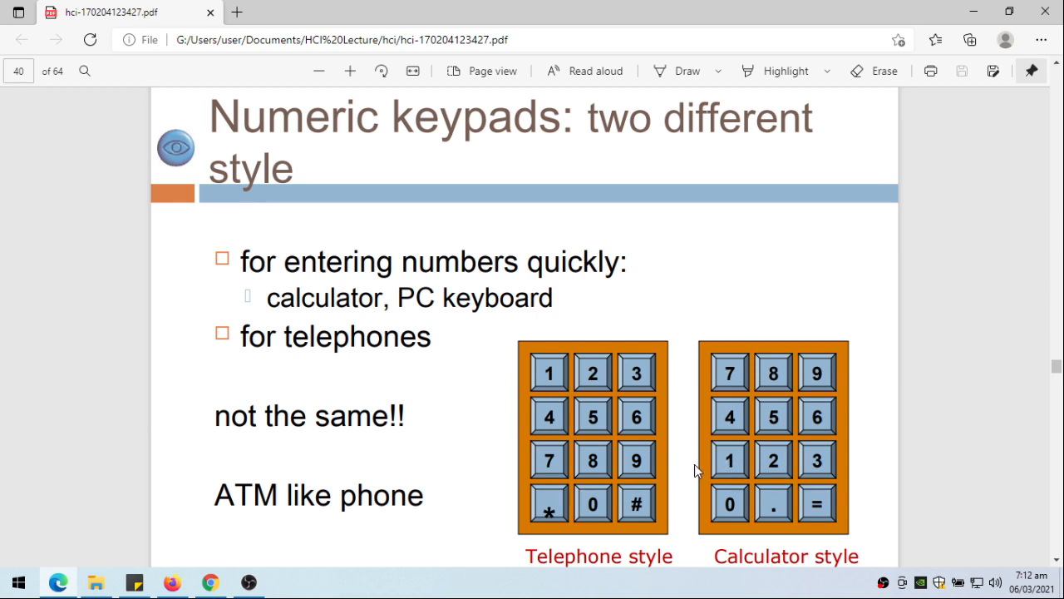
{"action": "scroll", "scroll_direction": "down", "scroll_amount": 3}
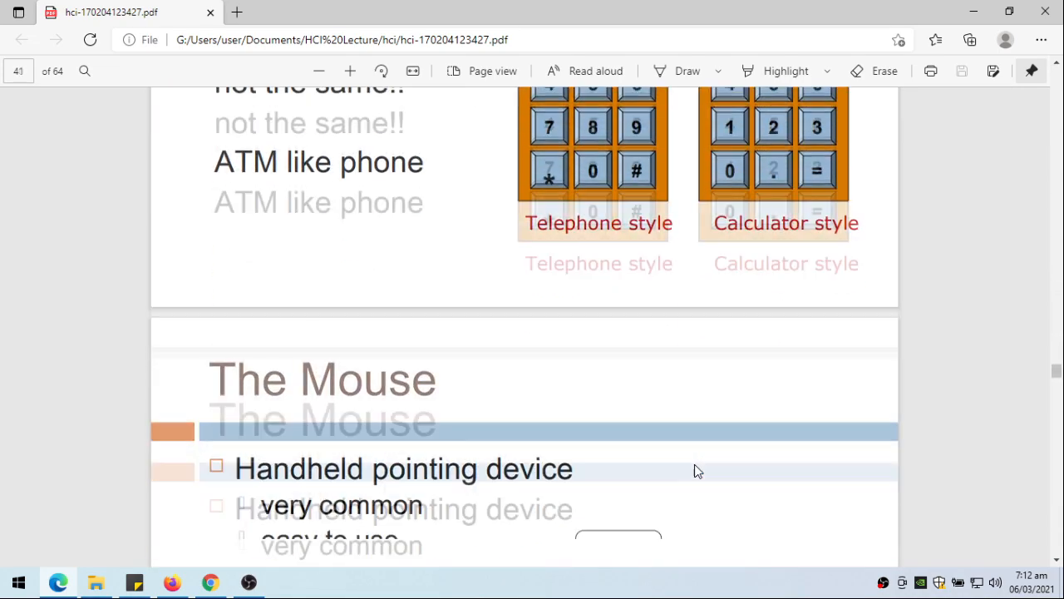
{"action": "scroll", "scroll_direction": "down", "scroll_amount": 3}
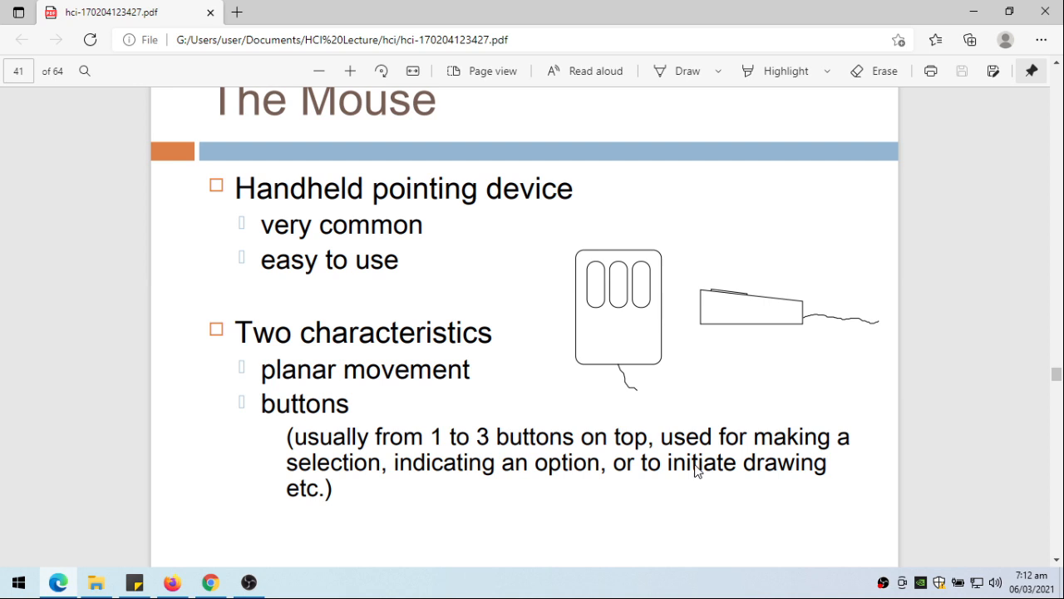
{"action": "mouse_move", "coordinate": [746, 416]}
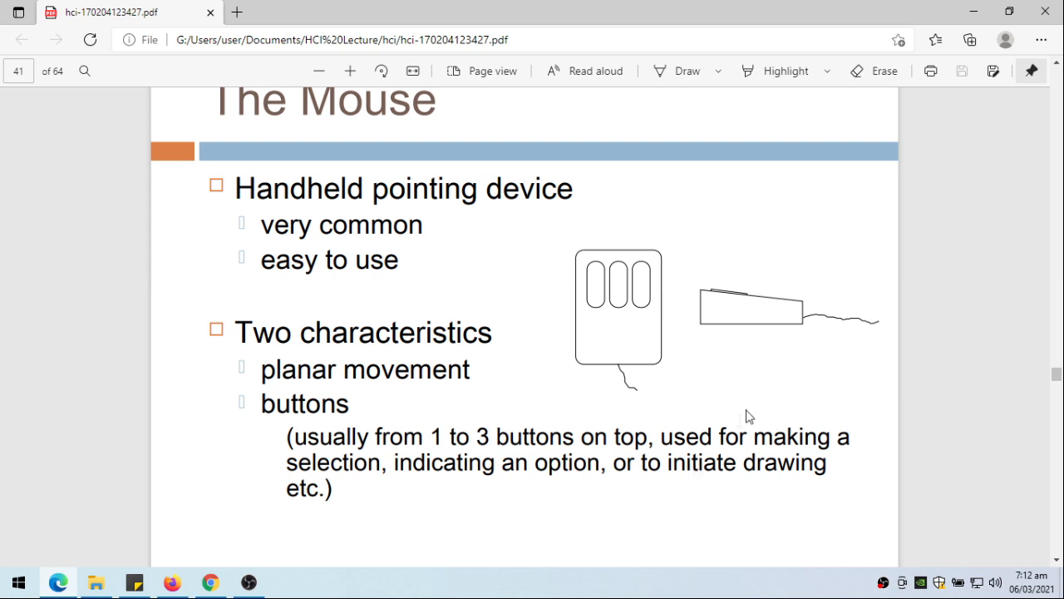
{"action": "mouse_move", "coordinate": [463, 306]}
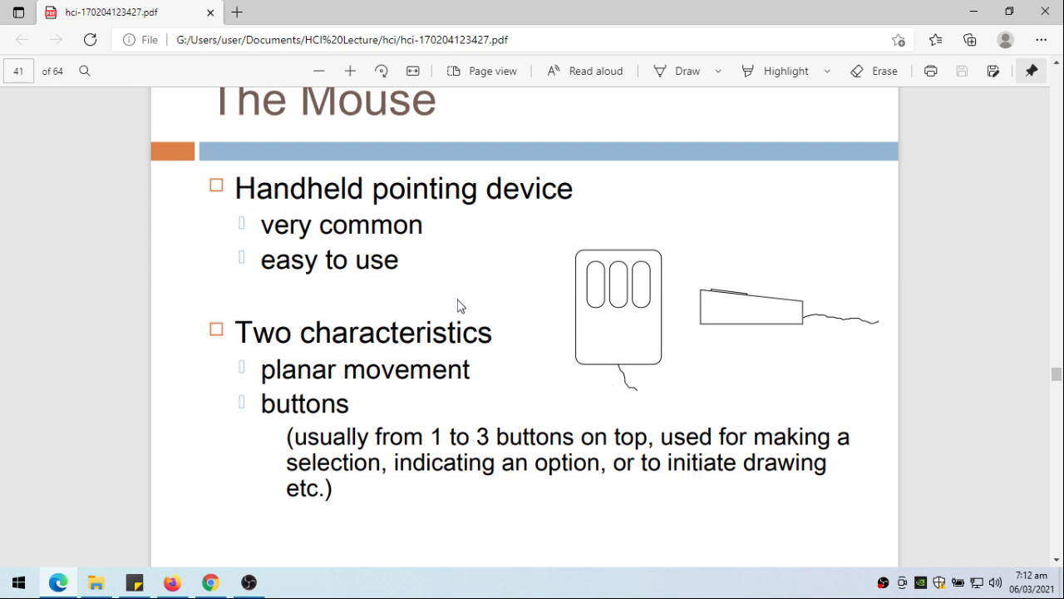
{"action": "mouse_move", "coordinate": [502, 306]}
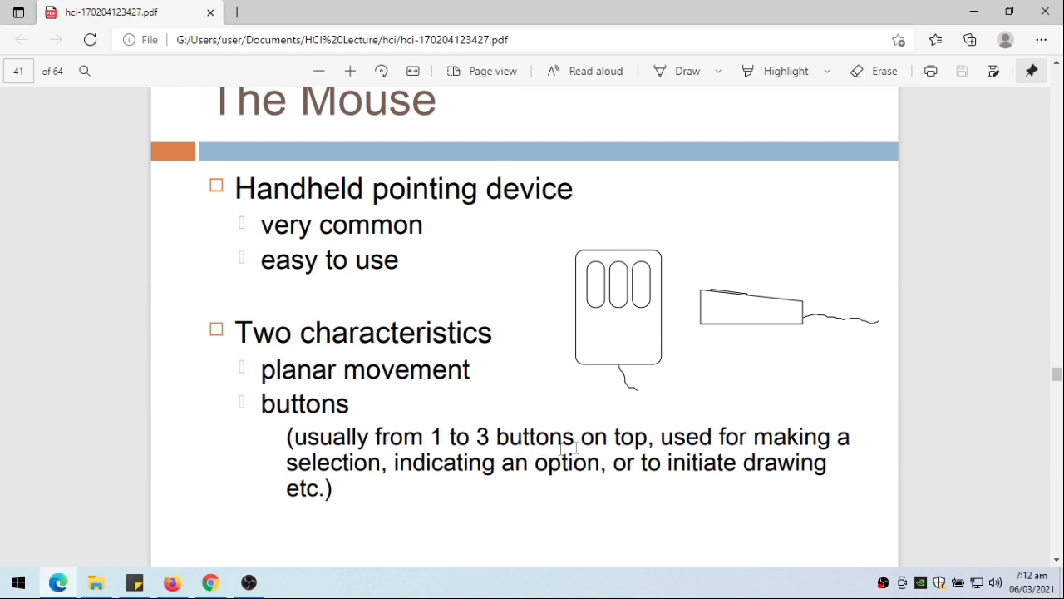
{"action": "mouse_move", "coordinate": [803, 446]}
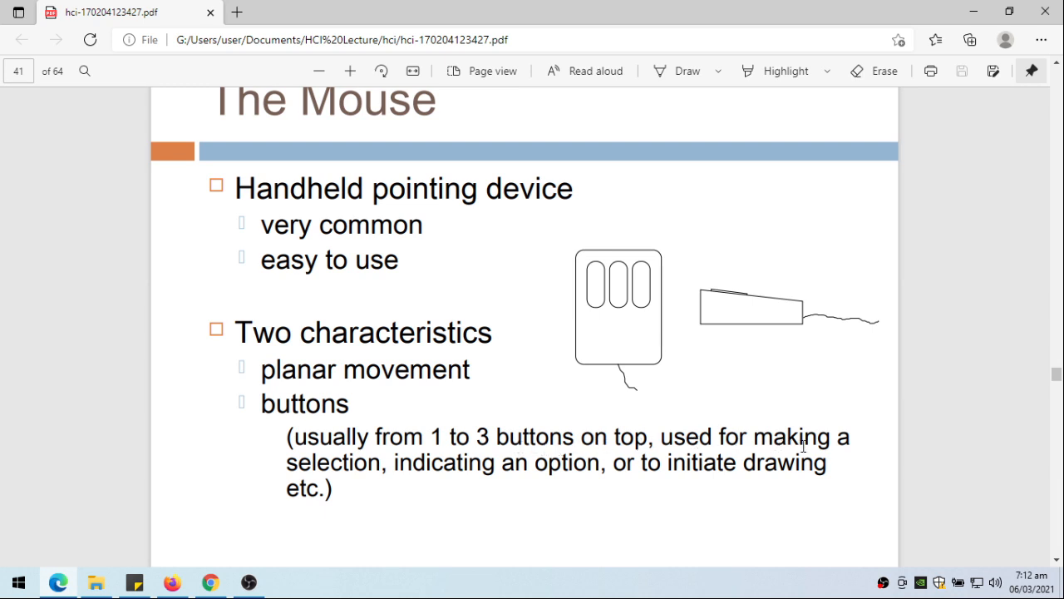
{"action": "mouse_move", "coordinate": [590, 474]}
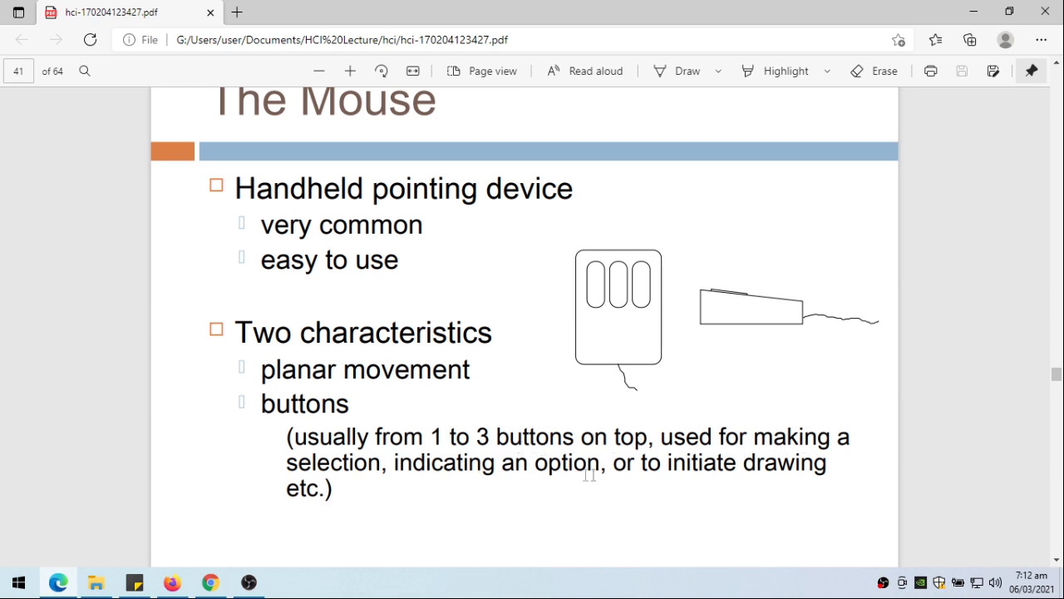
{"action": "mouse_move", "coordinate": [391, 485]}
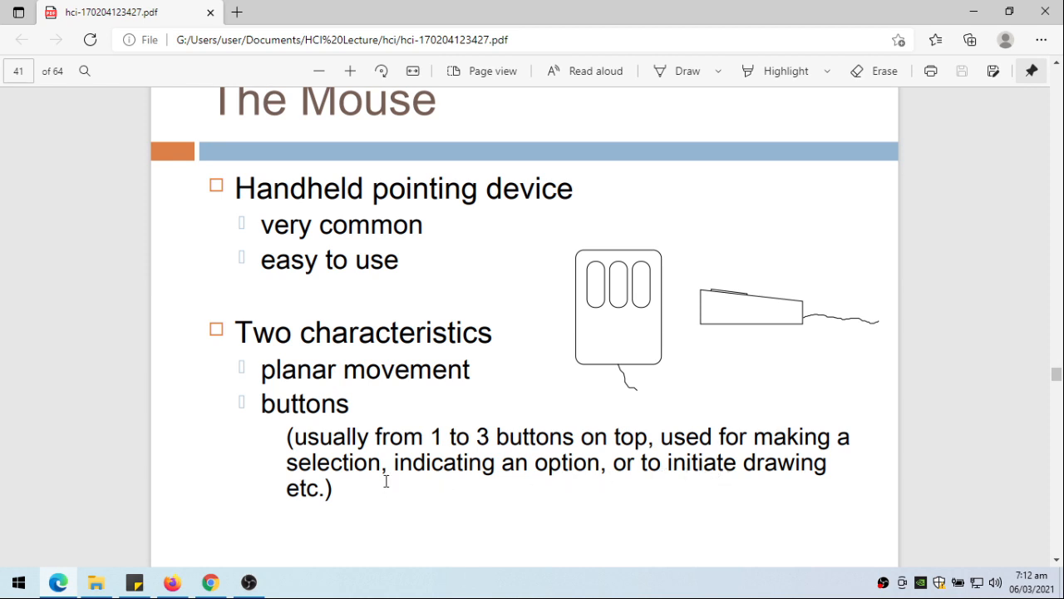
{"action": "mouse_move", "coordinate": [443, 406]}
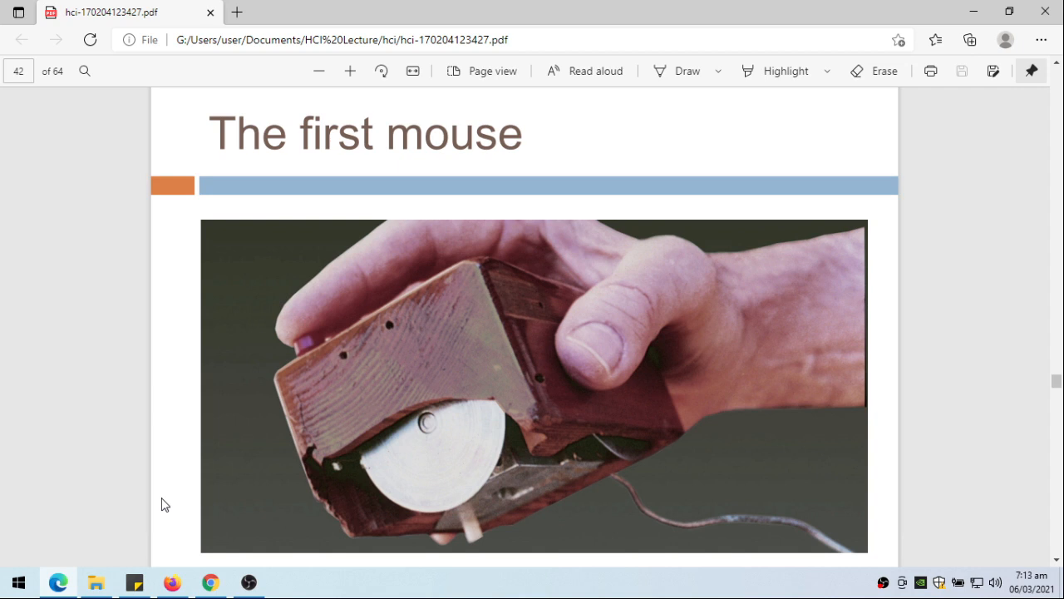
{"action": "mouse_move", "coordinate": [476, 416]}
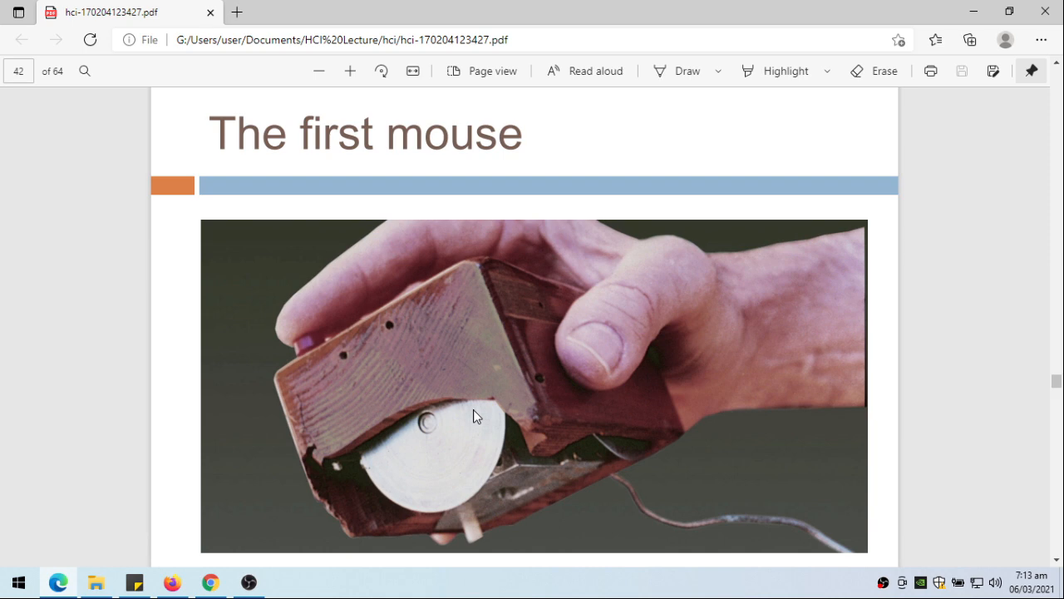
{"action": "scroll", "scroll_direction": "down", "scroll_amount": 3}
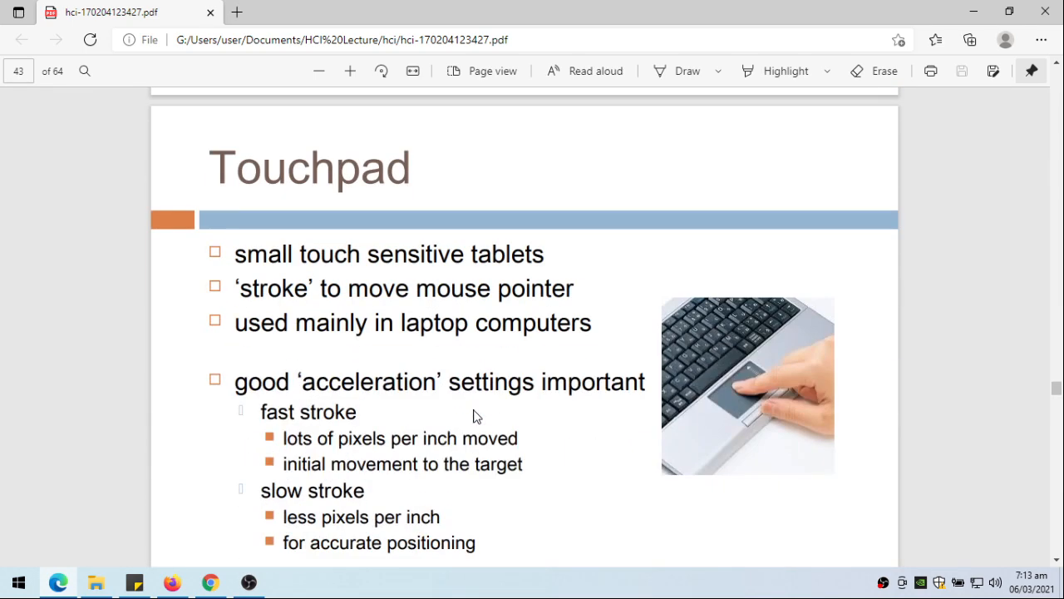
{"action": "mouse_move", "coordinate": [463, 270]}
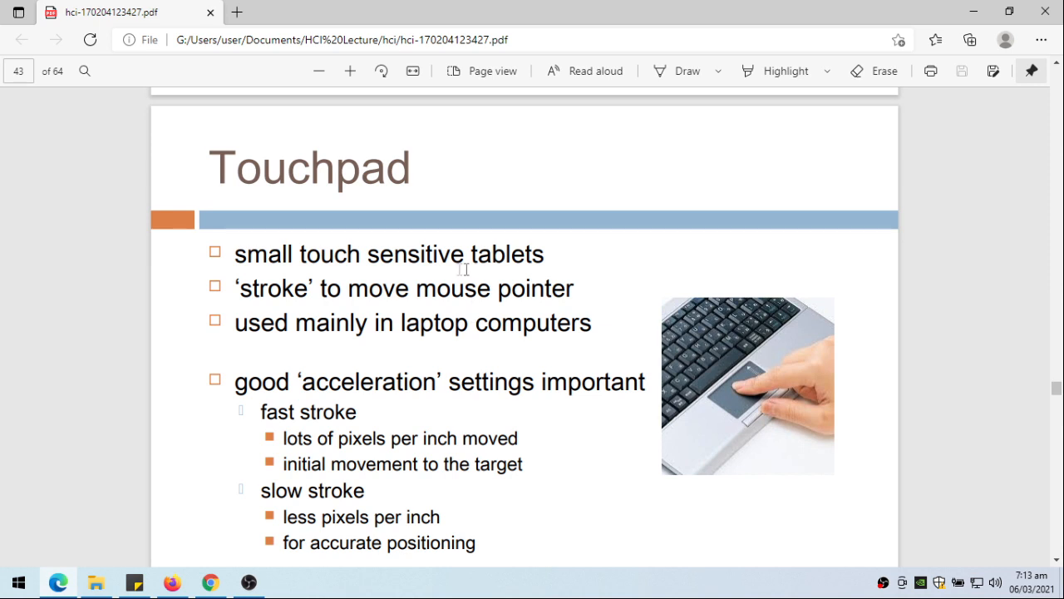
{"action": "mouse_move", "coordinate": [276, 314]}
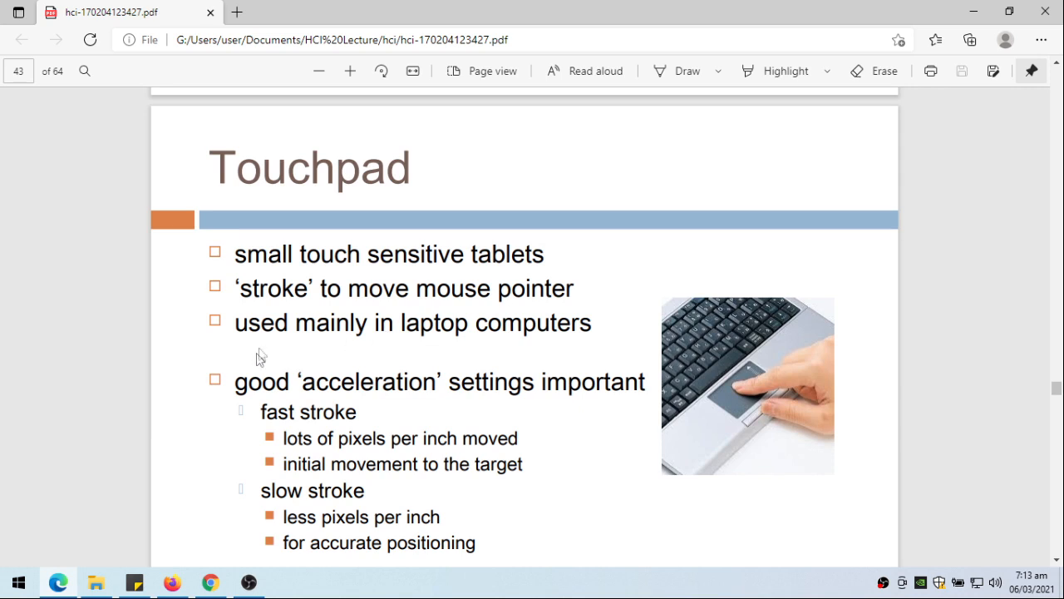
{"action": "mouse_move", "coordinate": [584, 349]}
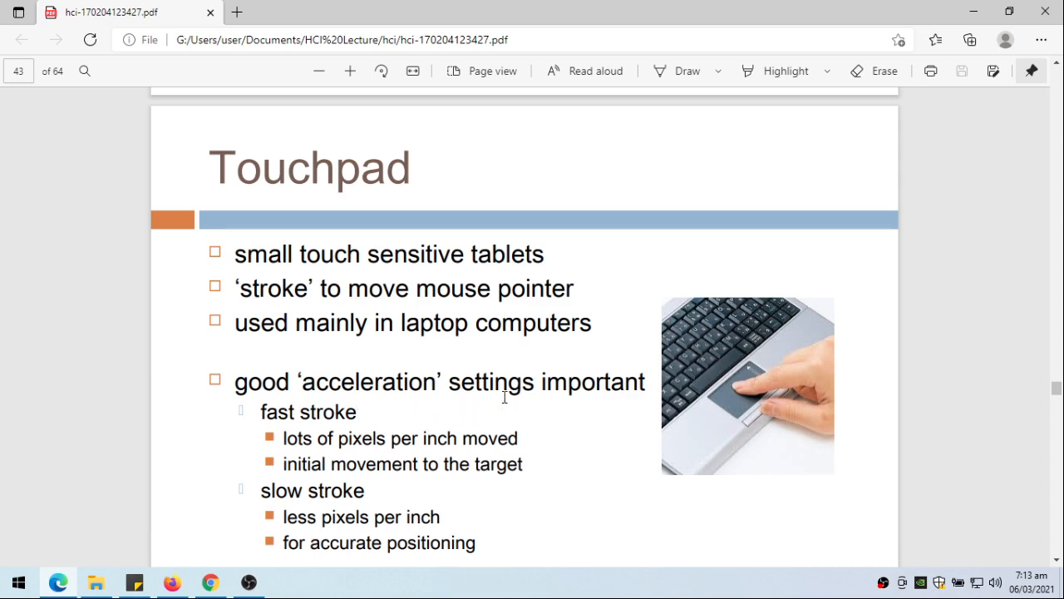
{"action": "mouse_move", "coordinate": [580, 391]}
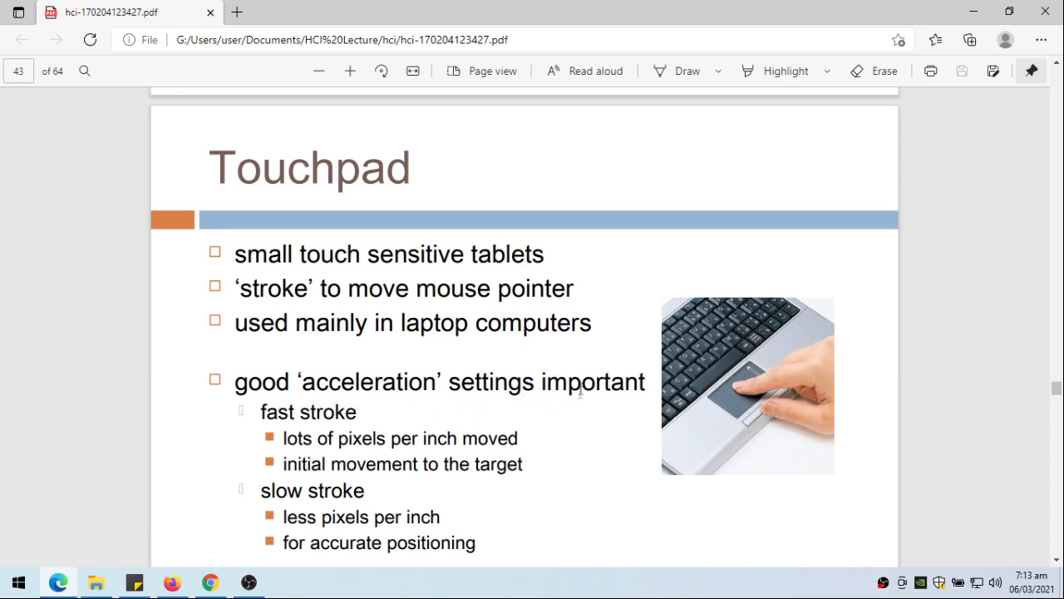
{"action": "mouse_move", "coordinate": [316, 455]}
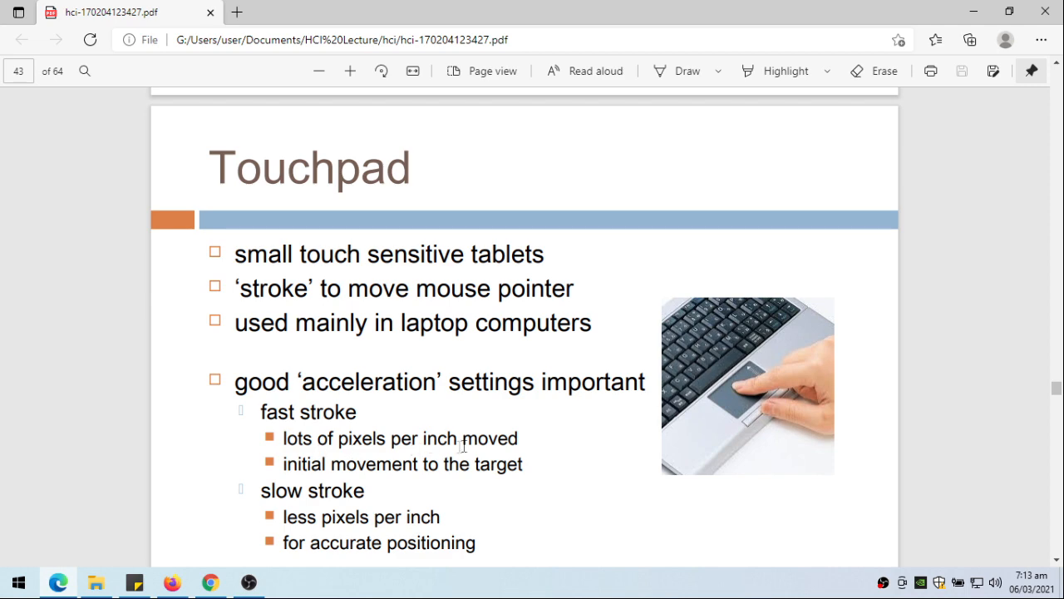
{"action": "mouse_move", "coordinate": [449, 466]}
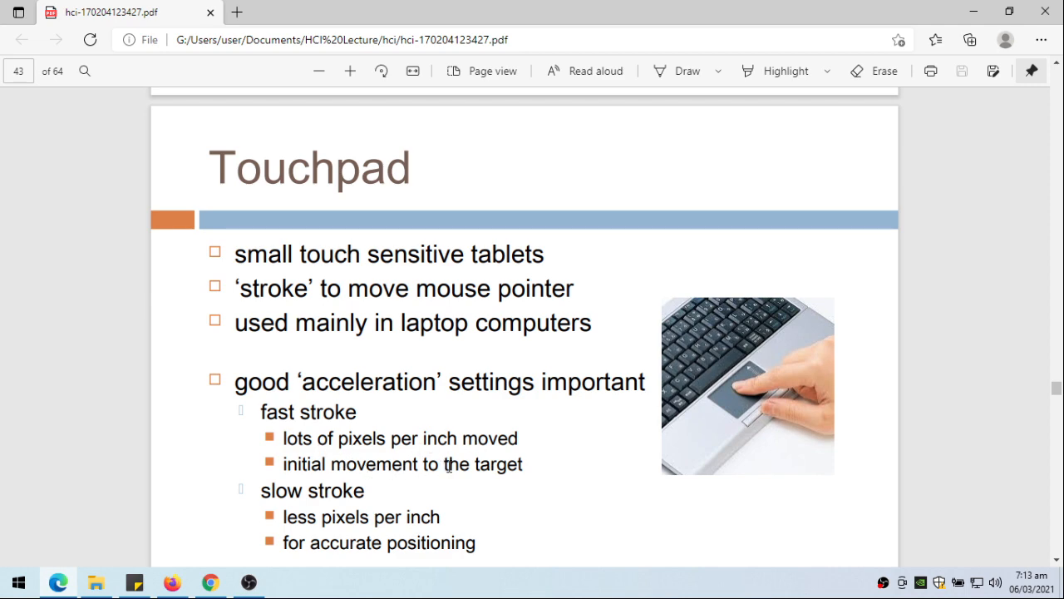
{"action": "scroll", "scroll_direction": "down", "scroll_amount": 3}
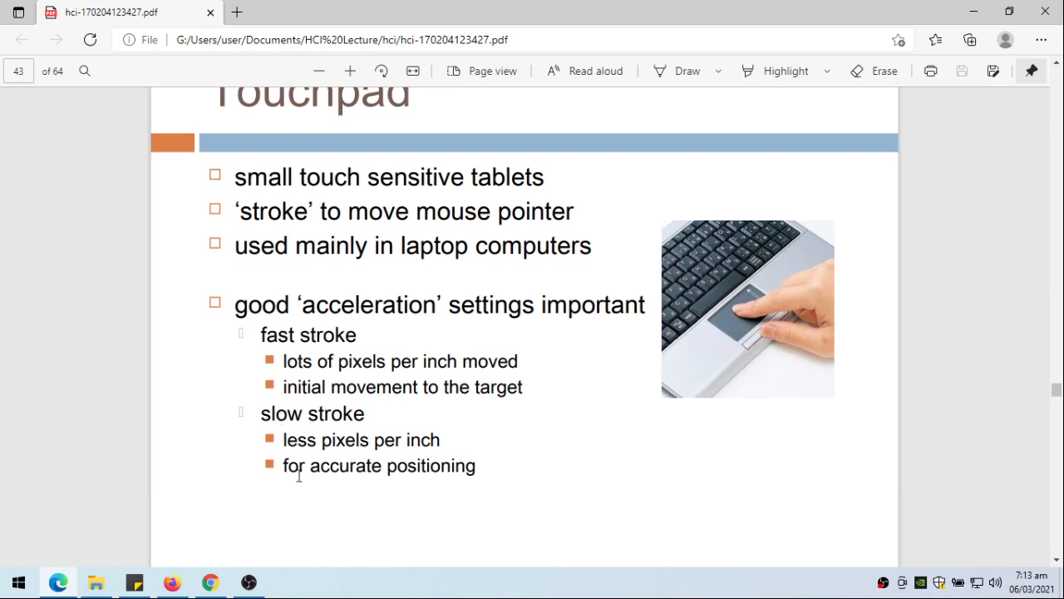
{"action": "mouse_move", "coordinate": [333, 485]}
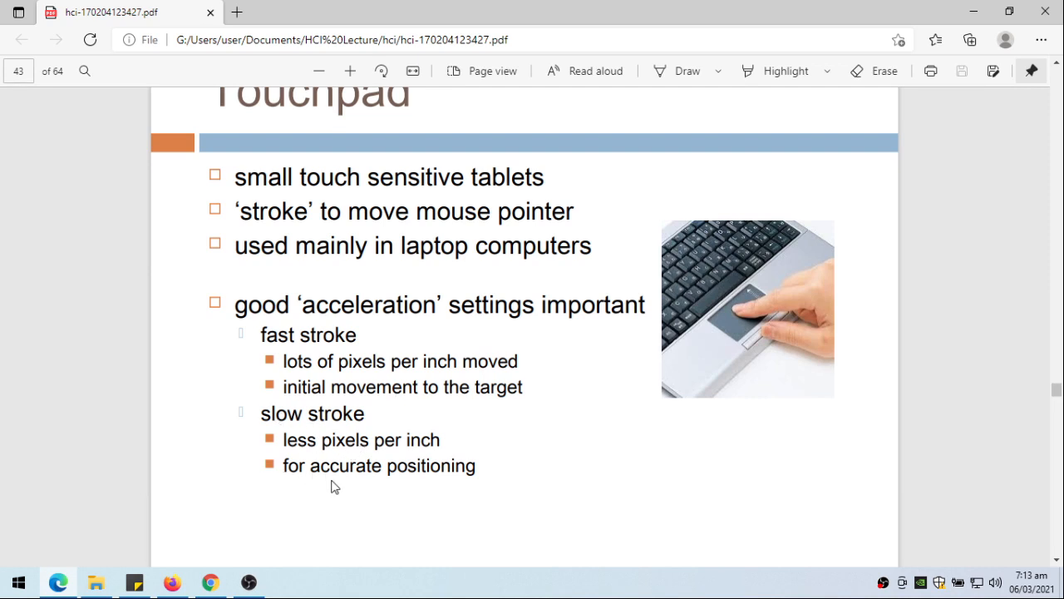
{"action": "scroll", "scroll_direction": "down", "scroll_amount": 3}
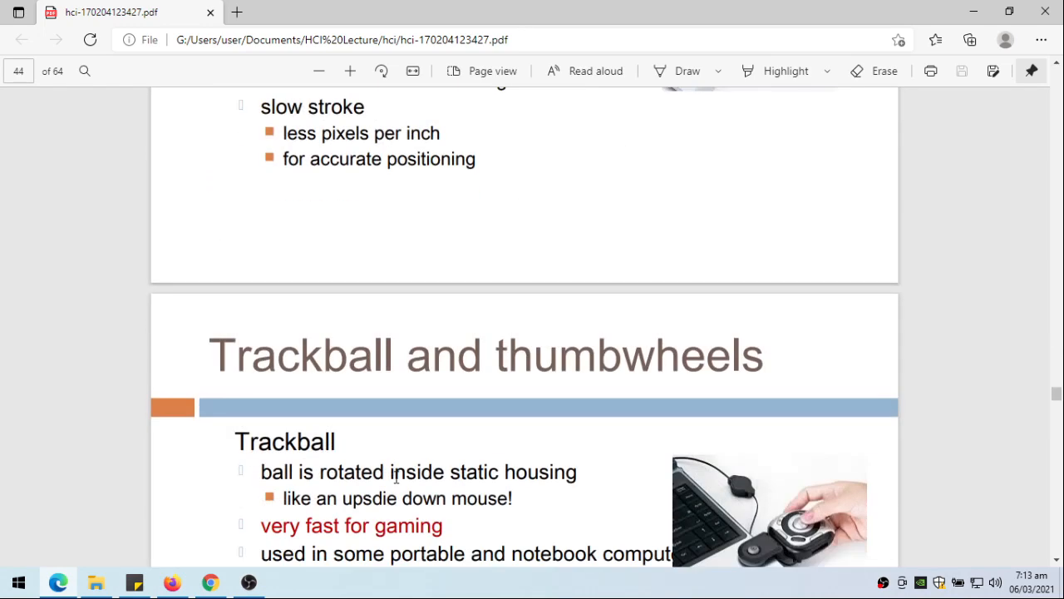
{"action": "scroll", "scroll_direction": "down", "scroll_amount": 3}
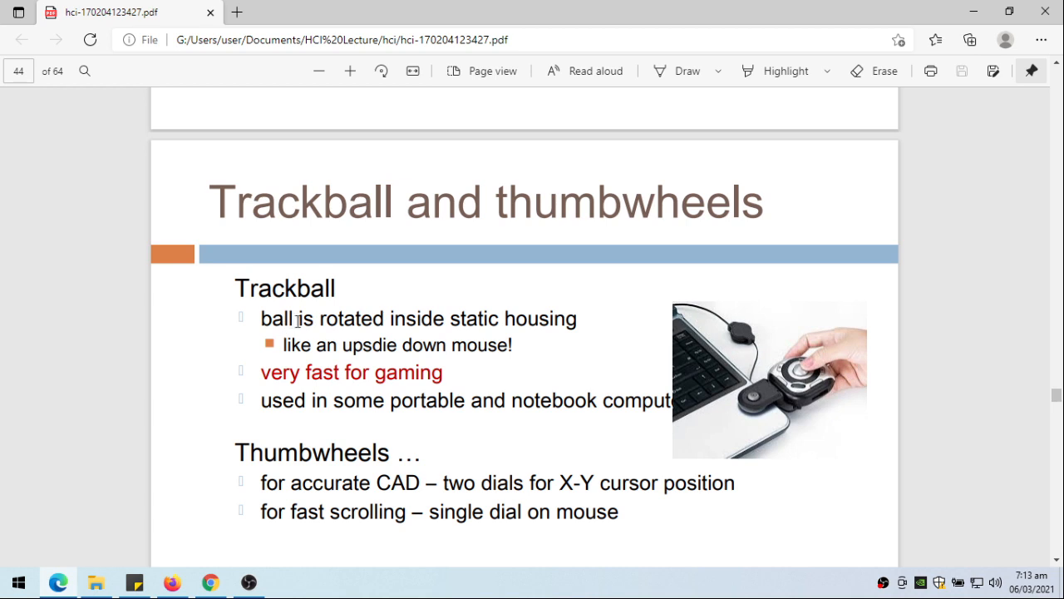
{"action": "mouse_move", "coordinate": [519, 333]}
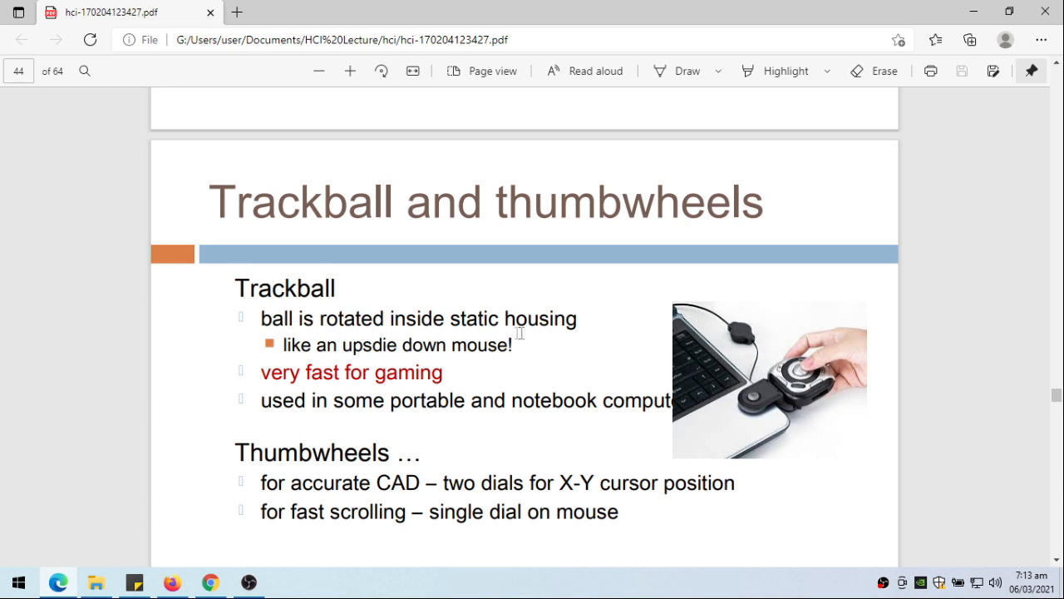
{"action": "mouse_move", "coordinate": [455, 349]}
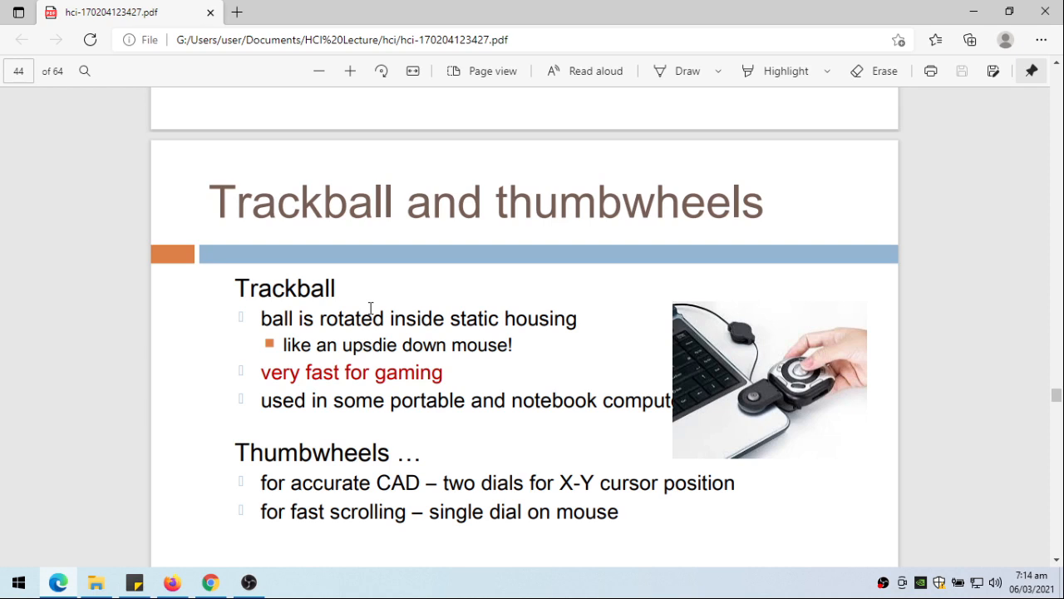
{"action": "mouse_move", "coordinate": [400, 310]}
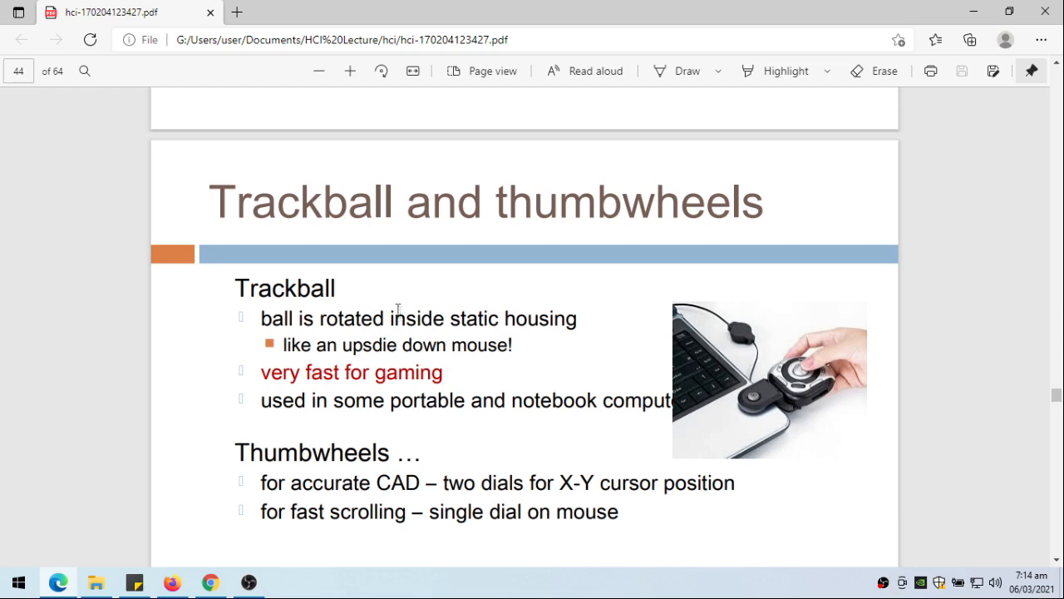
{"action": "mouse_move", "coordinate": [391, 303]}
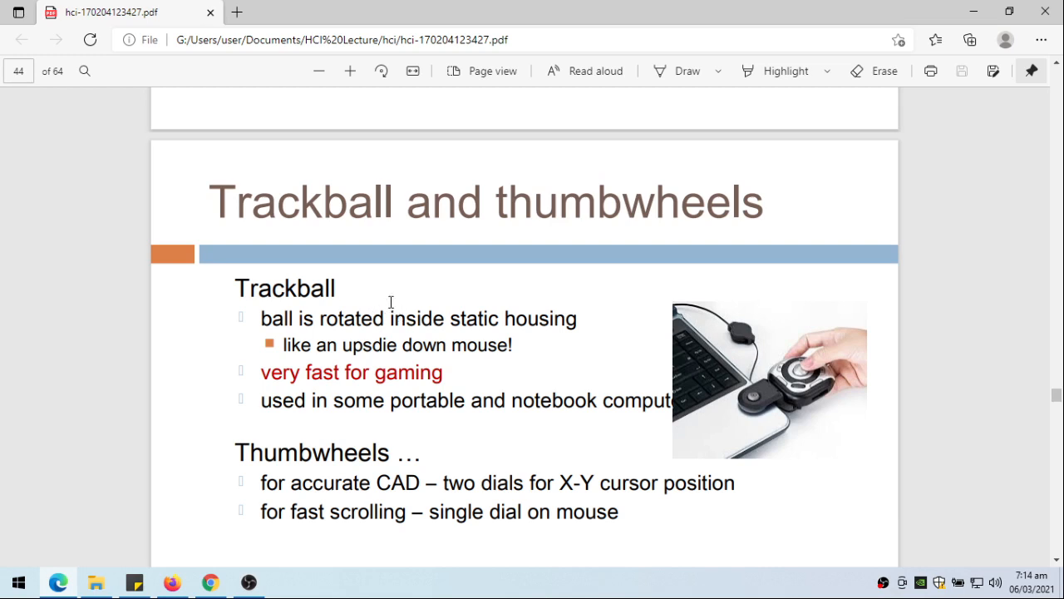
{"action": "mouse_move", "coordinate": [364, 315]}
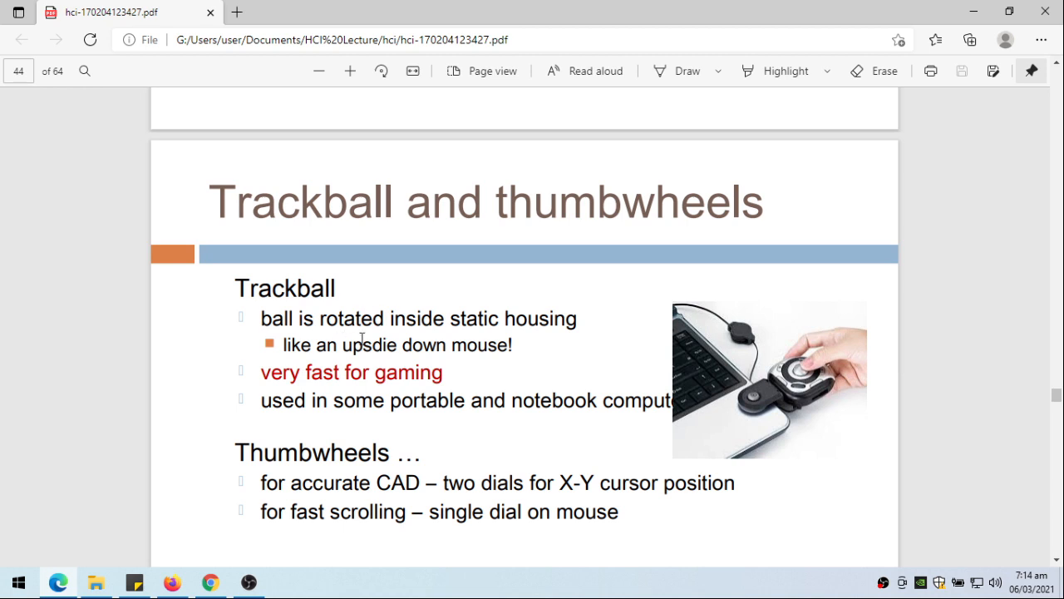
{"action": "mouse_move", "coordinate": [780, 401]}
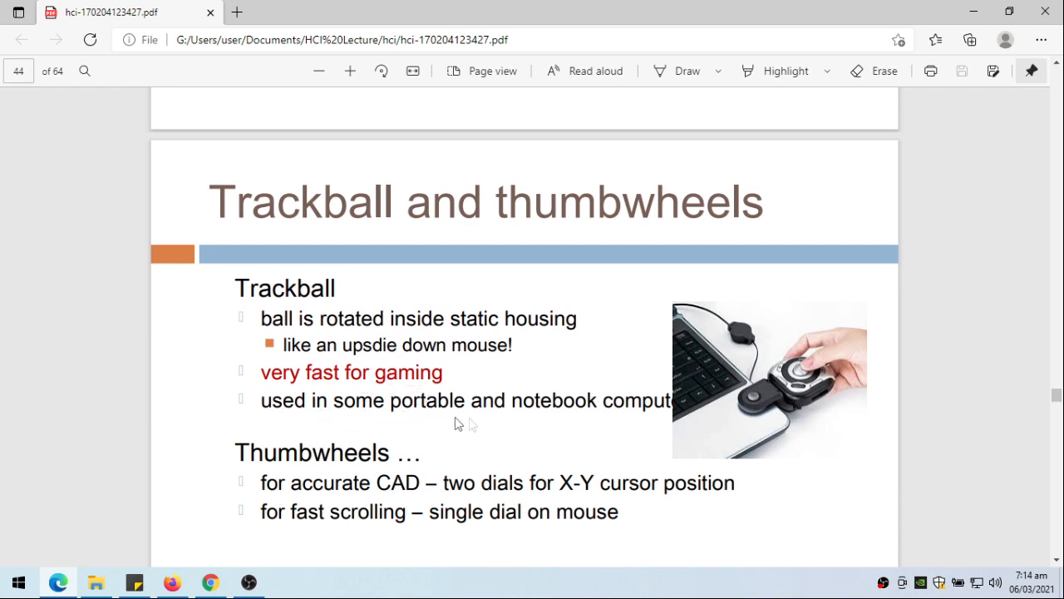
{"action": "mouse_move", "coordinate": [319, 459]}
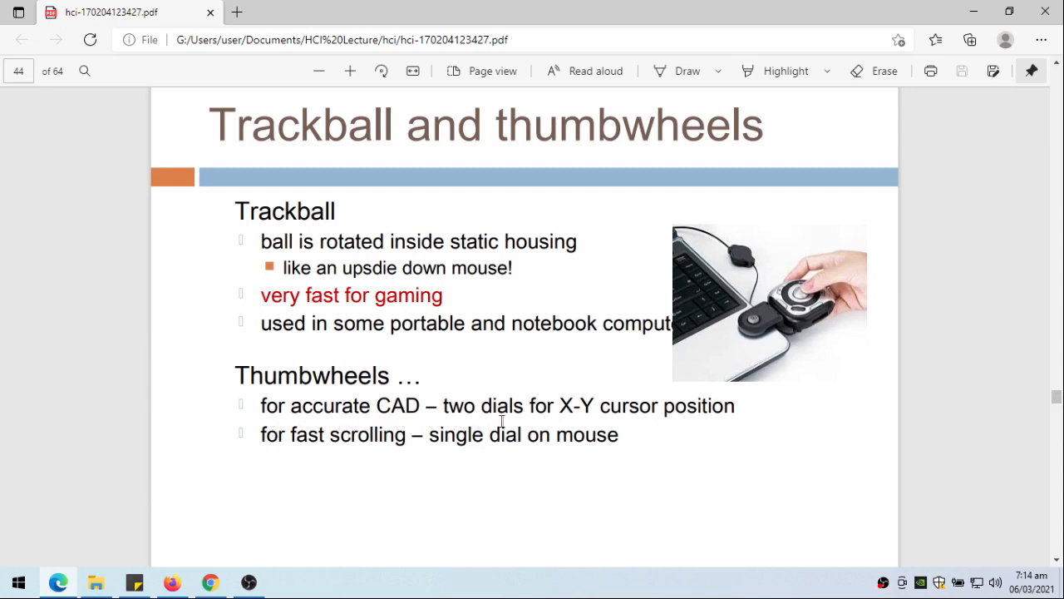
{"action": "mouse_move", "coordinate": [638, 417]}
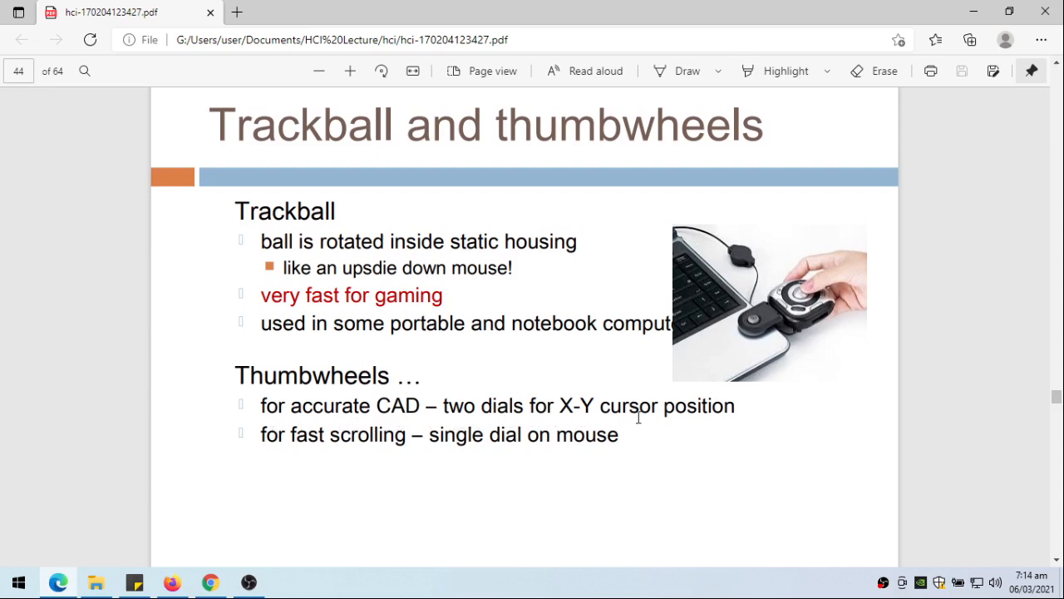
{"action": "mouse_move", "coordinate": [335, 443]}
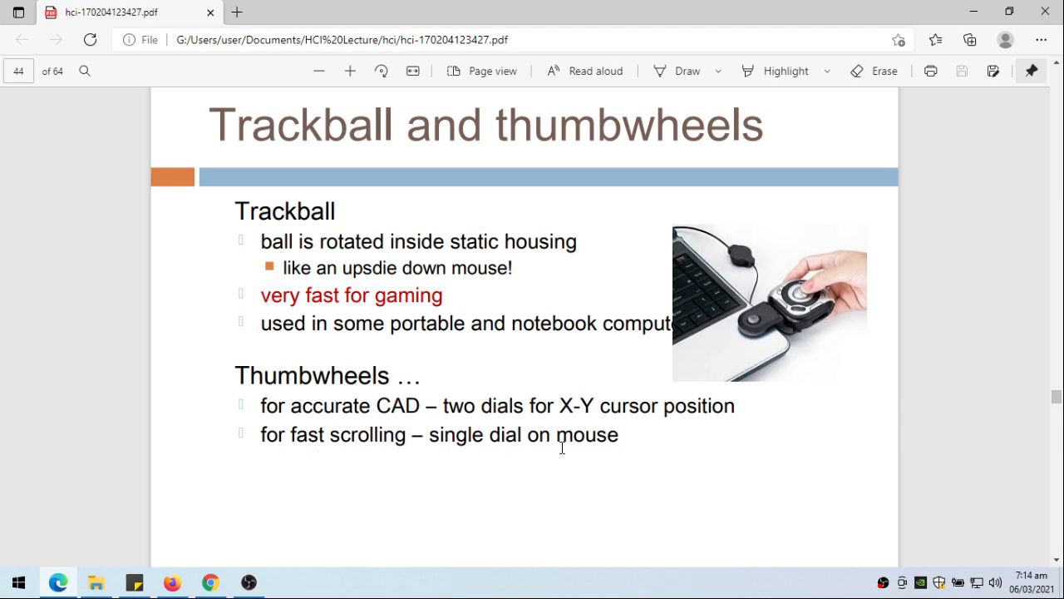
{"action": "scroll", "scroll_direction": "down", "scroll_amount": 3}
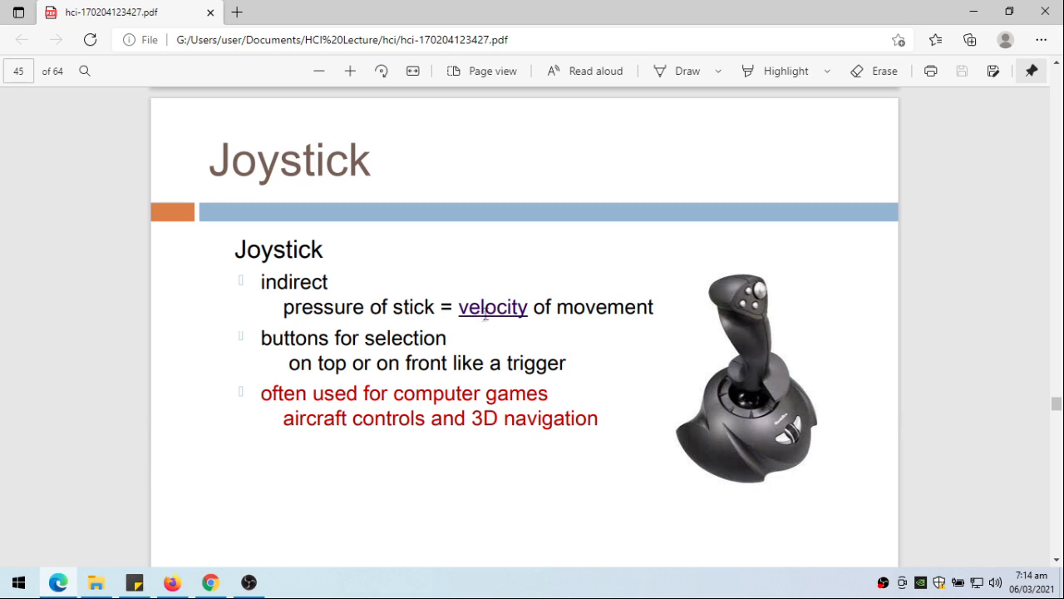
{"action": "mouse_move", "coordinate": [605, 311]}
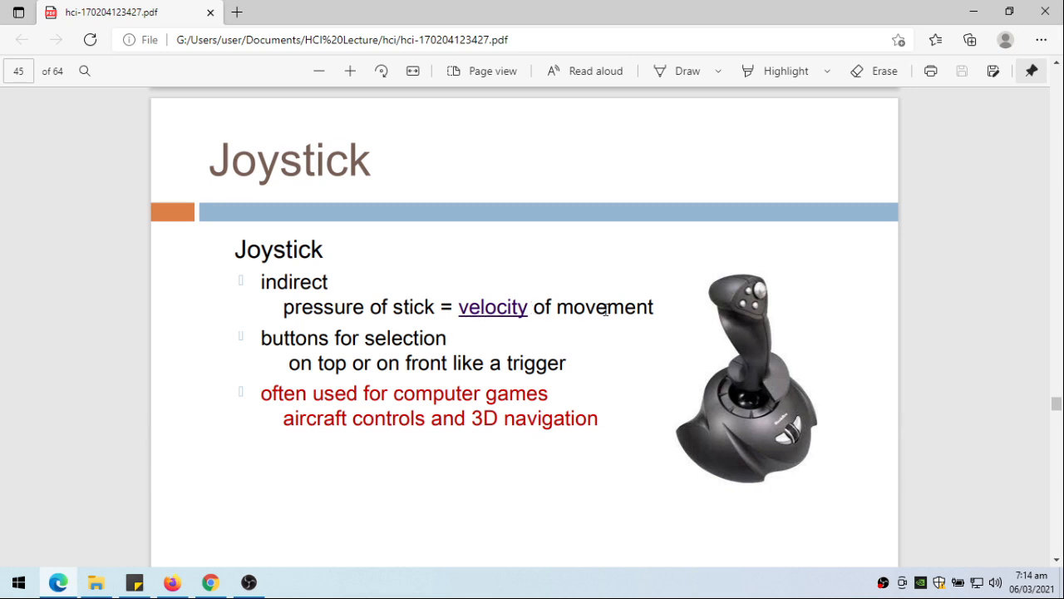
{"action": "mouse_move", "coordinate": [449, 339]}
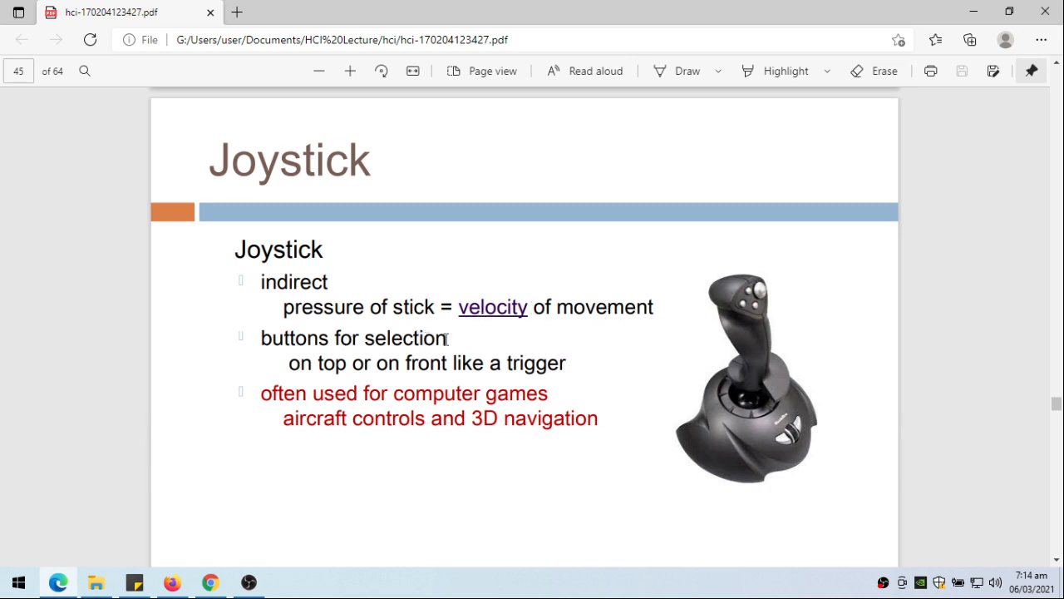
{"action": "mouse_move", "coordinate": [762, 303]}
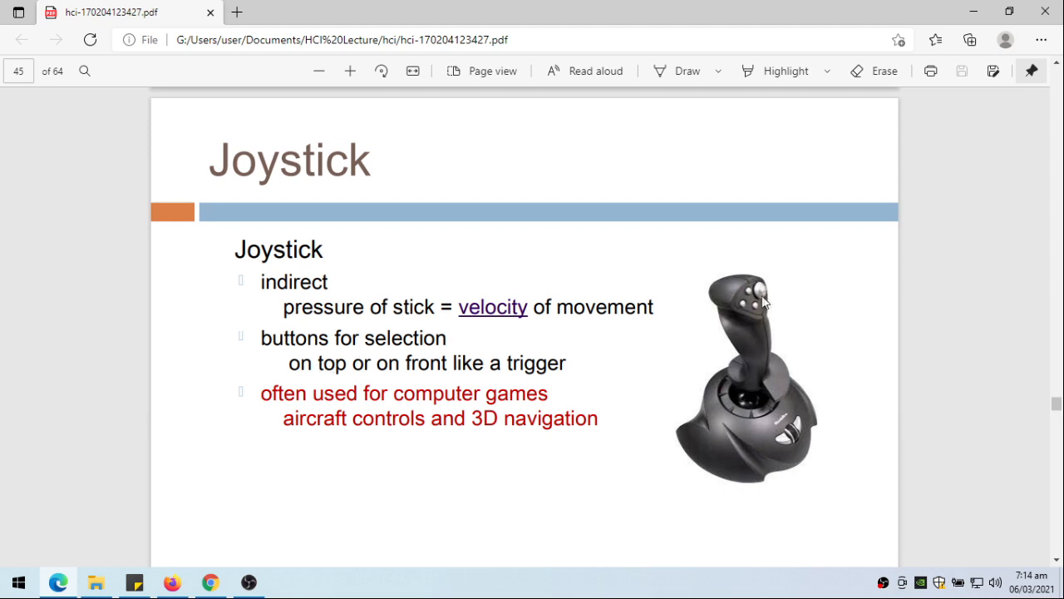
{"action": "mouse_move", "coordinate": [739, 322]}
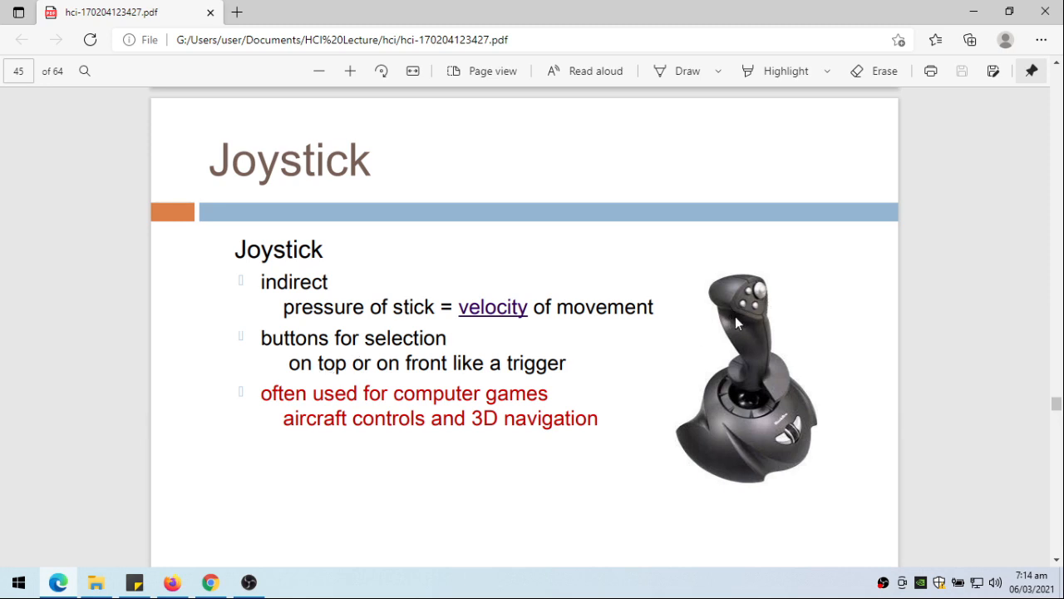
{"action": "mouse_move", "coordinate": [749, 309]}
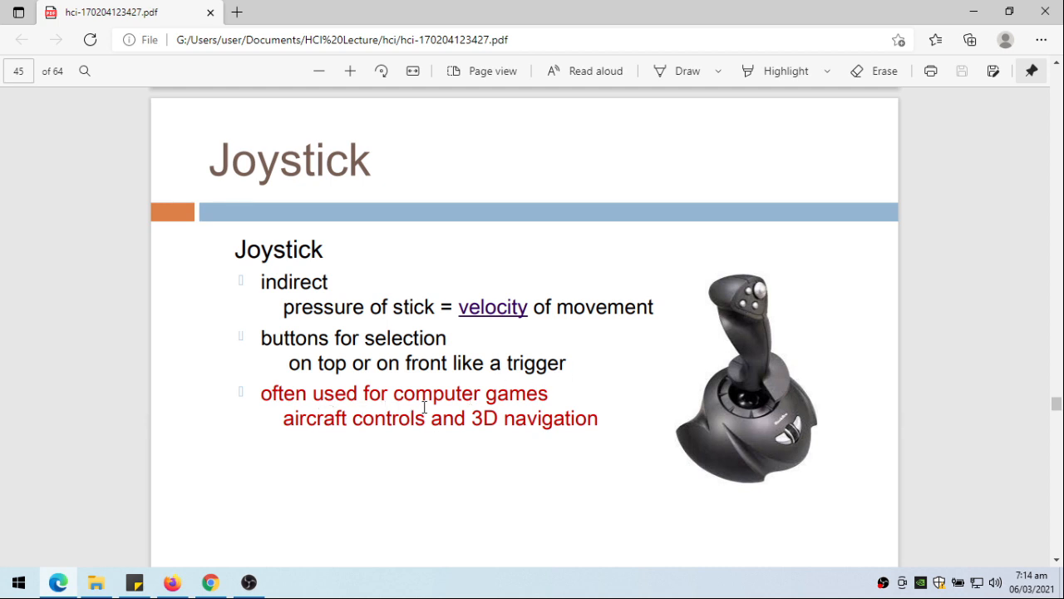
{"action": "mouse_move", "coordinate": [424, 432]}
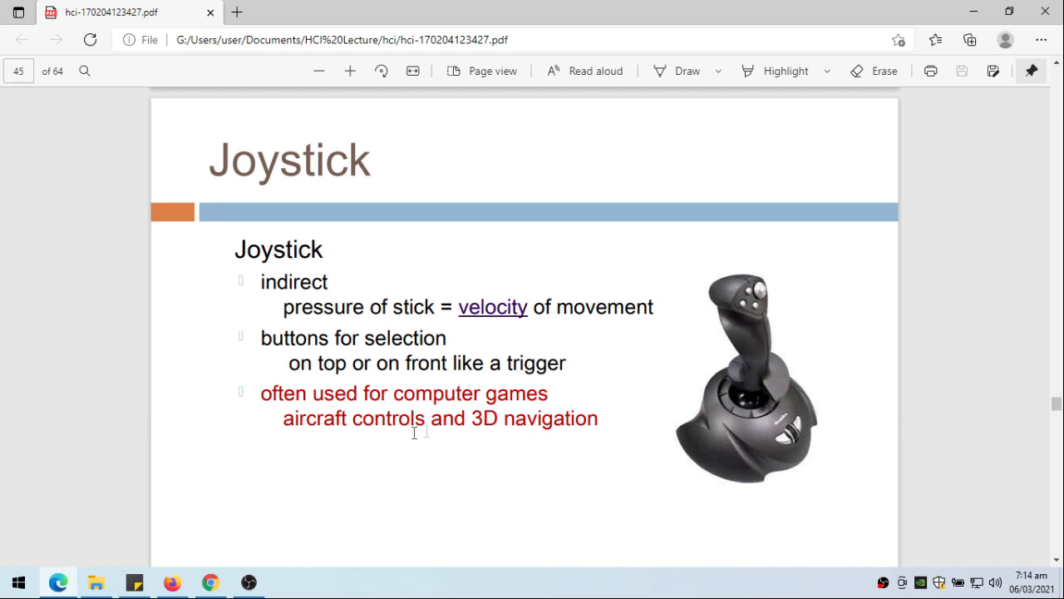
{"action": "mouse_move", "coordinate": [511, 444]}
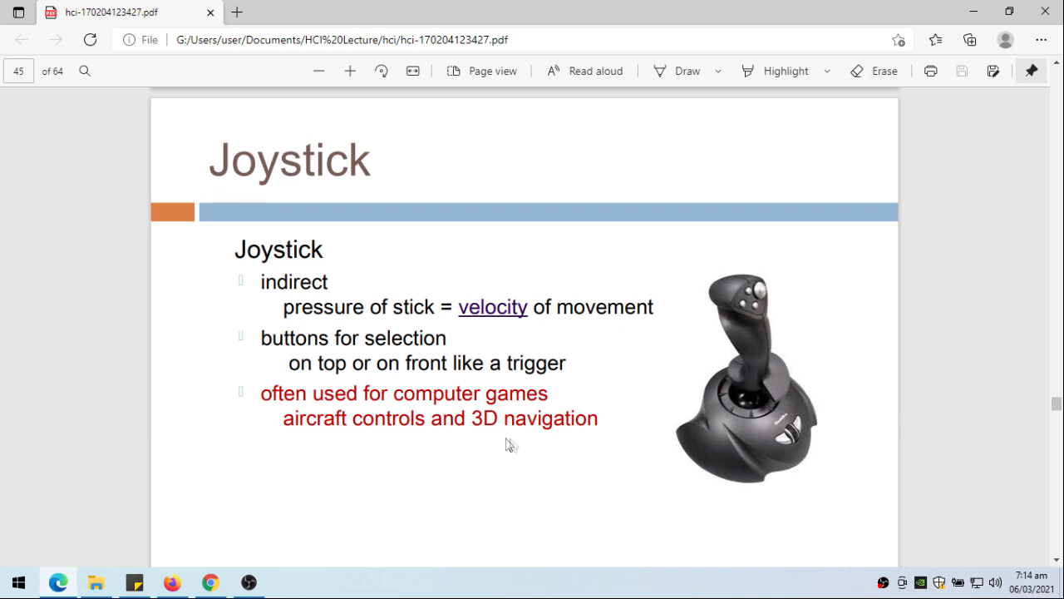
{"action": "mouse_move", "coordinate": [788, 299]}
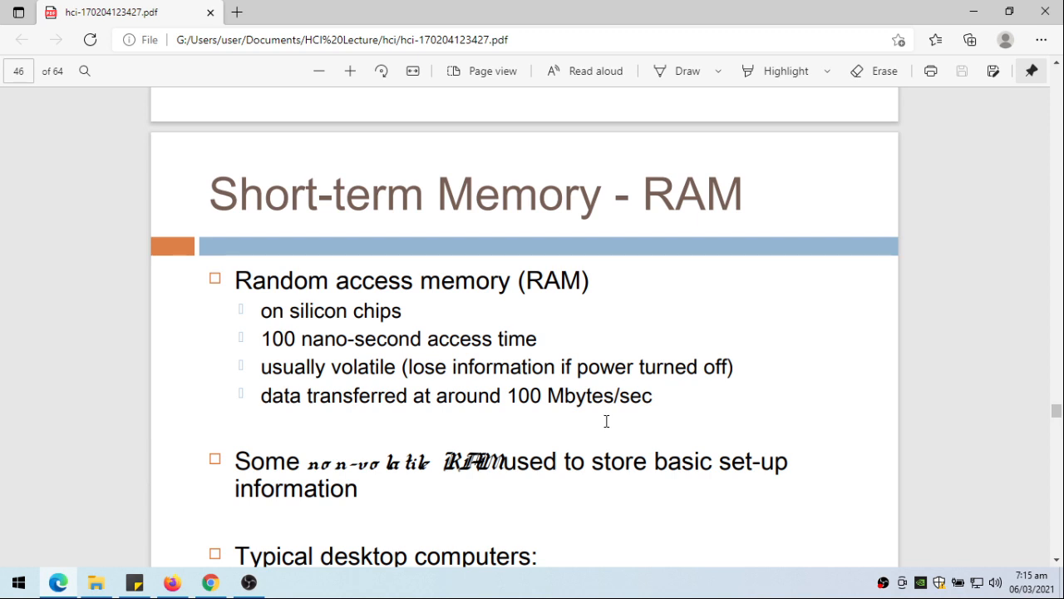
{"action": "scroll", "scroll_direction": "down", "scroll_amount": 3}
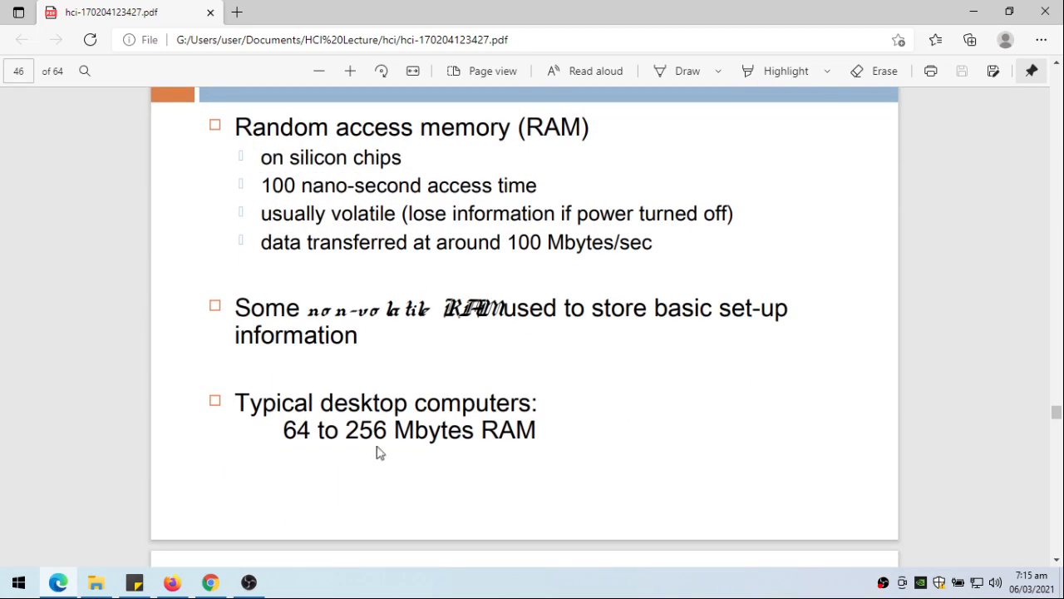
{"action": "mouse_move", "coordinate": [332, 453]}
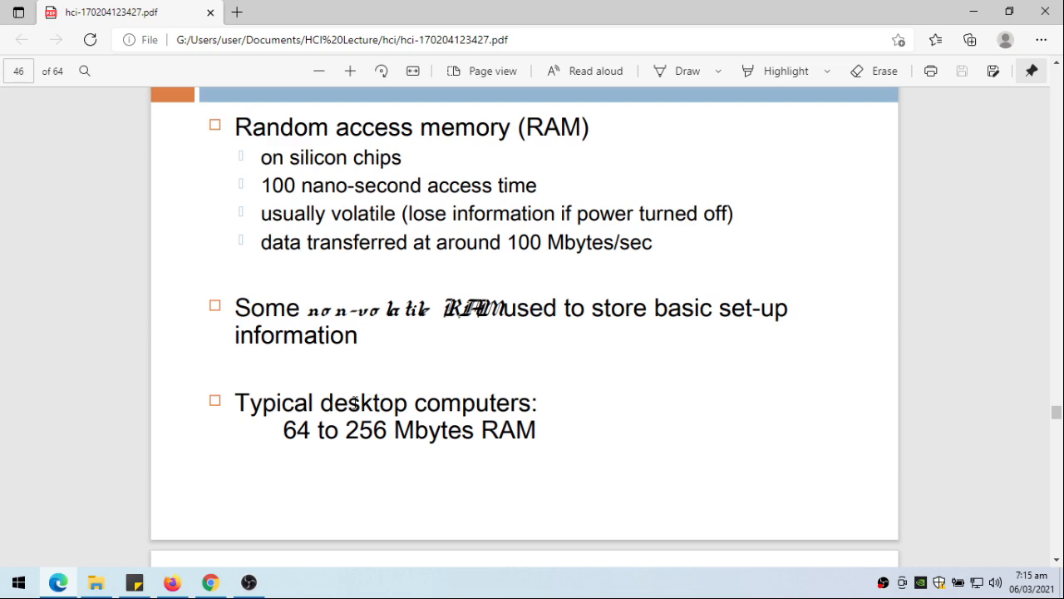
{"action": "scroll", "scroll_direction": "down", "scroll_amount": 3}
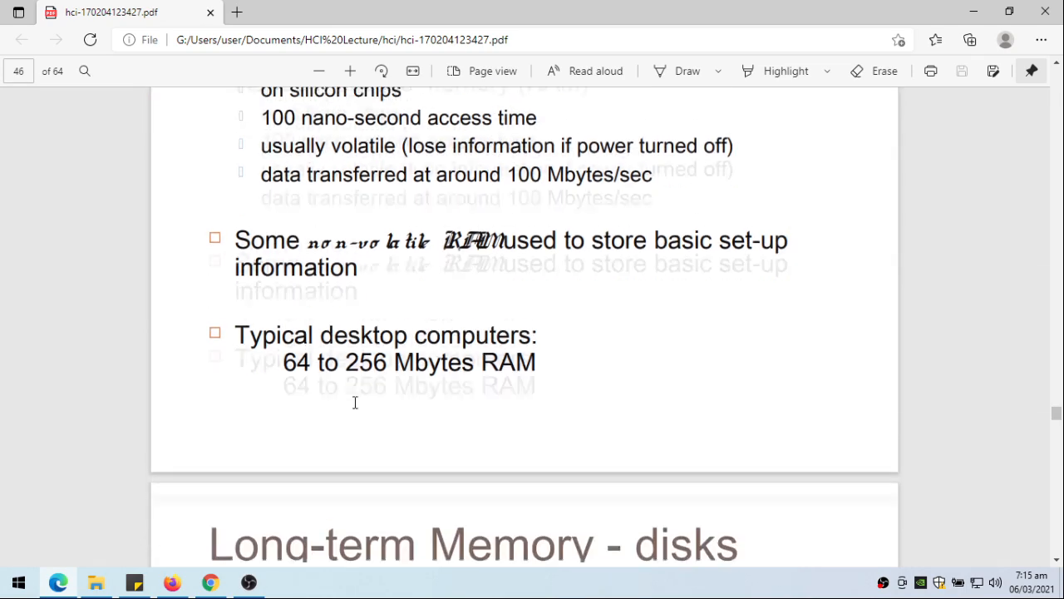
{"action": "scroll", "scroll_direction": "down", "scroll_amount": 3}
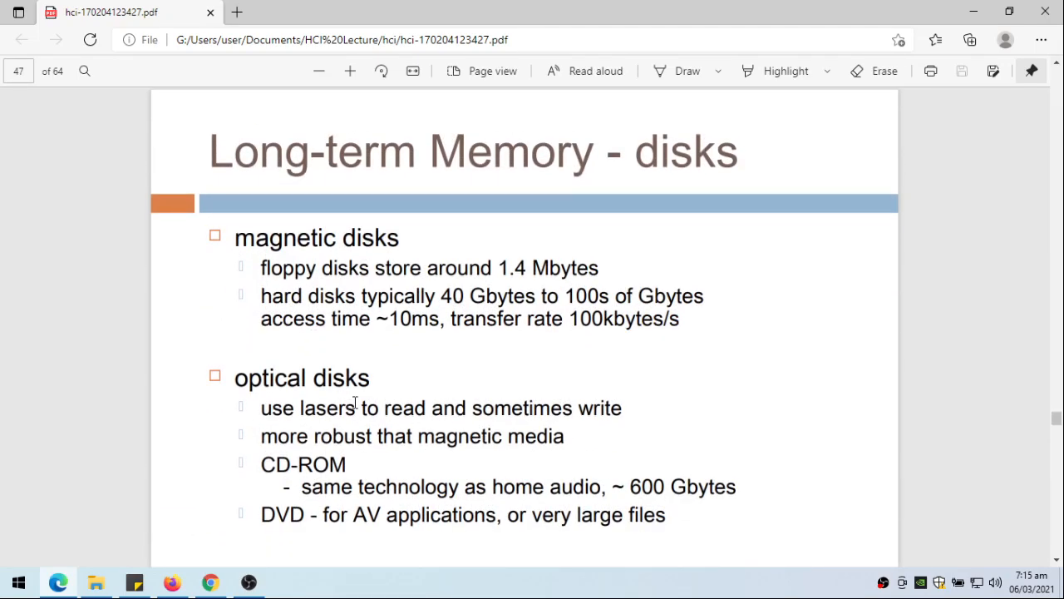
{"action": "mouse_move", "coordinate": [807, 296]}
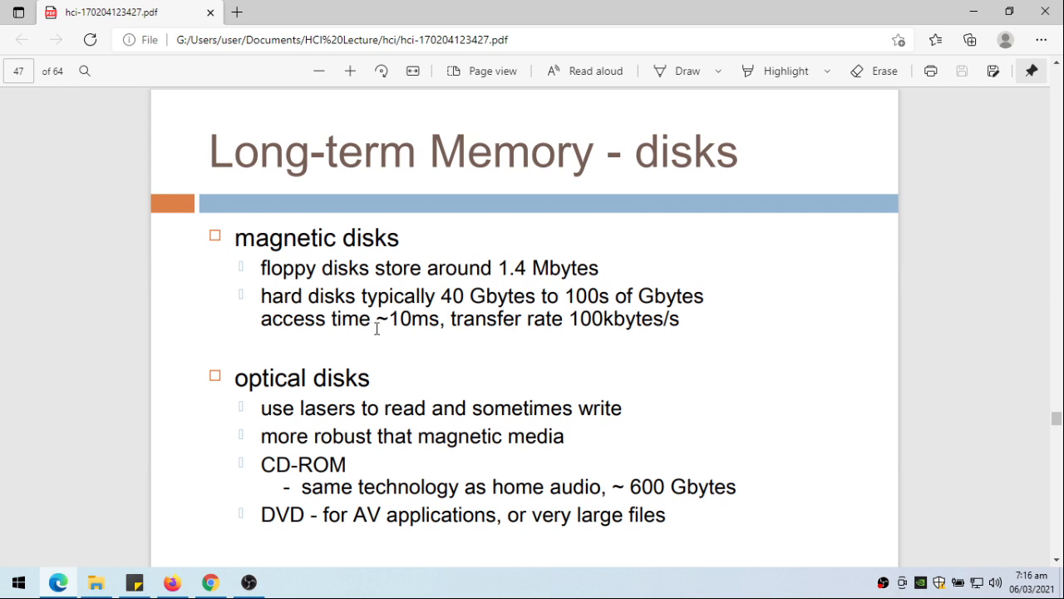
{"action": "mouse_move", "coordinate": [398, 340]}
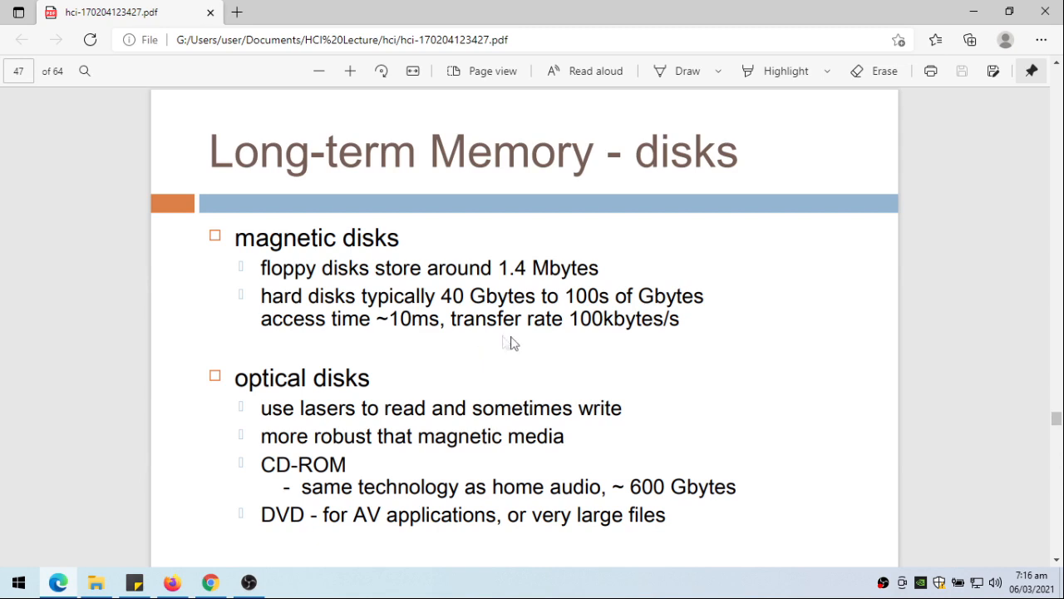
{"action": "mouse_move", "coordinate": [669, 330]}
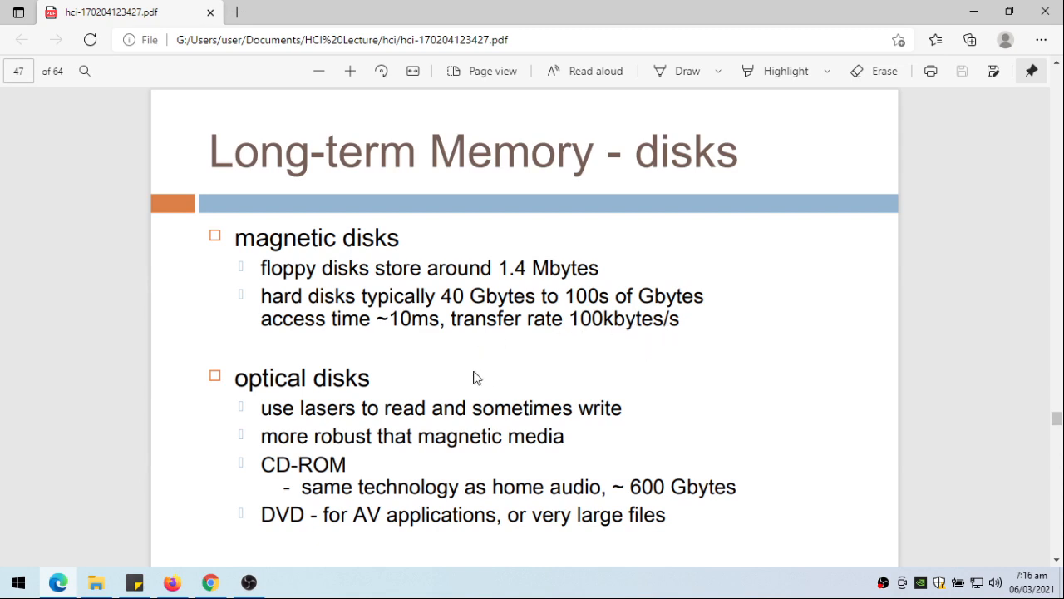
{"action": "mouse_move", "coordinate": [238, 406]}
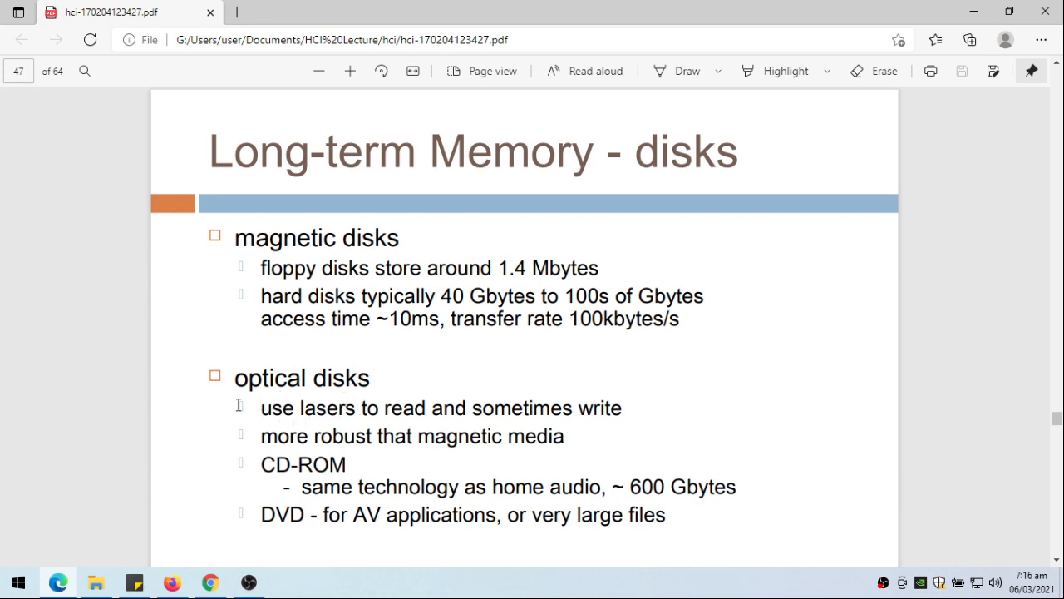
{"action": "mouse_move", "coordinate": [419, 417]}
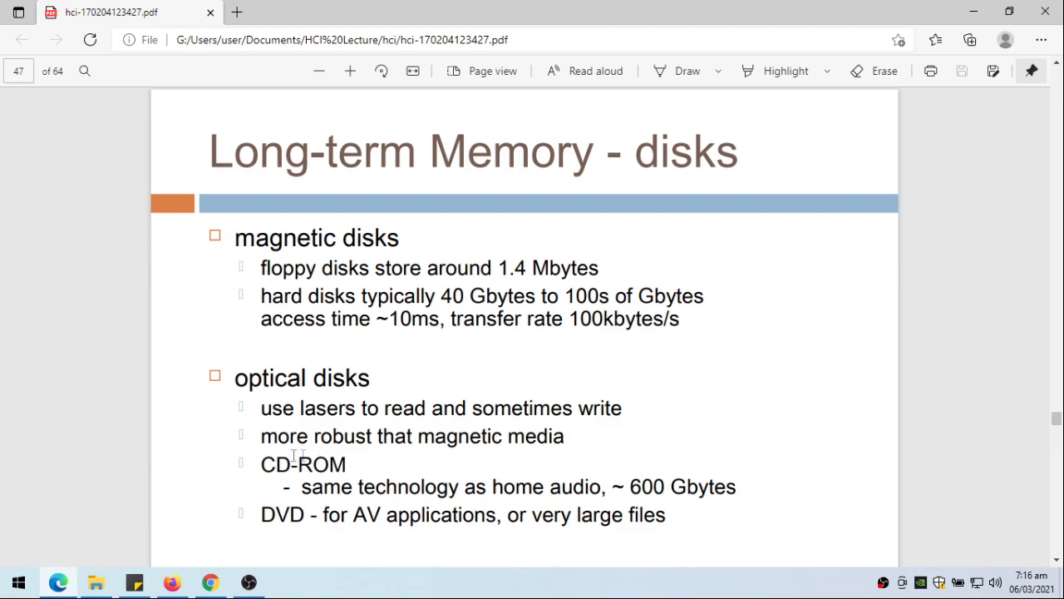
{"action": "mouse_move", "coordinate": [246, 512]}
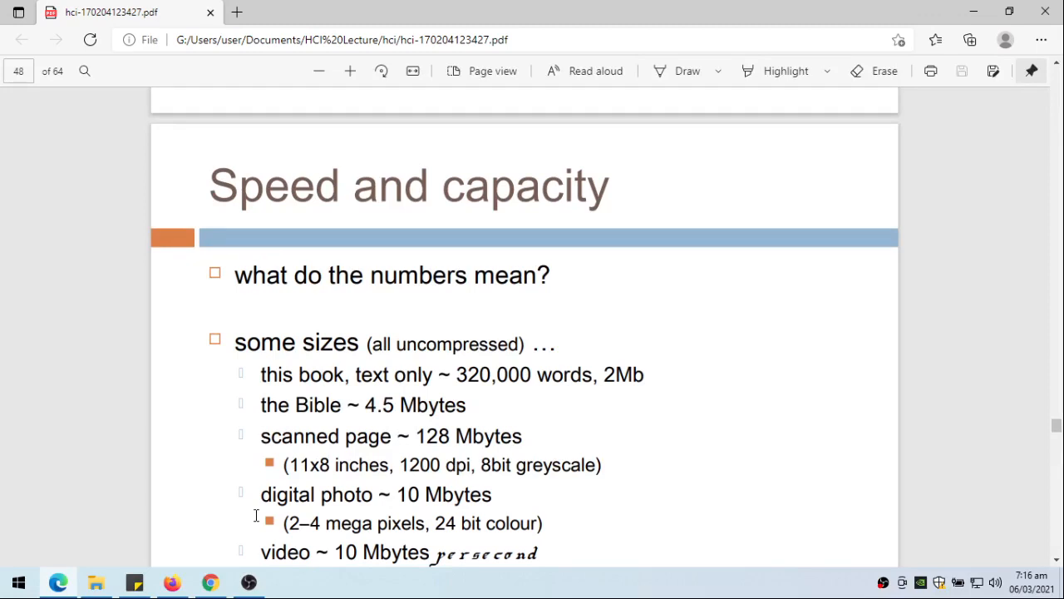
{"action": "scroll", "scroll_direction": "down", "scroll_amount": 3}
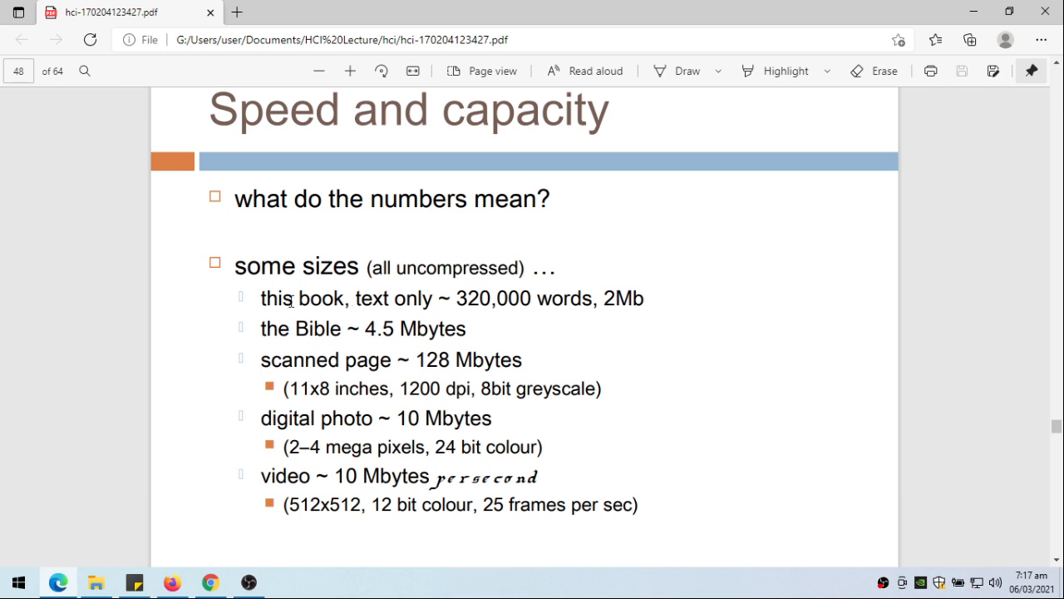
{"action": "mouse_move", "coordinate": [503, 291]}
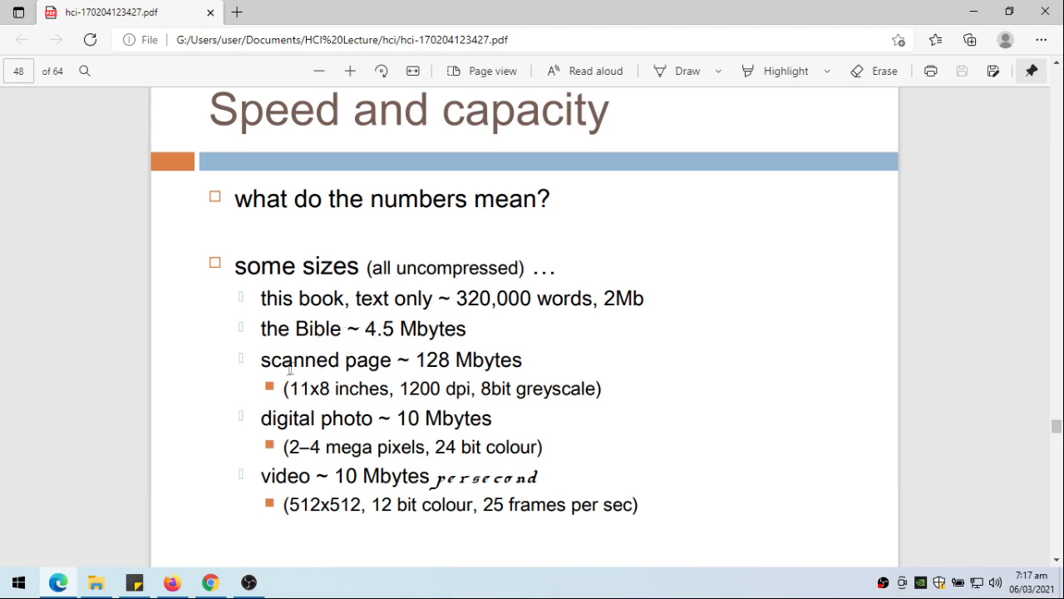
{"action": "mouse_move", "coordinate": [420, 363]}
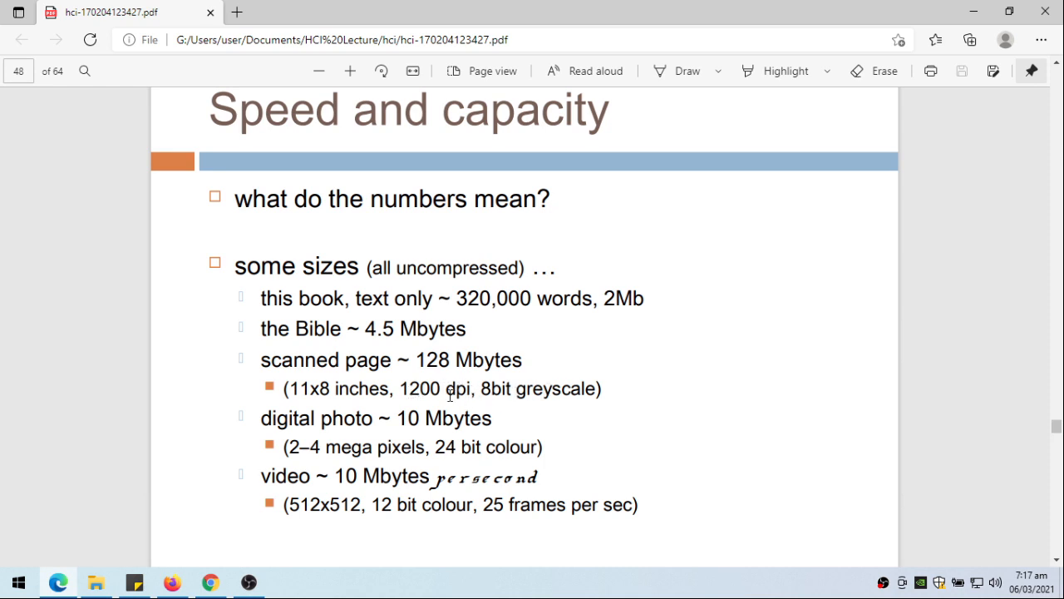
{"action": "mouse_move", "coordinate": [472, 360]}
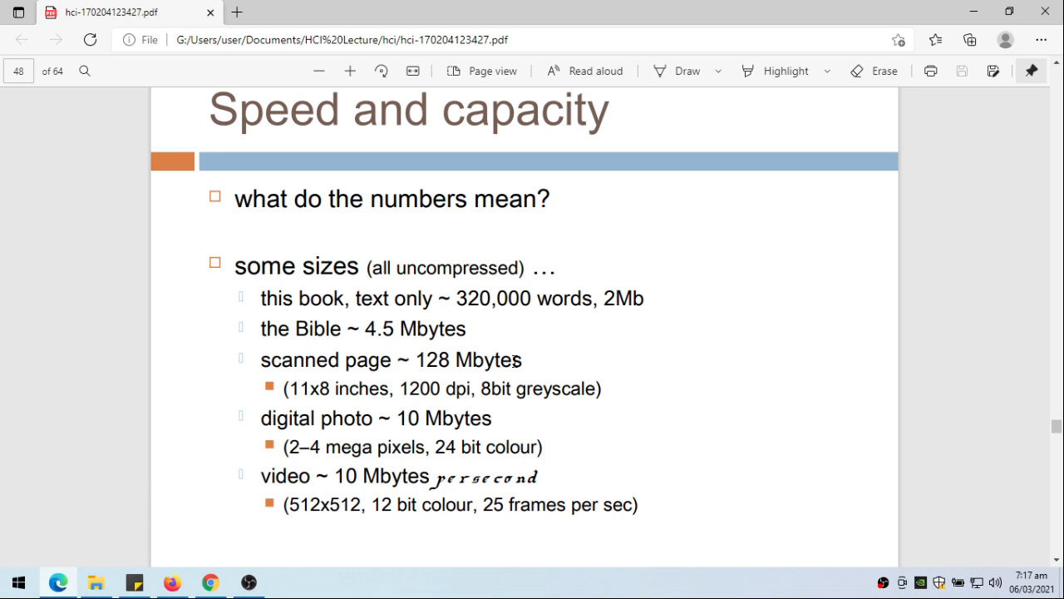
{"action": "mouse_move", "coordinate": [306, 459]}
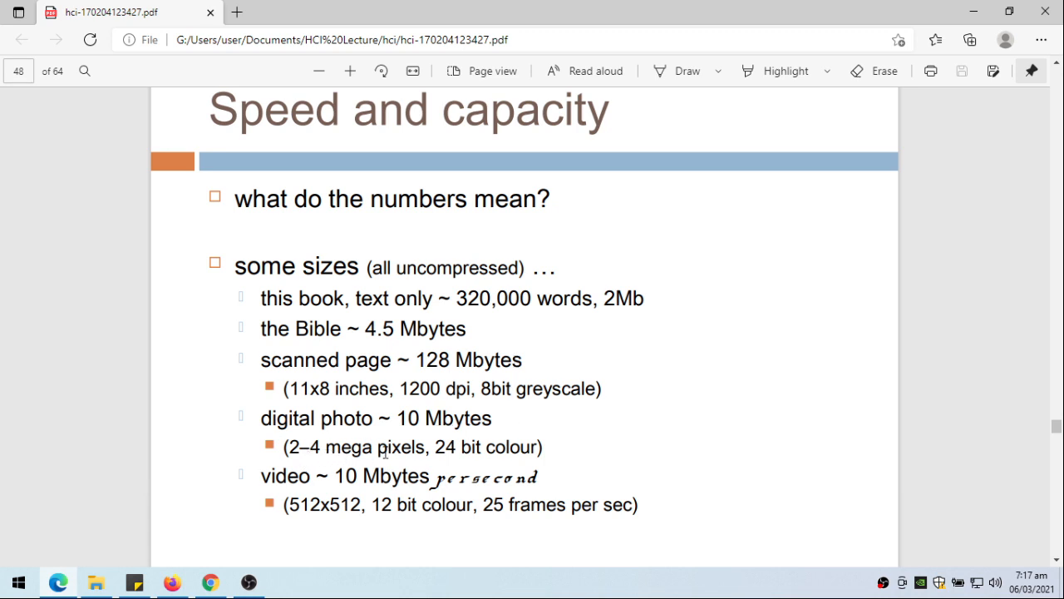
{"action": "mouse_move", "coordinate": [523, 450]}
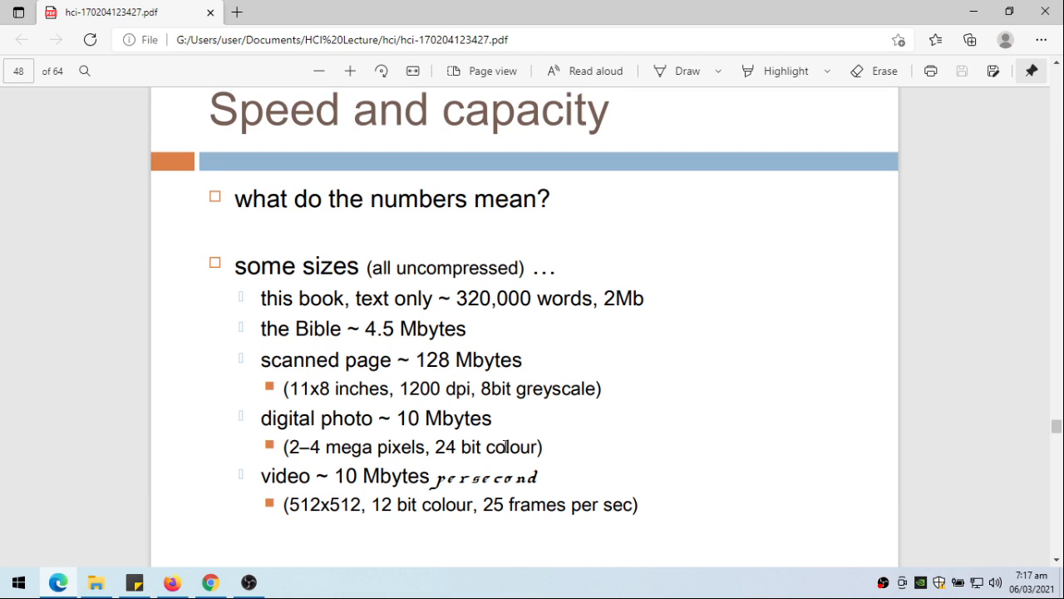
{"action": "mouse_move", "coordinate": [316, 516]}
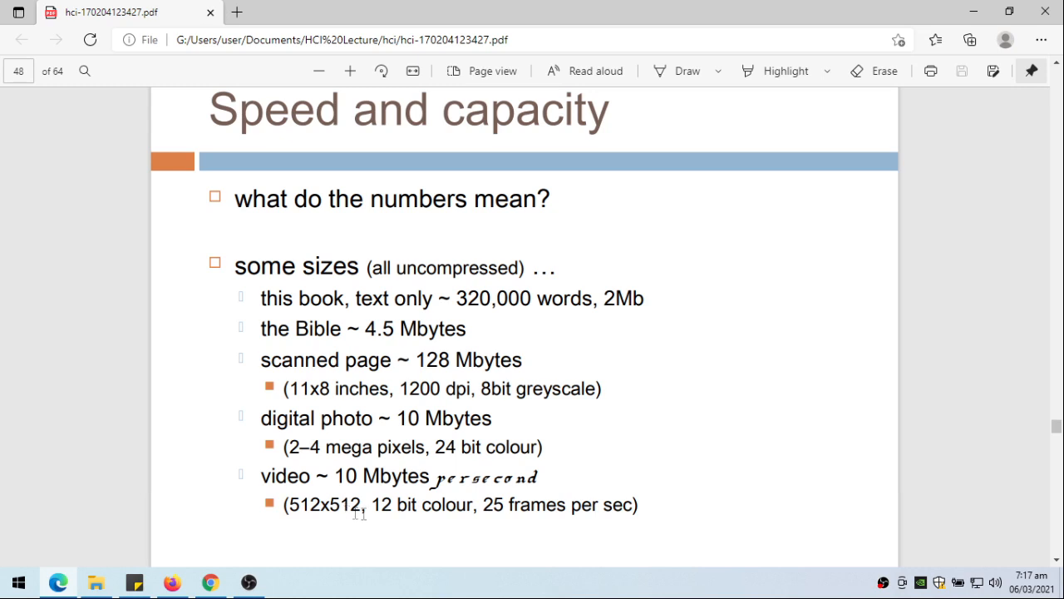
{"action": "mouse_move", "coordinate": [576, 512]}
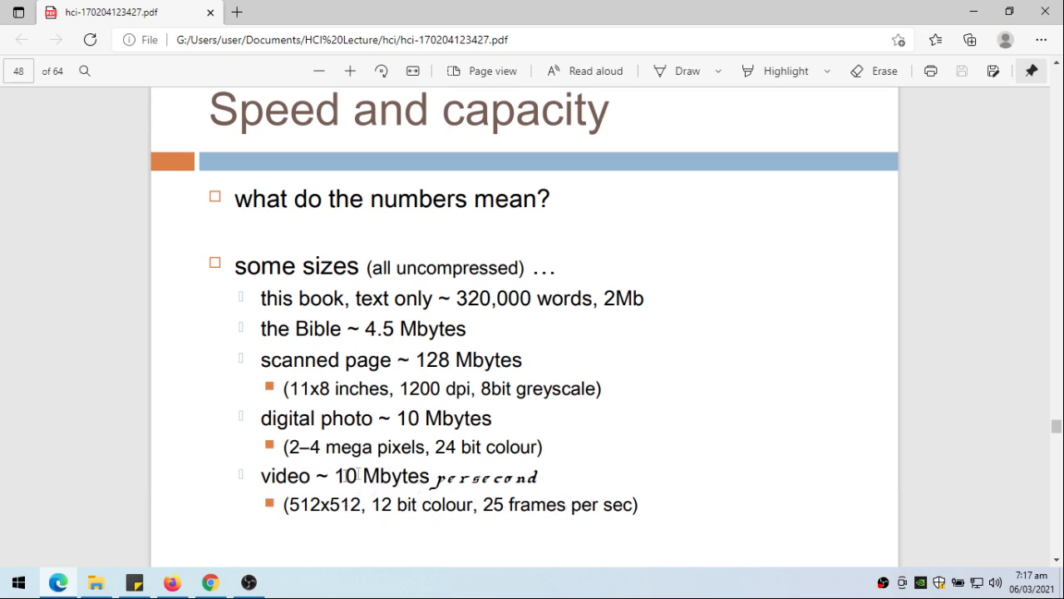
{"action": "mouse_move", "coordinate": [499, 333]}
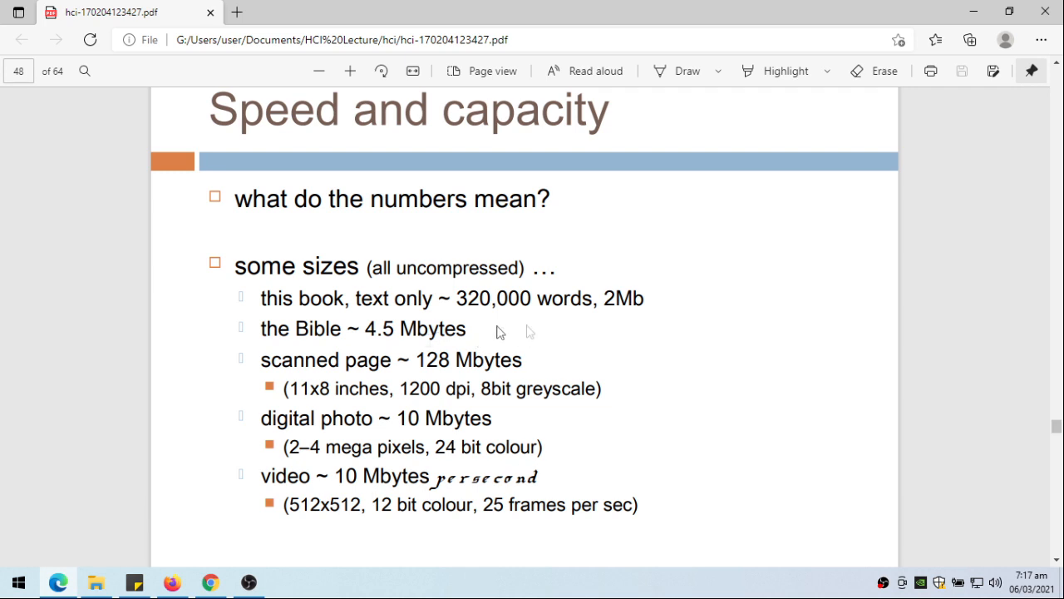
{"action": "mouse_move", "coordinate": [515, 359]}
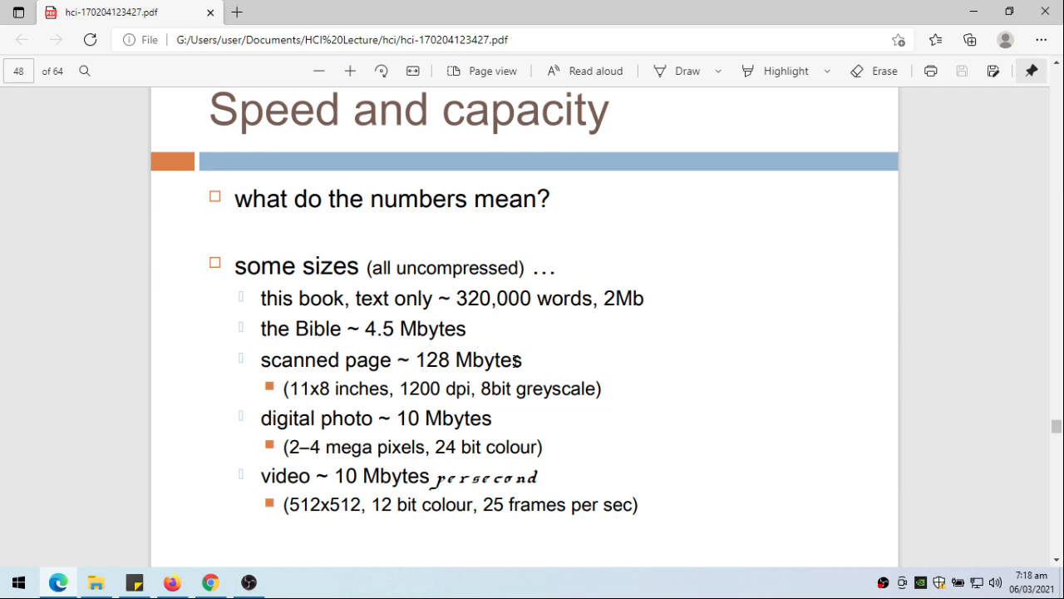
{"action": "scroll", "scroll_direction": "down", "scroll_amount": 3}
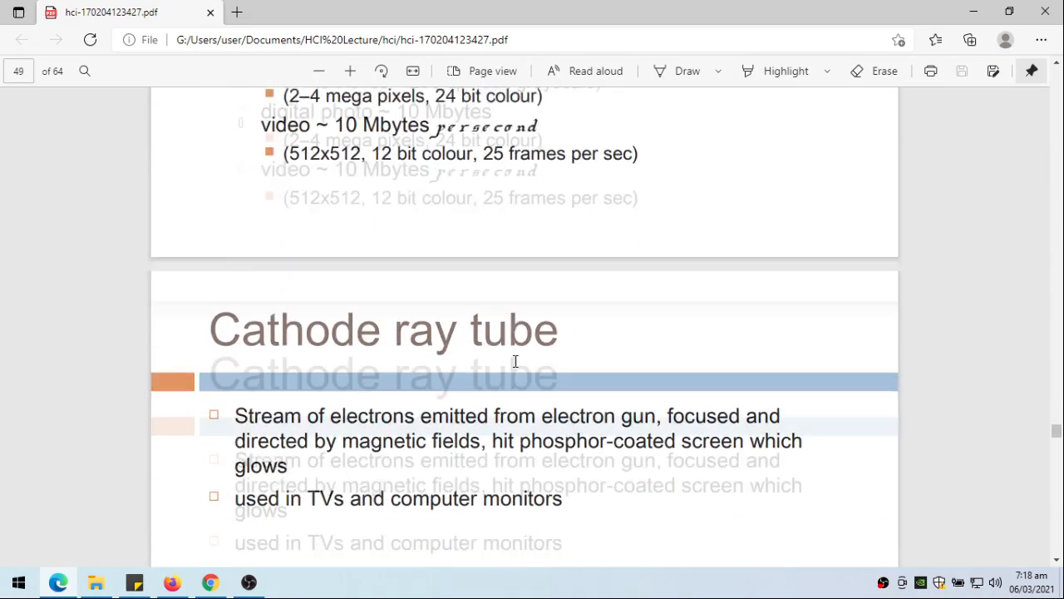
{"action": "scroll", "scroll_direction": "down", "scroll_amount": 3}
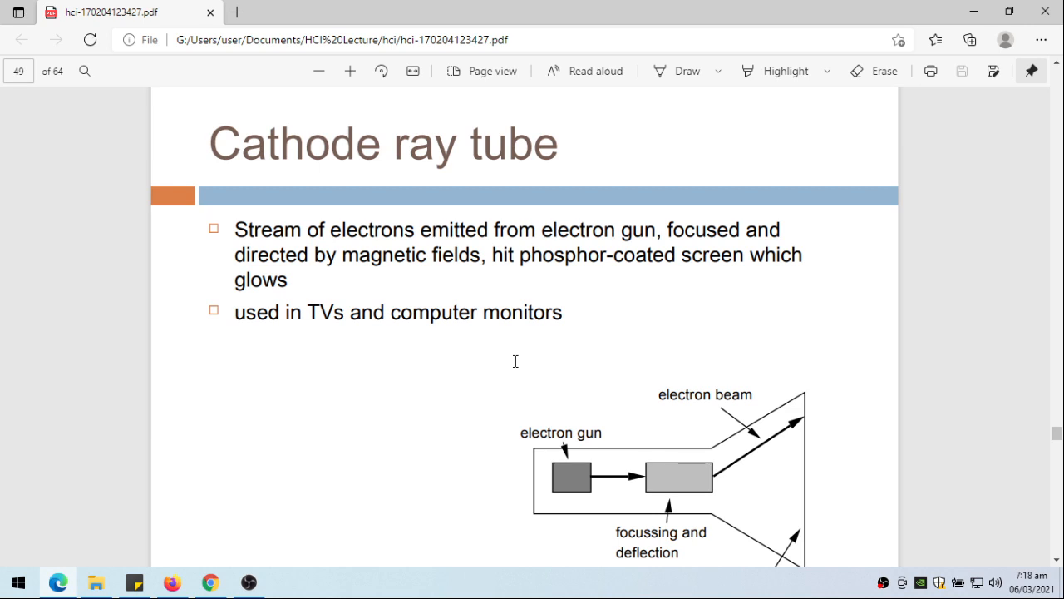
{"action": "mouse_move", "coordinate": [569, 239]}
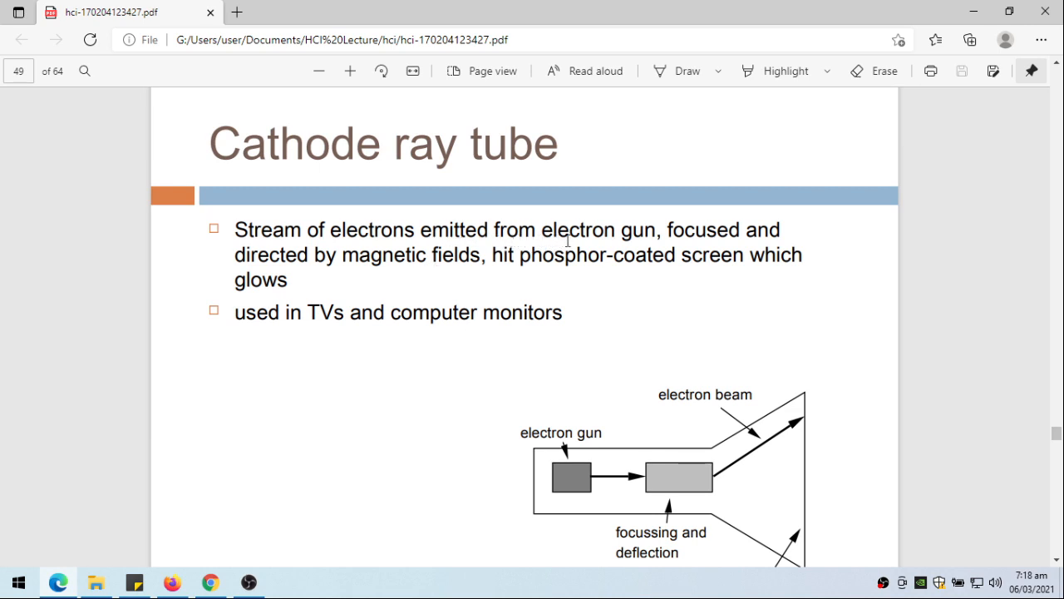
{"action": "mouse_move", "coordinate": [341, 259]}
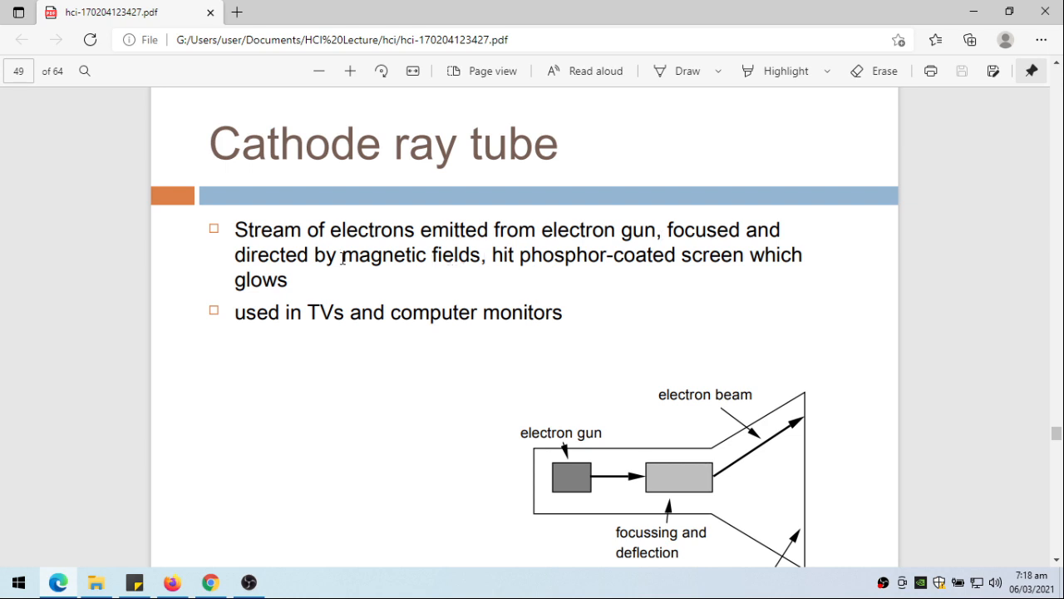
{"action": "mouse_move", "coordinate": [635, 263]}
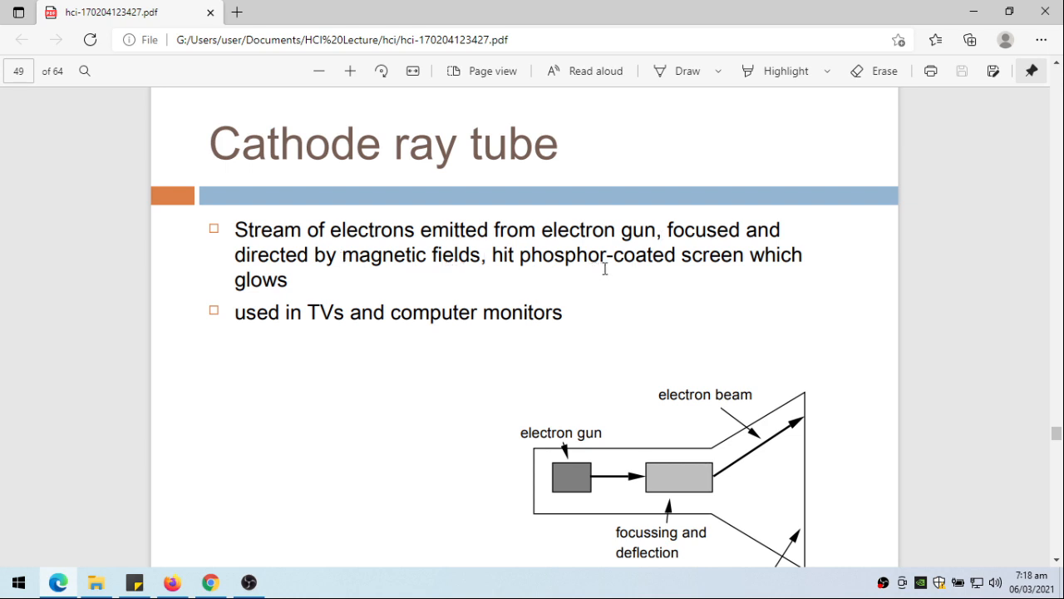
{"action": "mouse_move", "coordinate": [373, 281]}
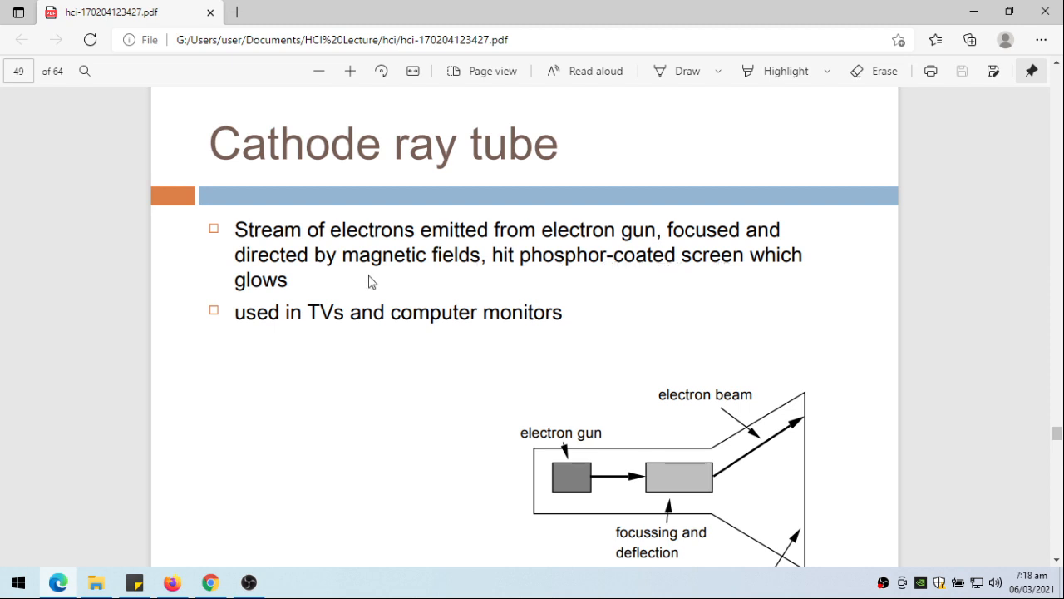
{"action": "mouse_move", "coordinate": [823, 414]}
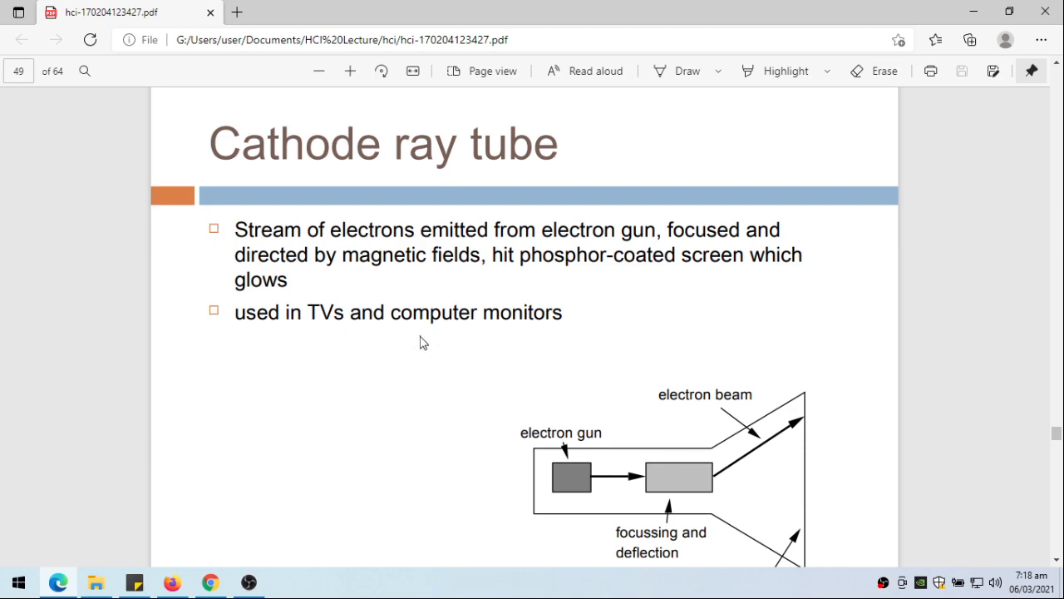
{"action": "mouse_move", "coordinate": [419, 346]}
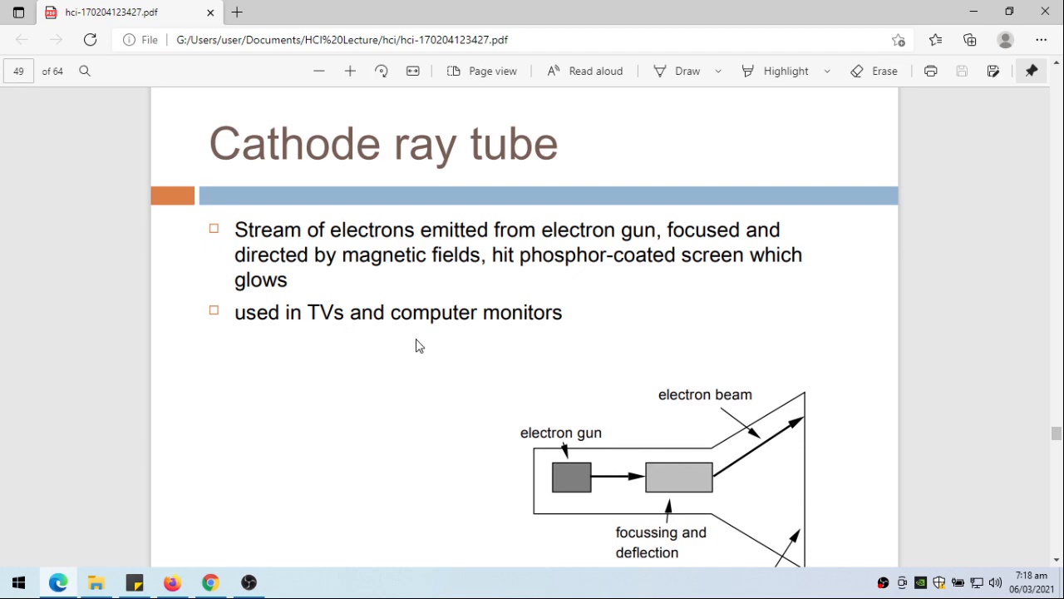
{"action": "scroll", "scroll_direction": "down", "scroll_amount": 3}
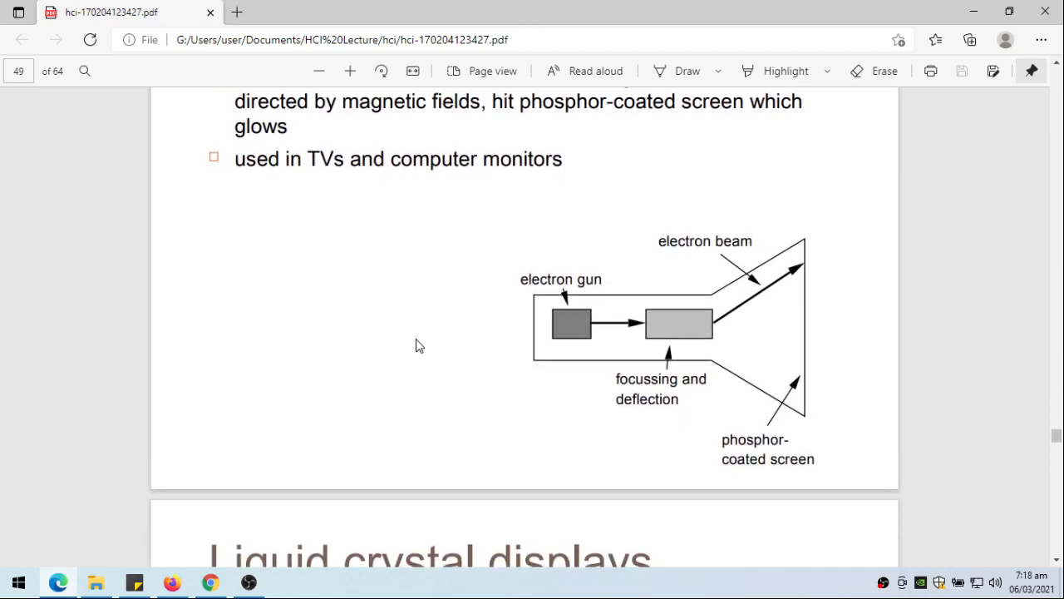
{"action": "scroll", "scroll_direction": "down", "scroll_amount": 3}
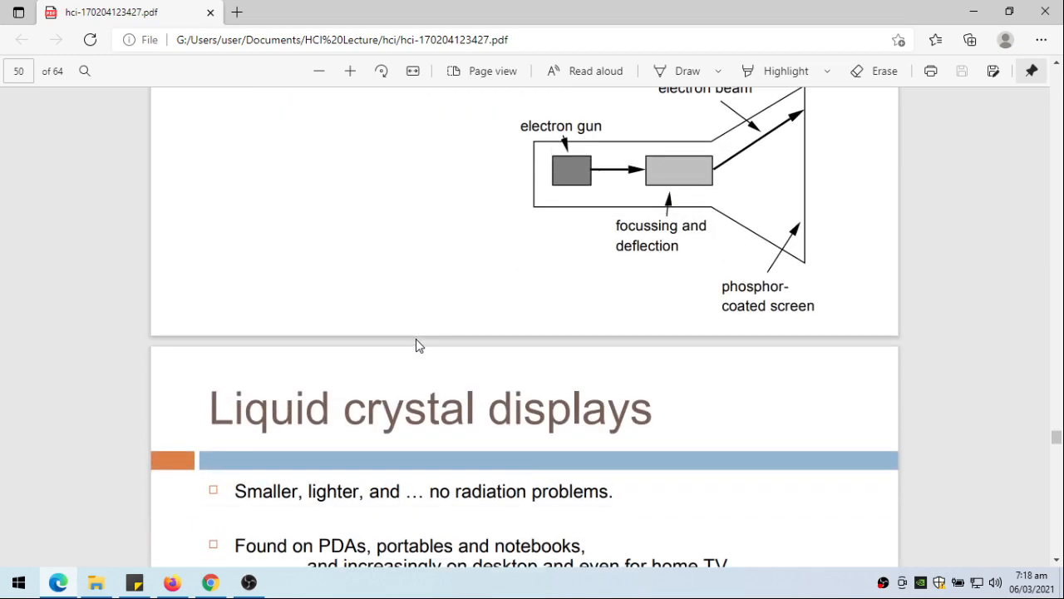
{"action": "scroll", "scroll_direction": "down", "scroll_amount": 3}
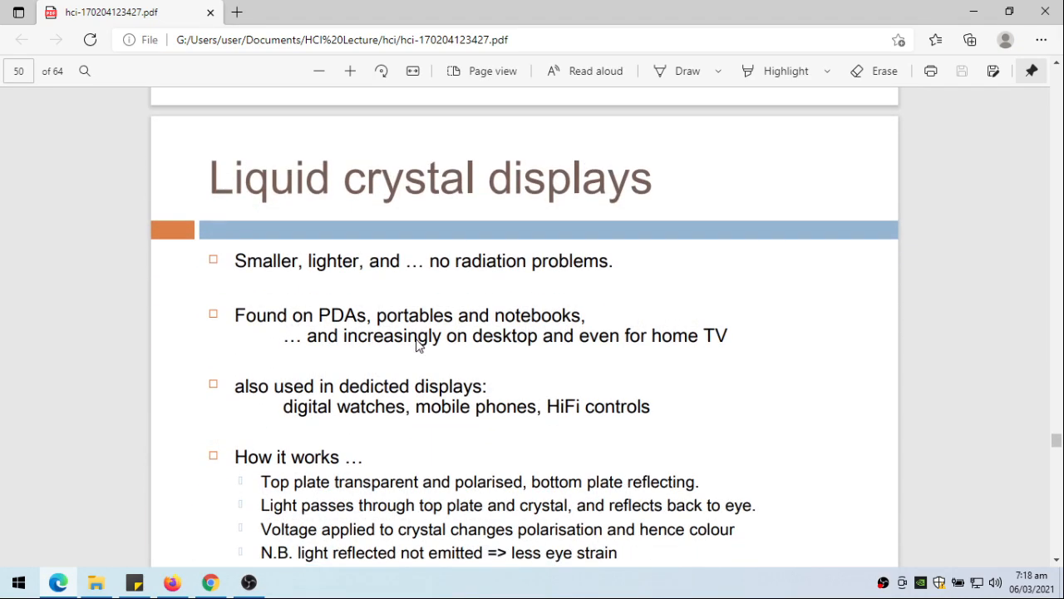
{"action": "scroll", "scroll_direction": "down", "scroll_amount": 3}
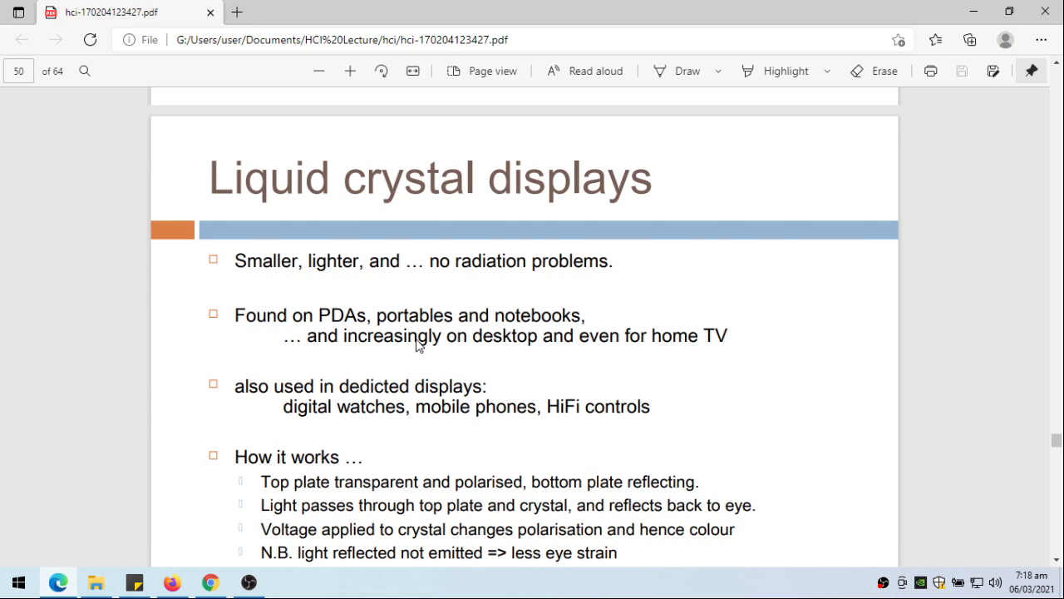
{"action": "mouse_move", "coordinate": [429, 286]}
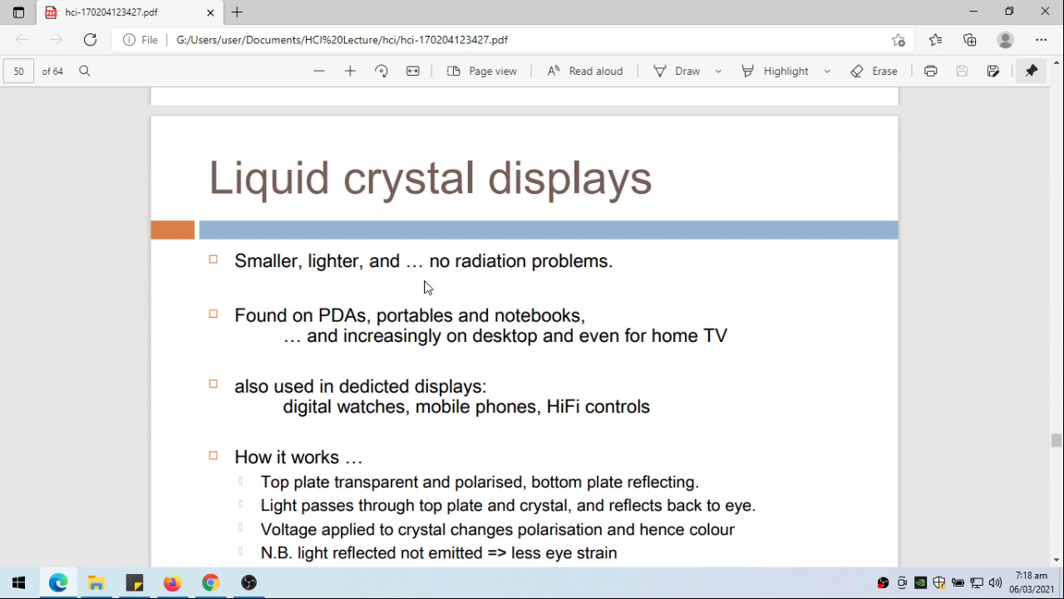
{"action": "mouse_move", "coordinate": [330, 326]}
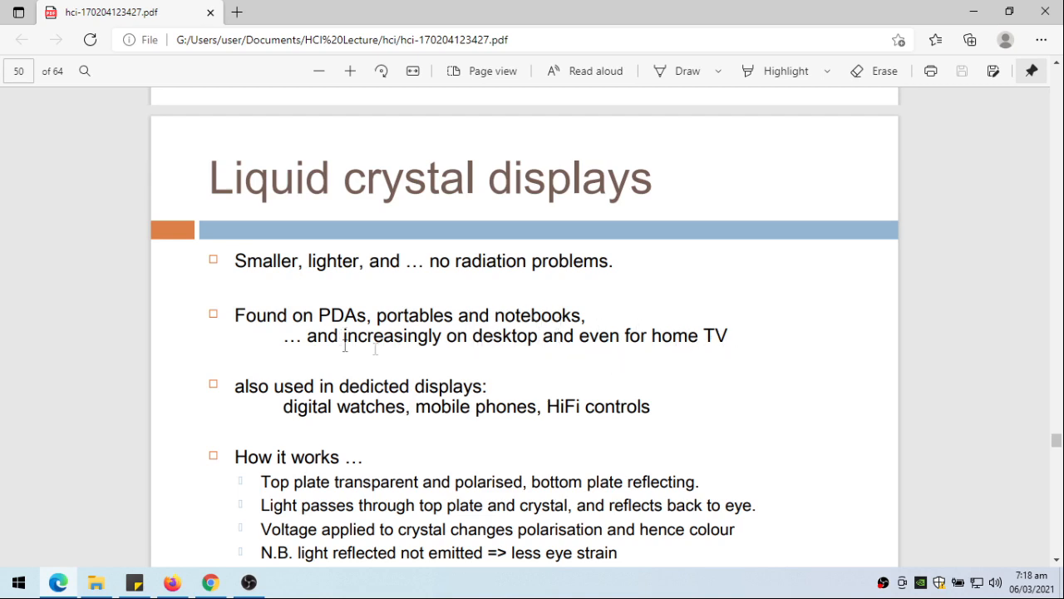
{"action": "mouse_move", "coordinate": [715, 319]}
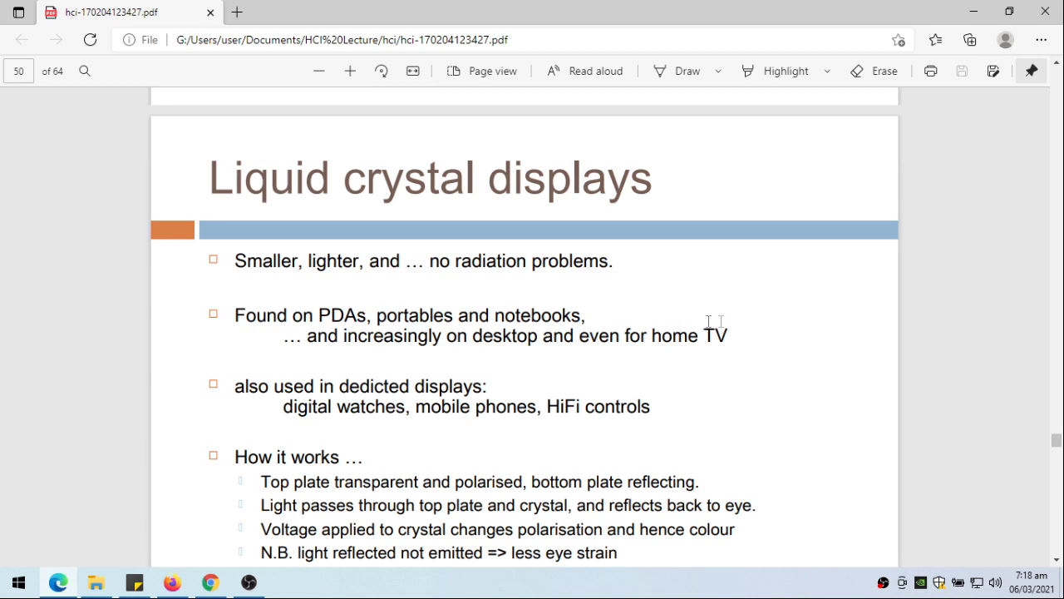
{"action": "mouse_move", "coordinate": [296, 401]}
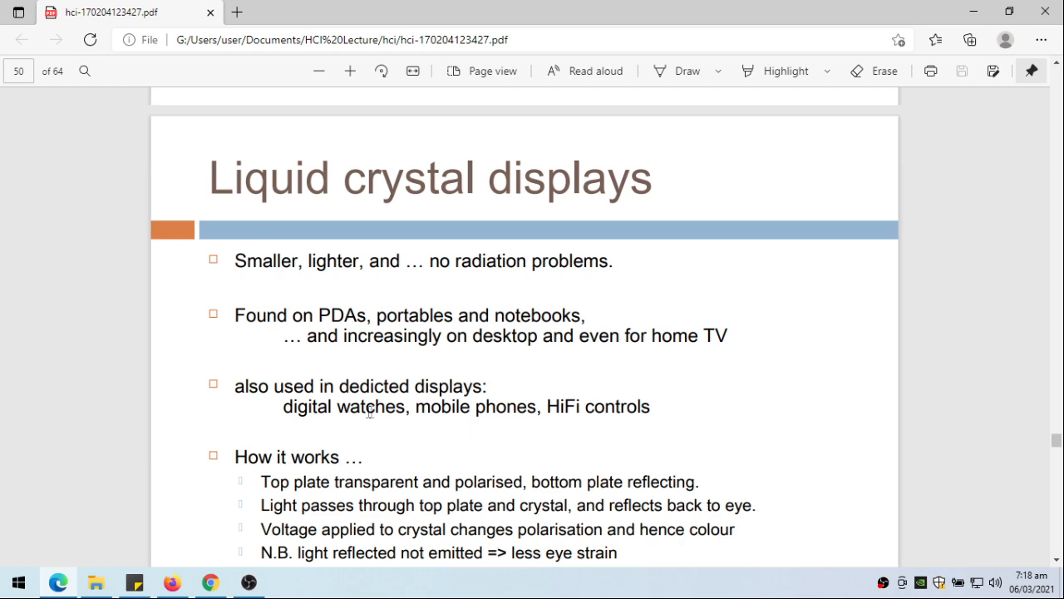
{"action": "mouse_move", "coordinate": [386, 464]}
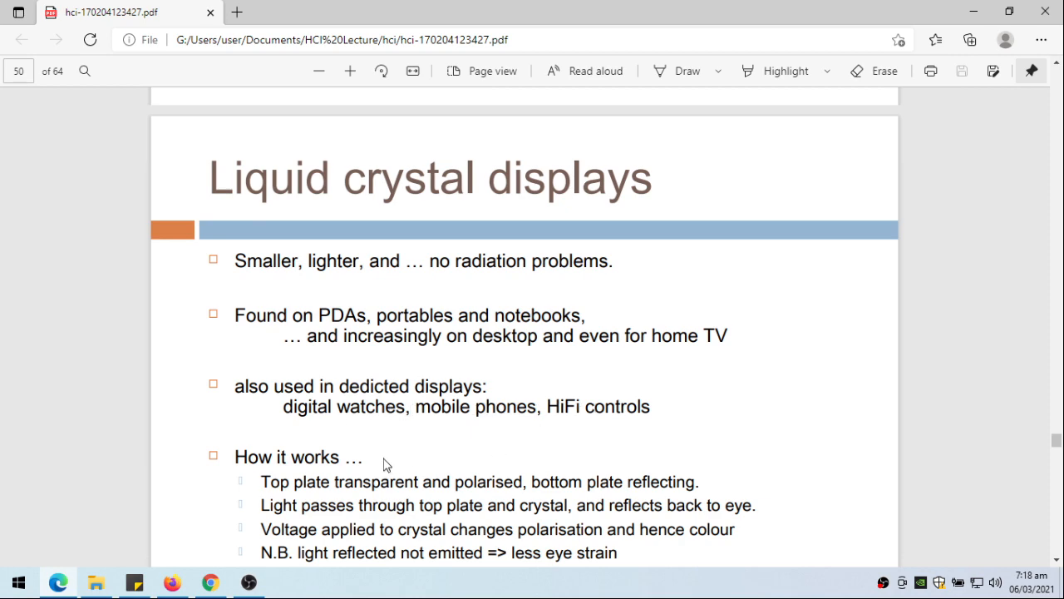
{"action": "scroll", "scroll_direction": "down", "scroll_amount": 3}
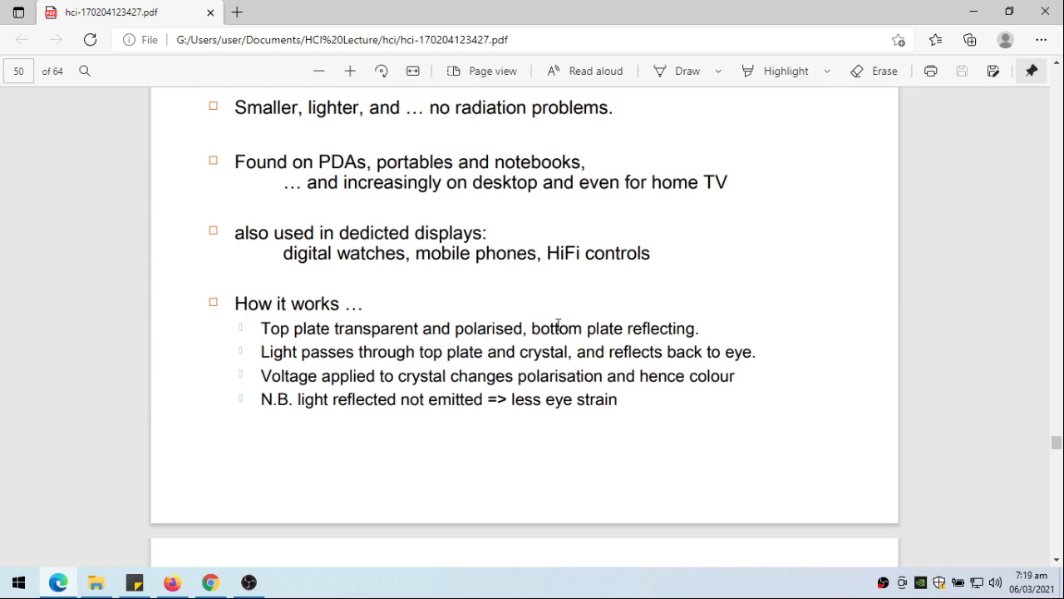
{"action": "mouse_move", "coordinate": [274, 352]}
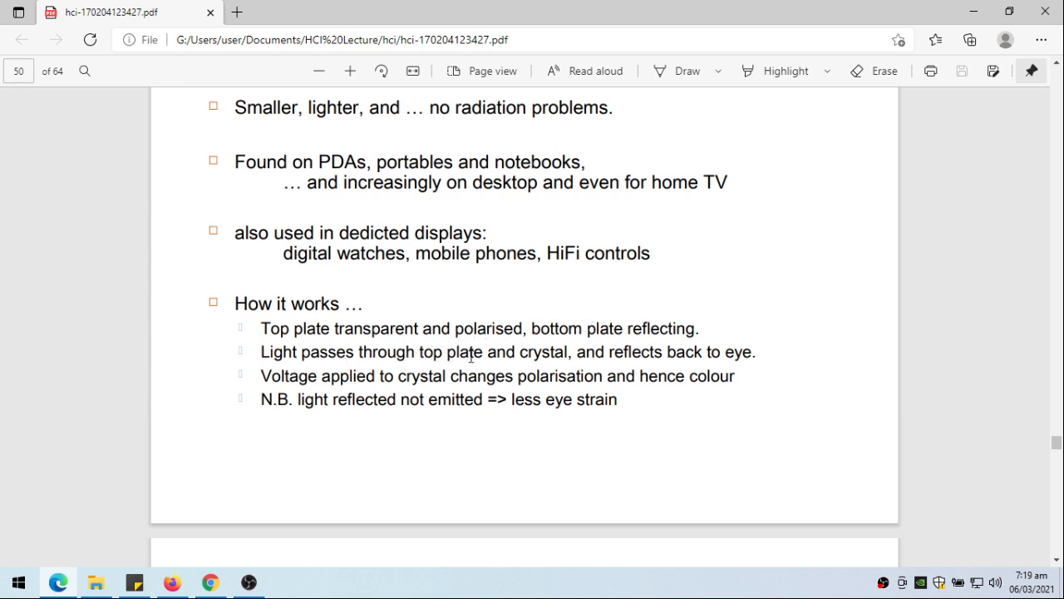
{"action": "mouse_move", "coordinate": [615, 353]}
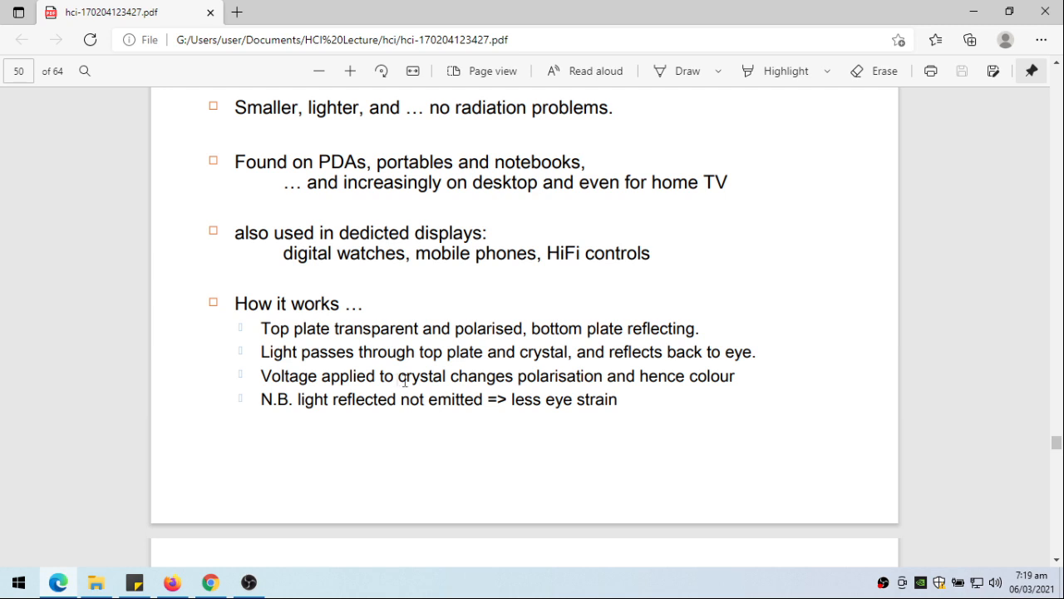
{"action": "mouse_move", "coordinate": [667, 376]}
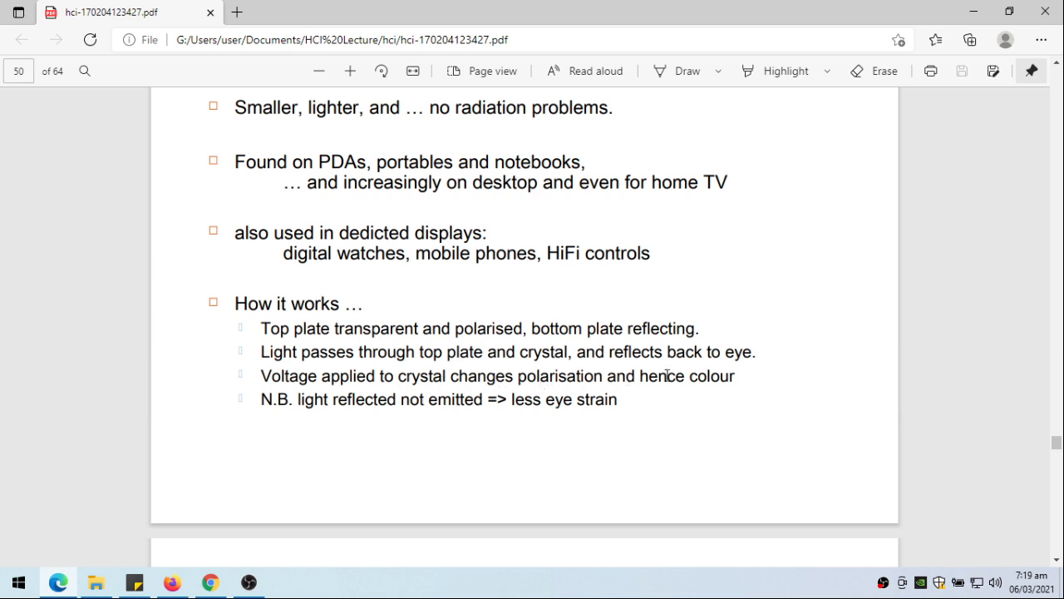
{"action": "mouse_move", "coordinate": [316, 406]}
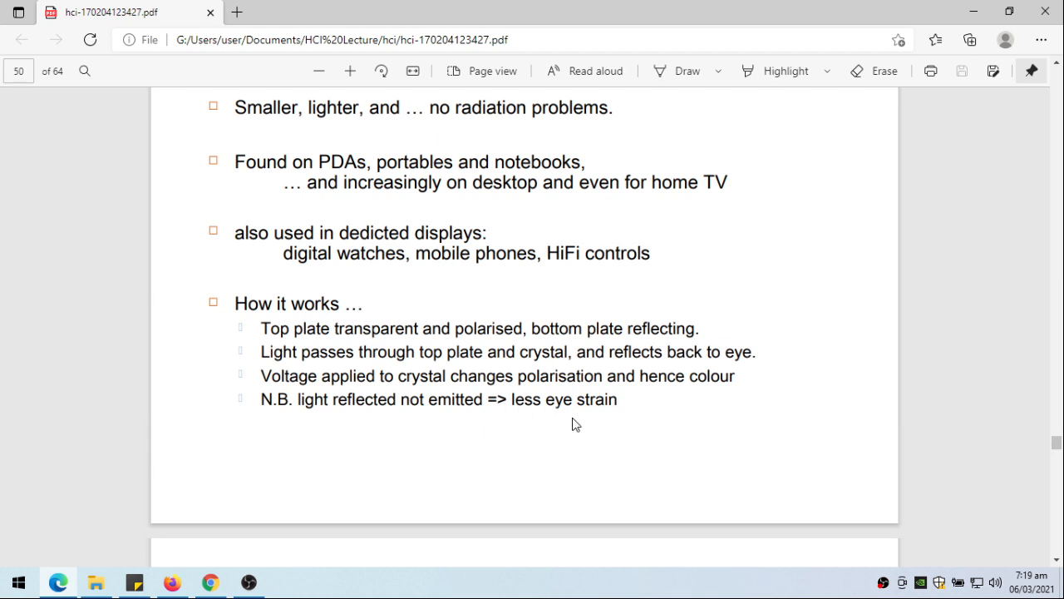
{"action": "scroll", "scroll_direction": "down", "scroll_amount": 3}
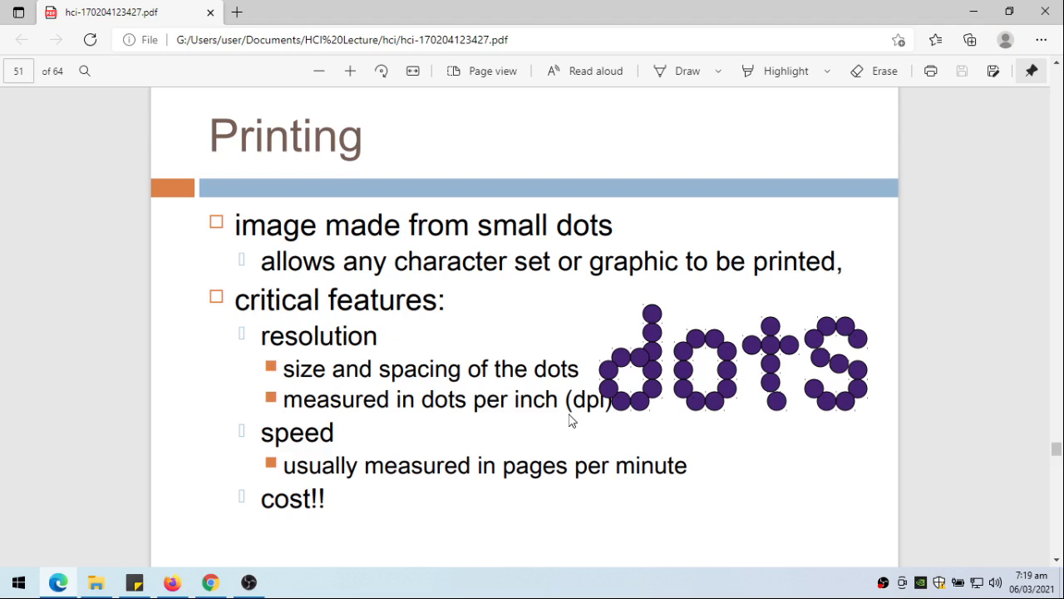
{"action": "mouse_move", "coordinate": [572, 273]}
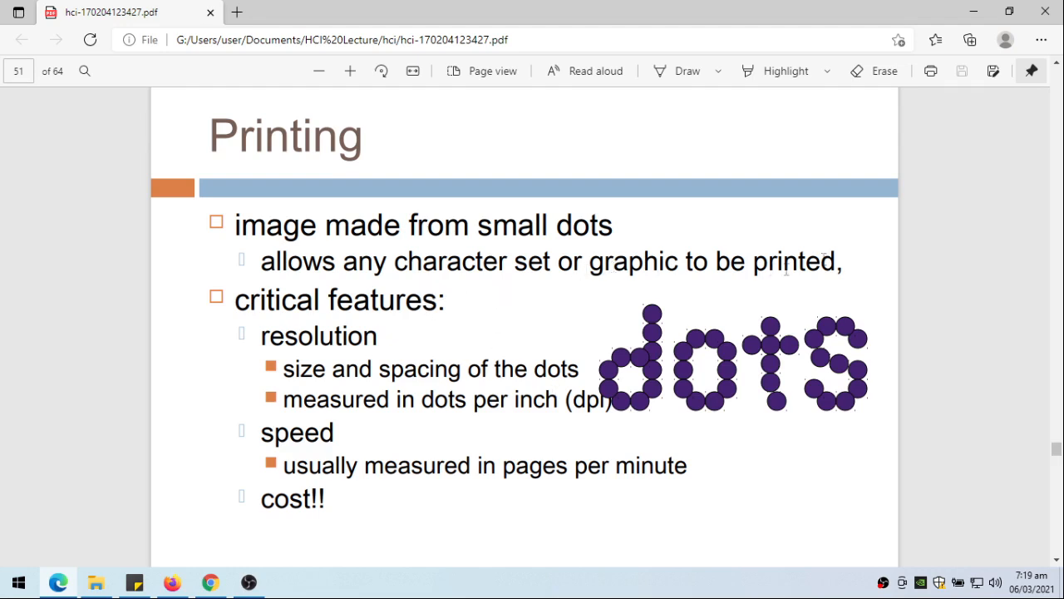
{"action": "mouse_move", "coordinate": [635, 373]}
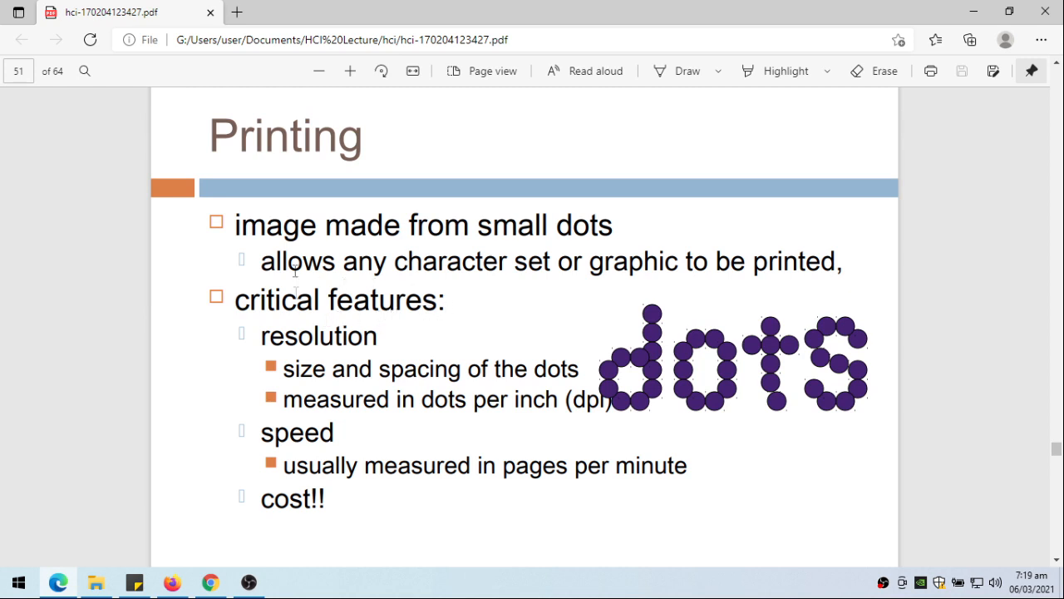
{"action": "mouse_move", "coordinate": [314, 381]}
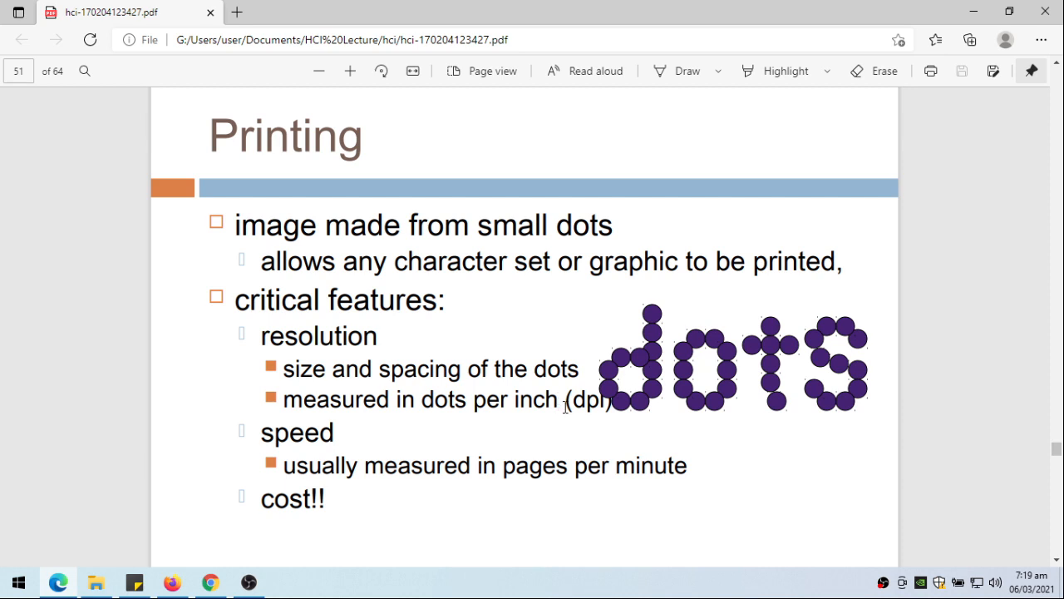
{"action": "mouse_move", "coordinate": [369, 363]}
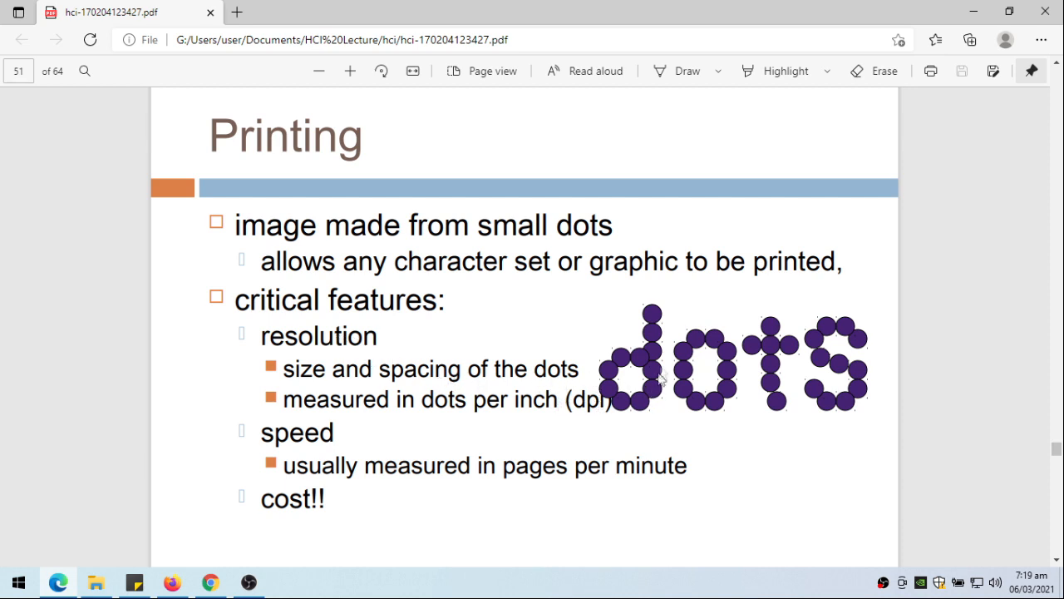
{"action": "mouse_move", "coordinate": [707, 357]}
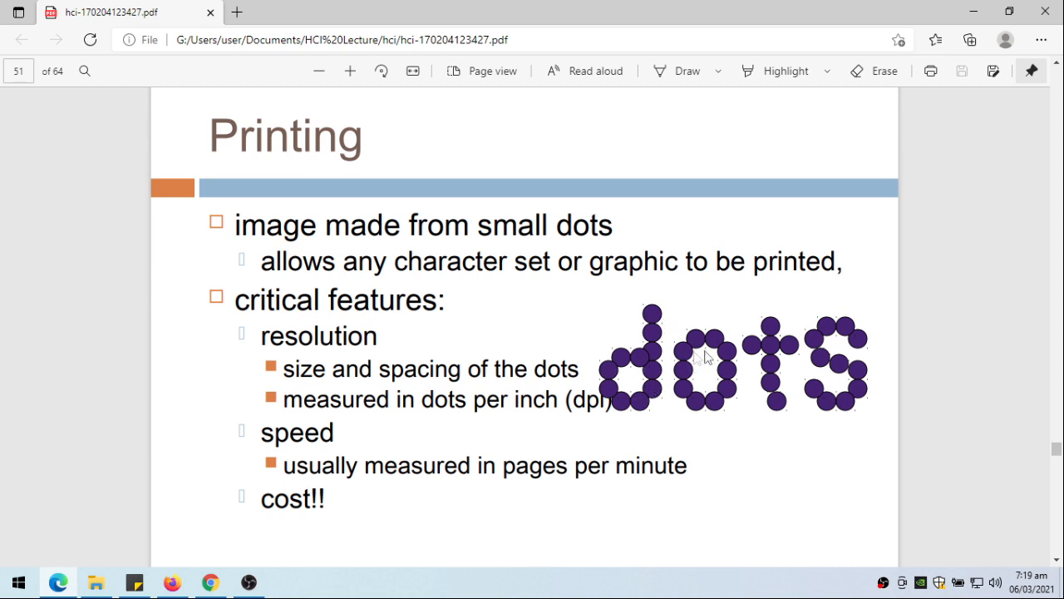
{"action": "mouse_move", "coordinate": [508, 401]}
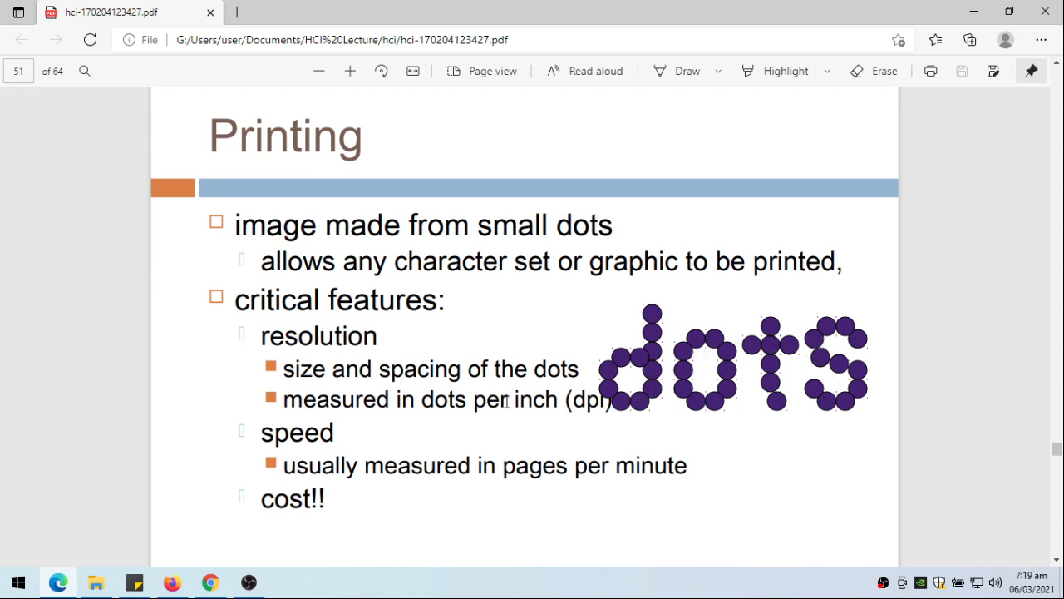
{"action": "mouse_move", "coordinate": [463, 499]}
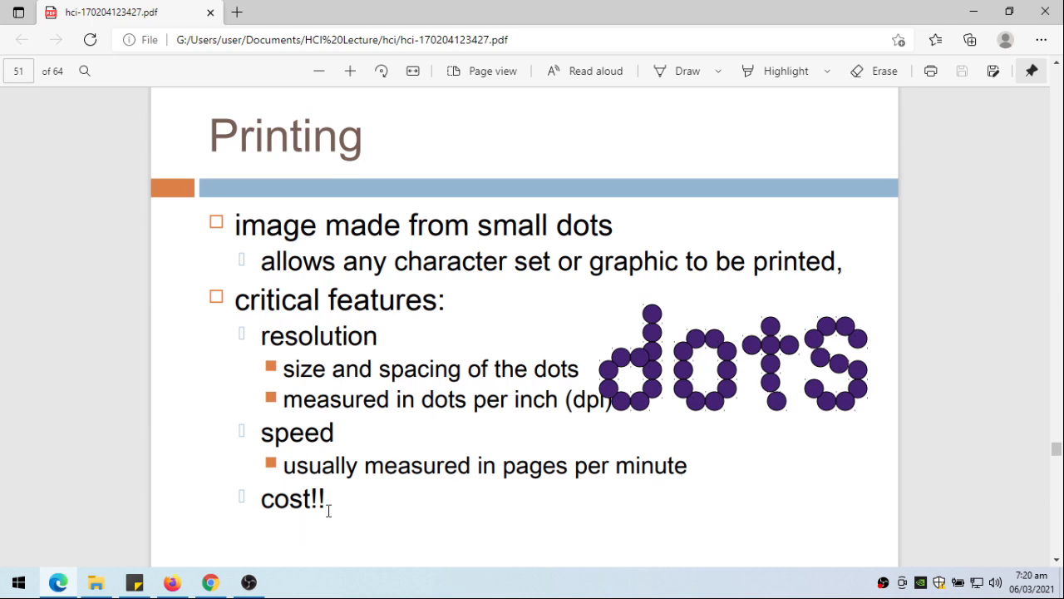
{"action": "mouse_move", "coordinate": [379, 506]}
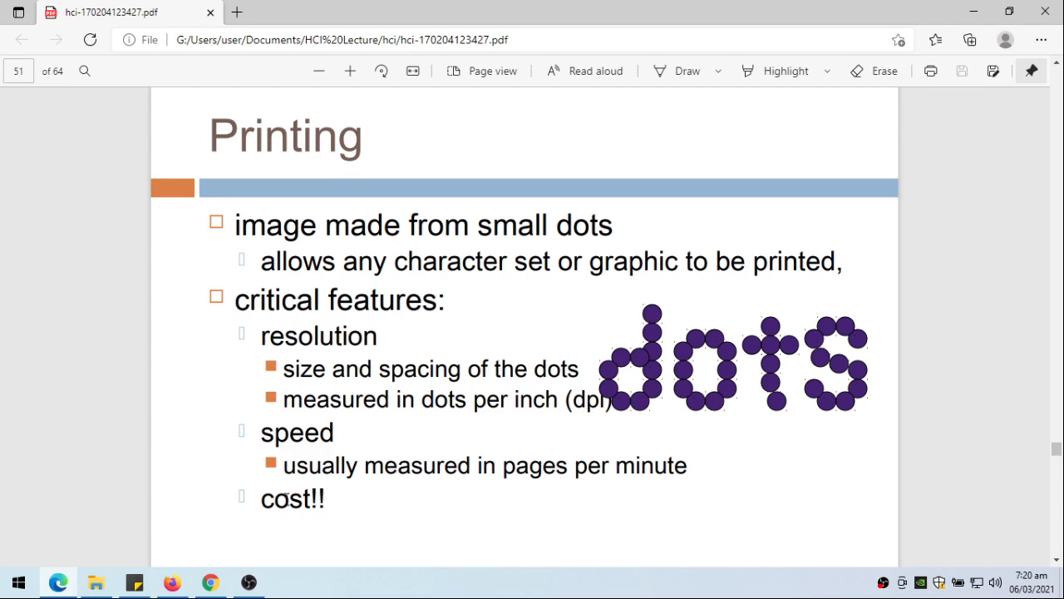
{"action": "mouse_move", "coordinate": [316, 450]}
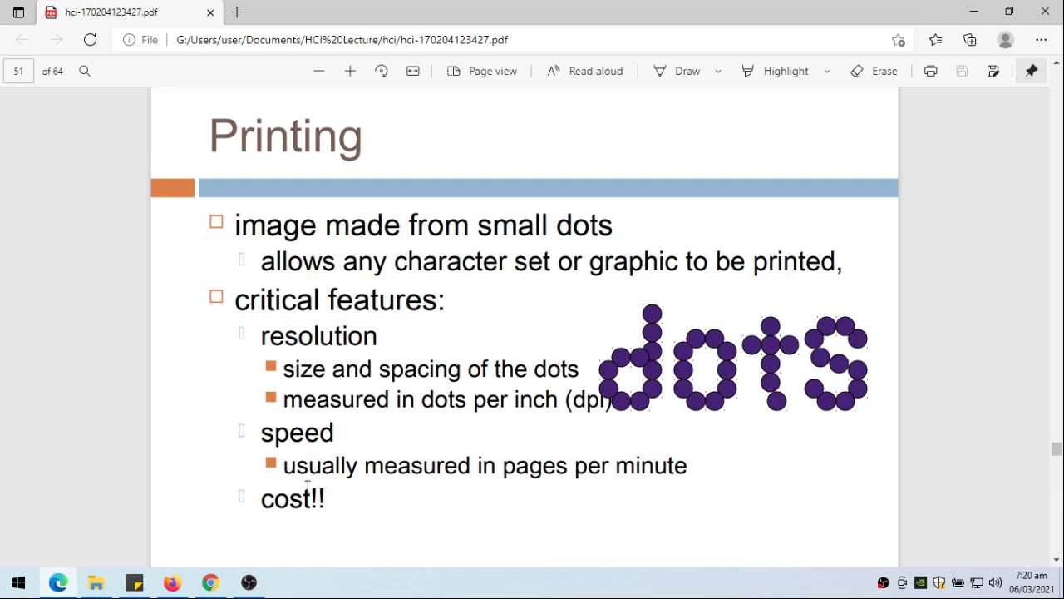
{"action": "scroll", "scroll_direction": "down", "scroll_amount": 3}
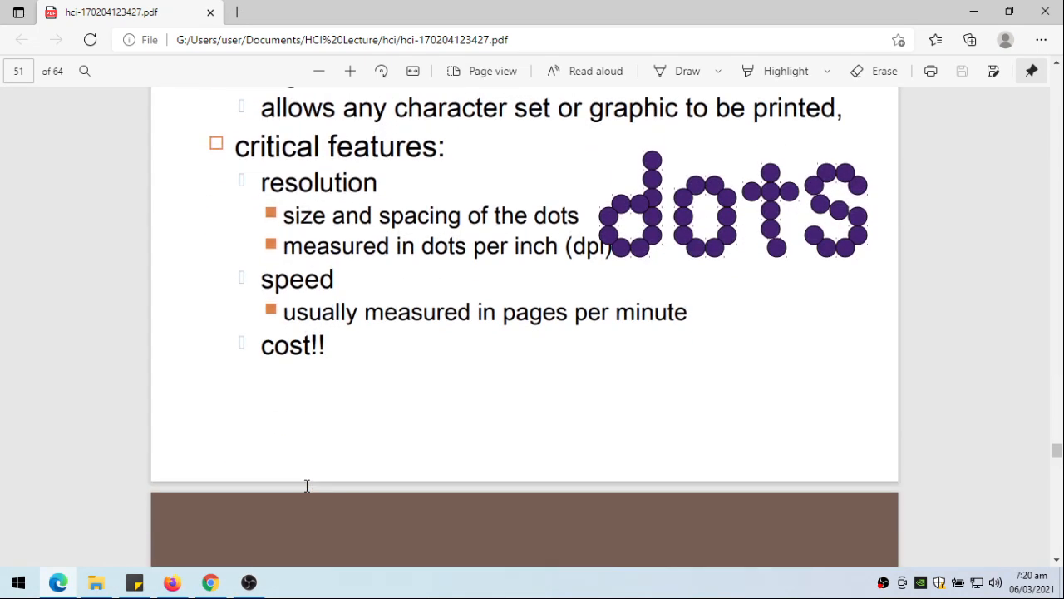